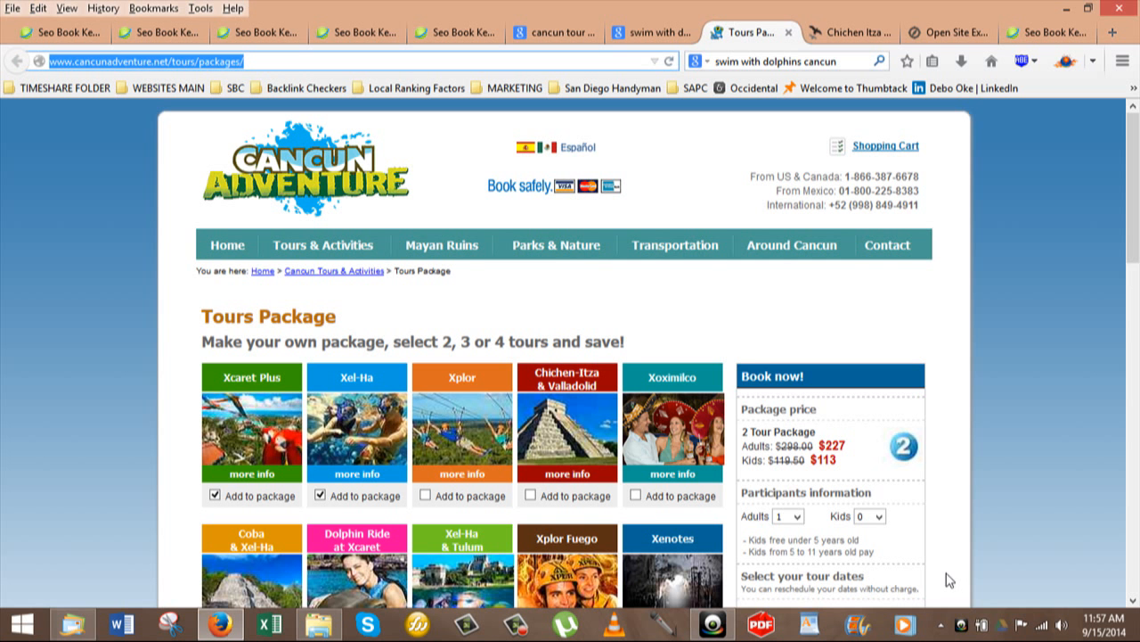
mouse_move(86, 327)
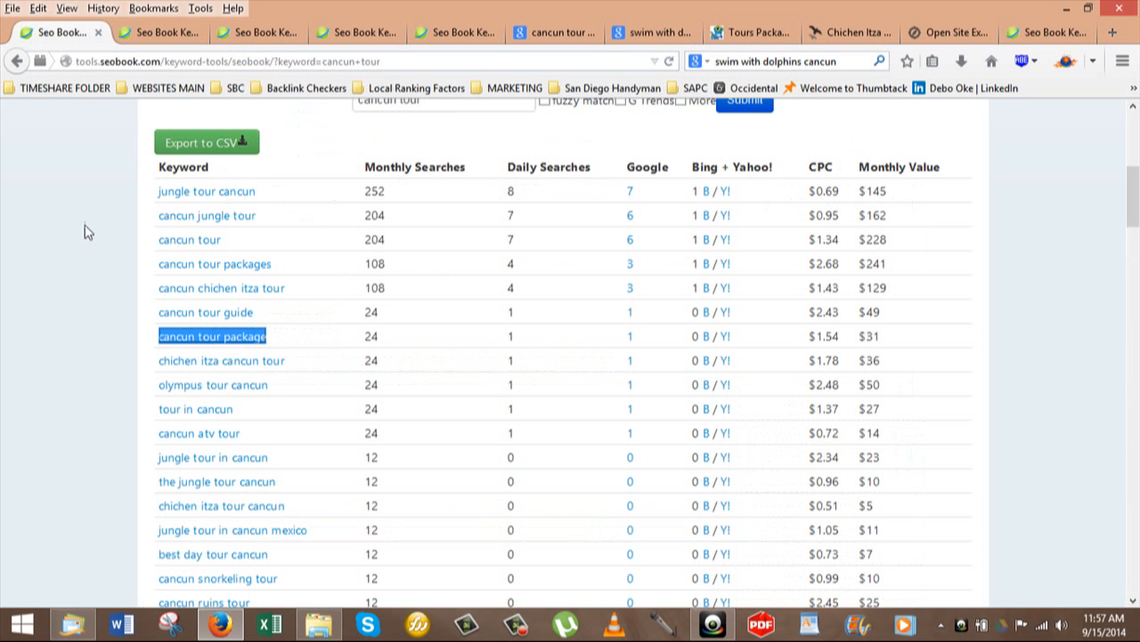
mouse_move(806, 234)
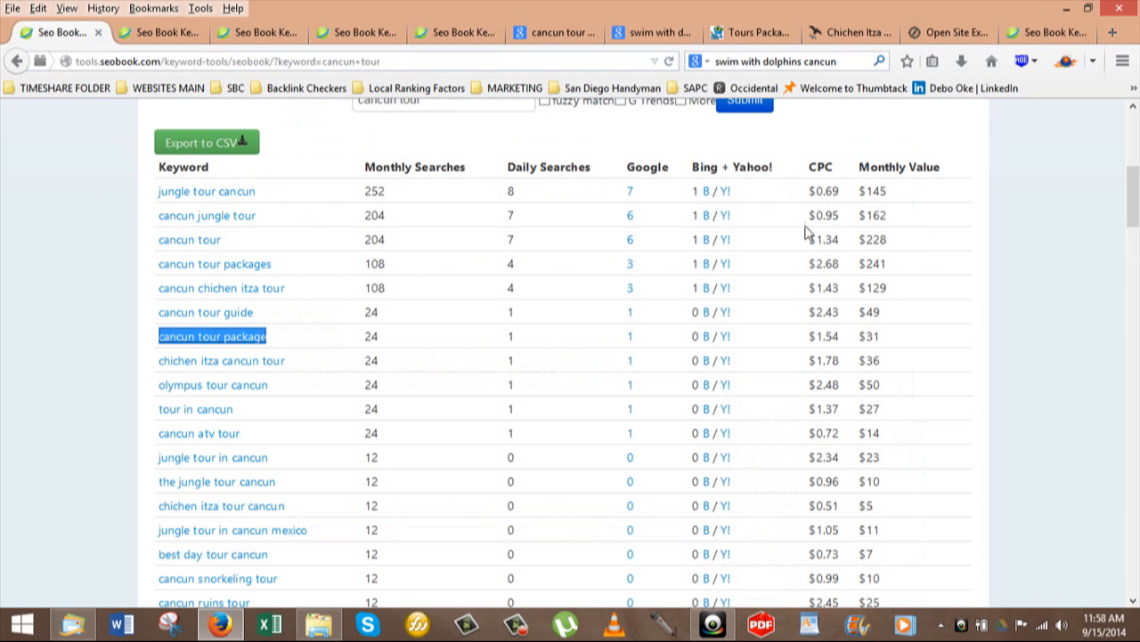
mouse_move(54, 312)
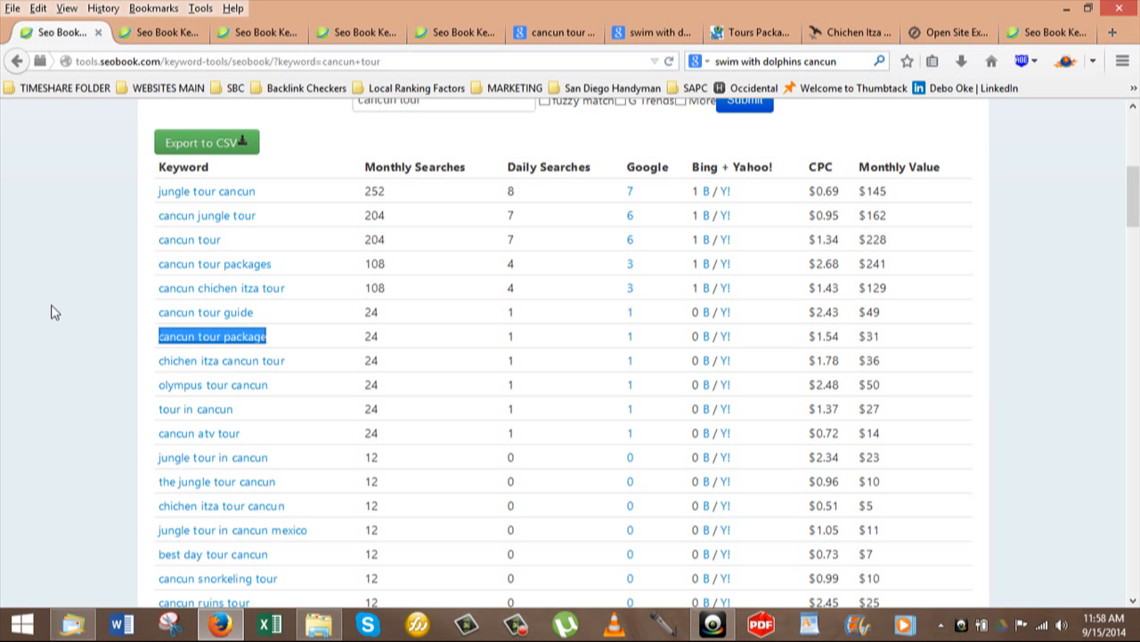
mouse_move(51, 312)
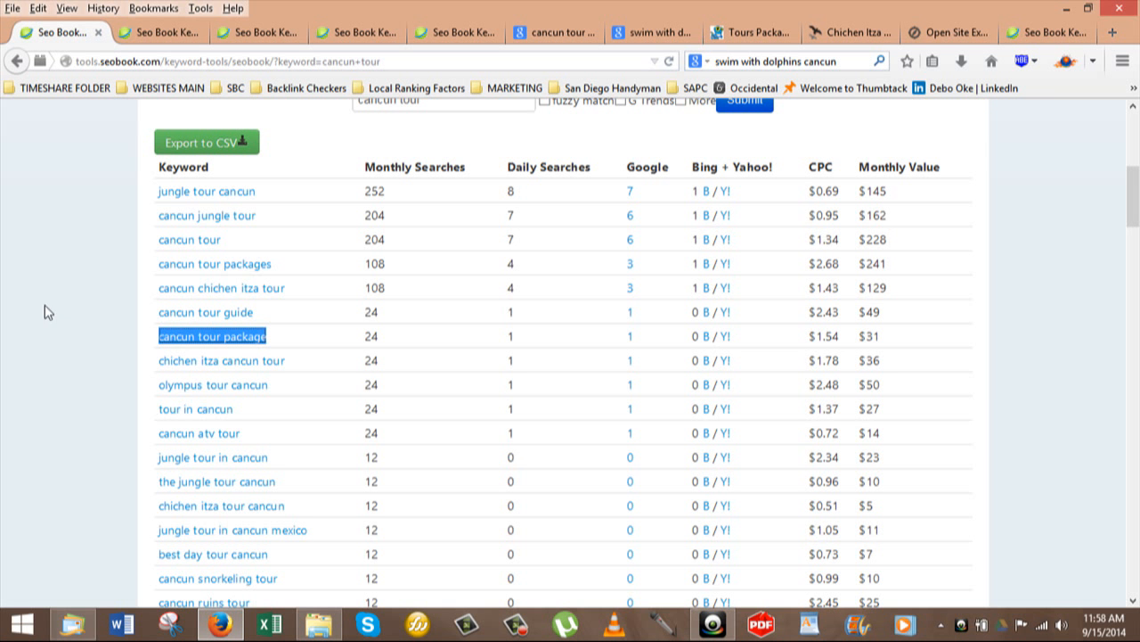
mouse_move(31, 317)
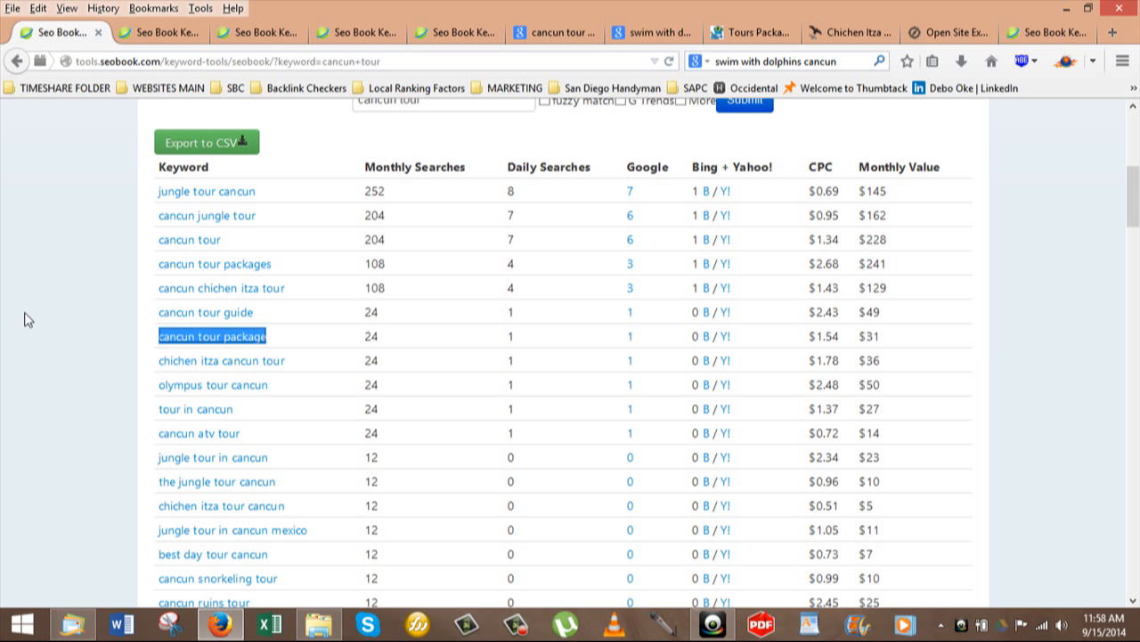
mouse_move(25, 321)
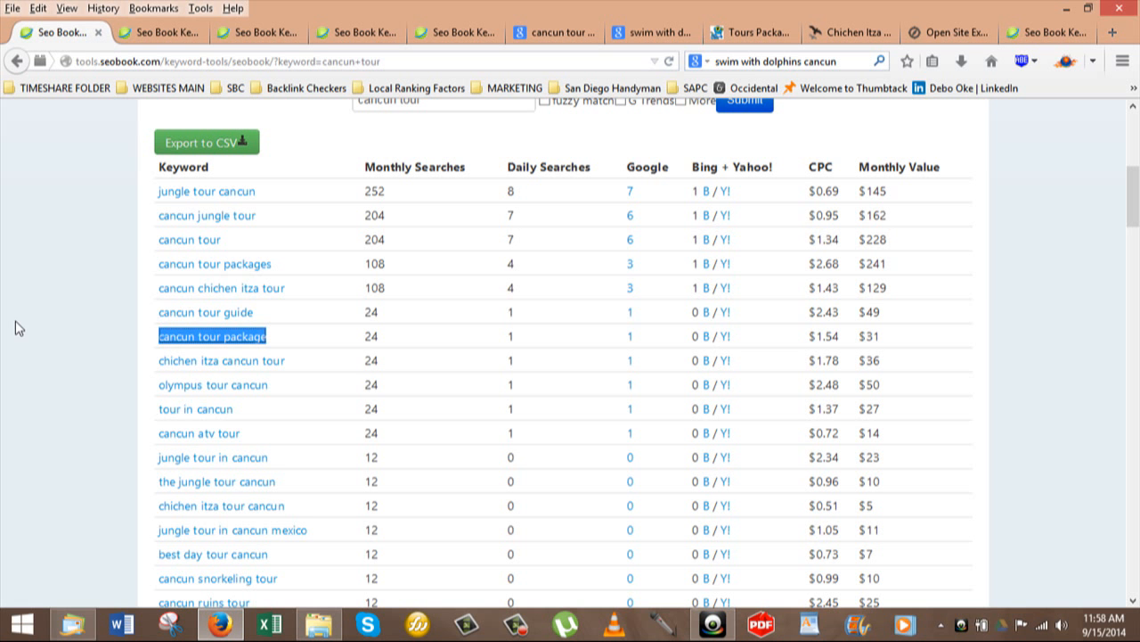
mouse_move(114, 302)
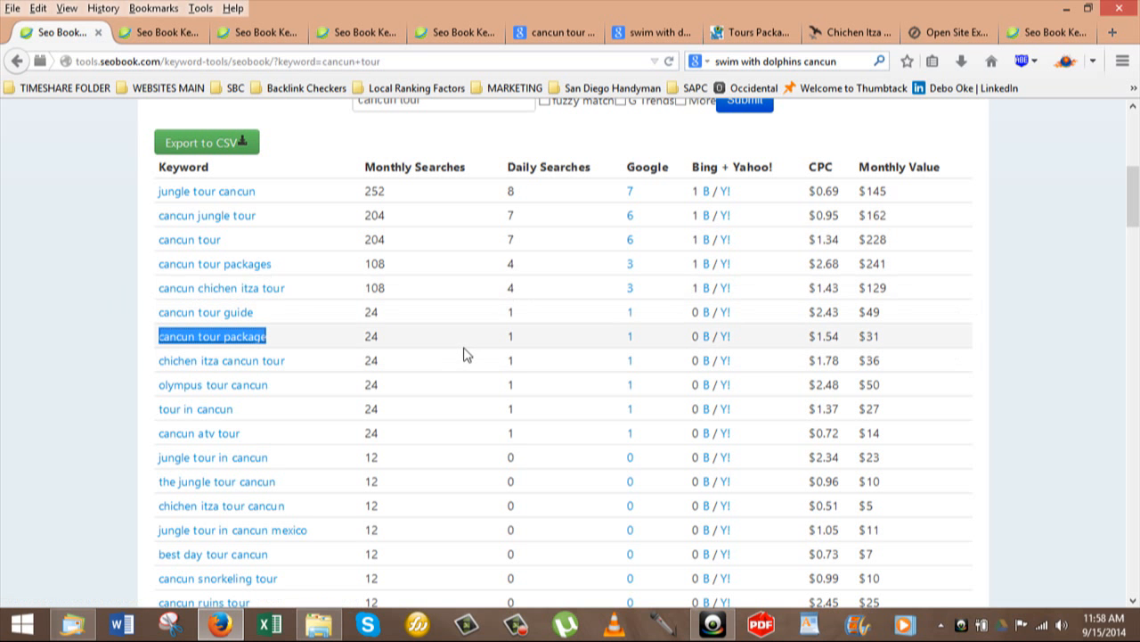
mouse_move(473, 355)
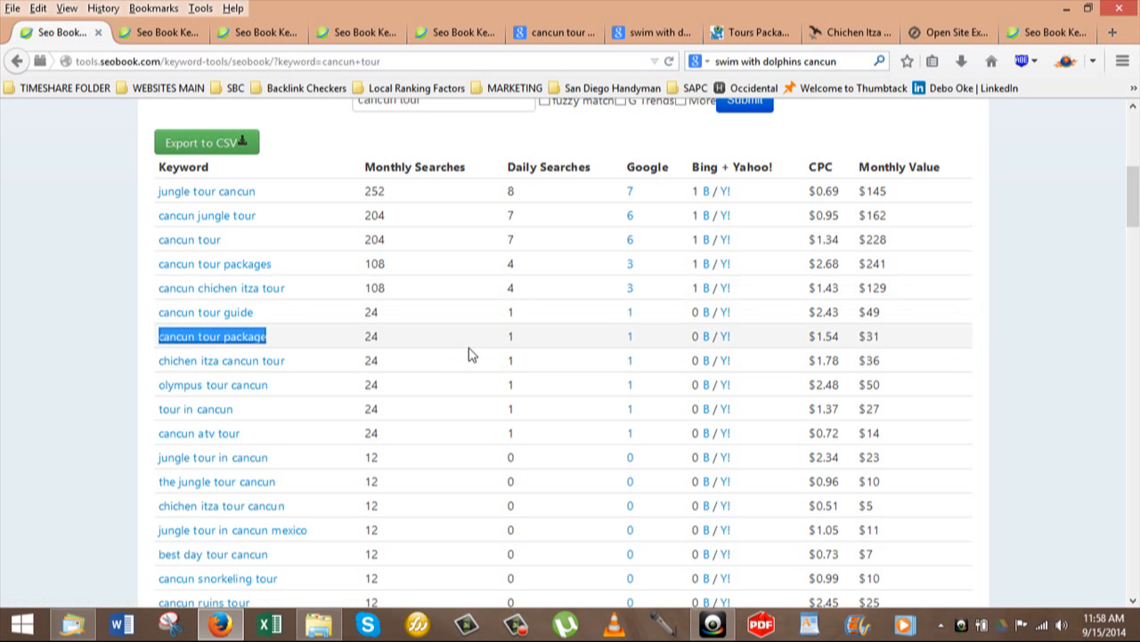
mouse_move(548, 350)
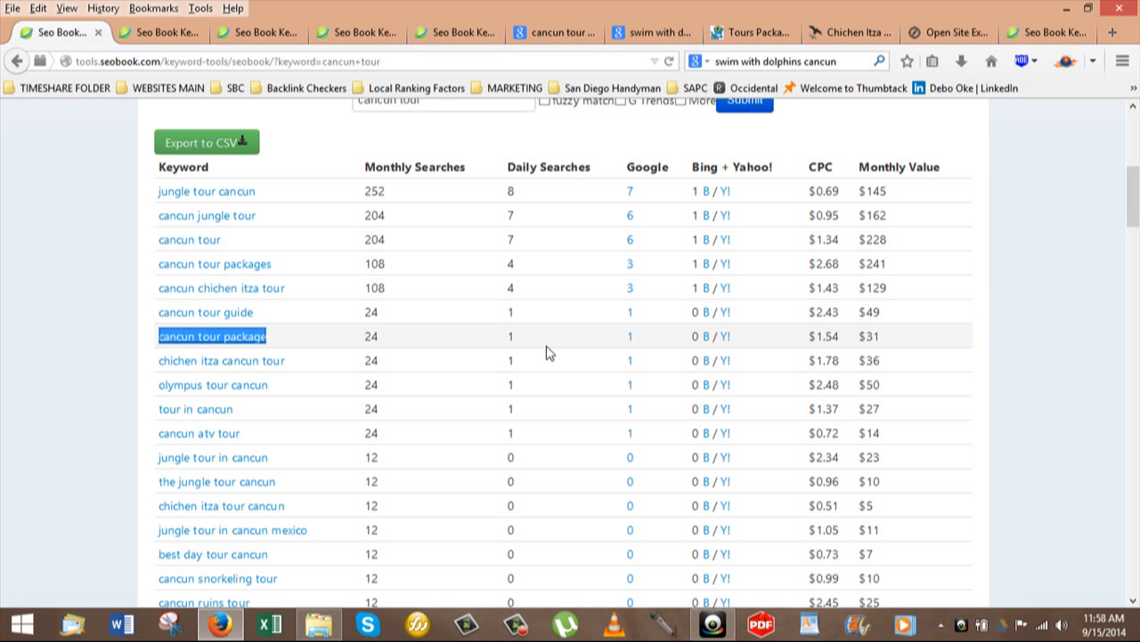
mouse_move(551, 380)
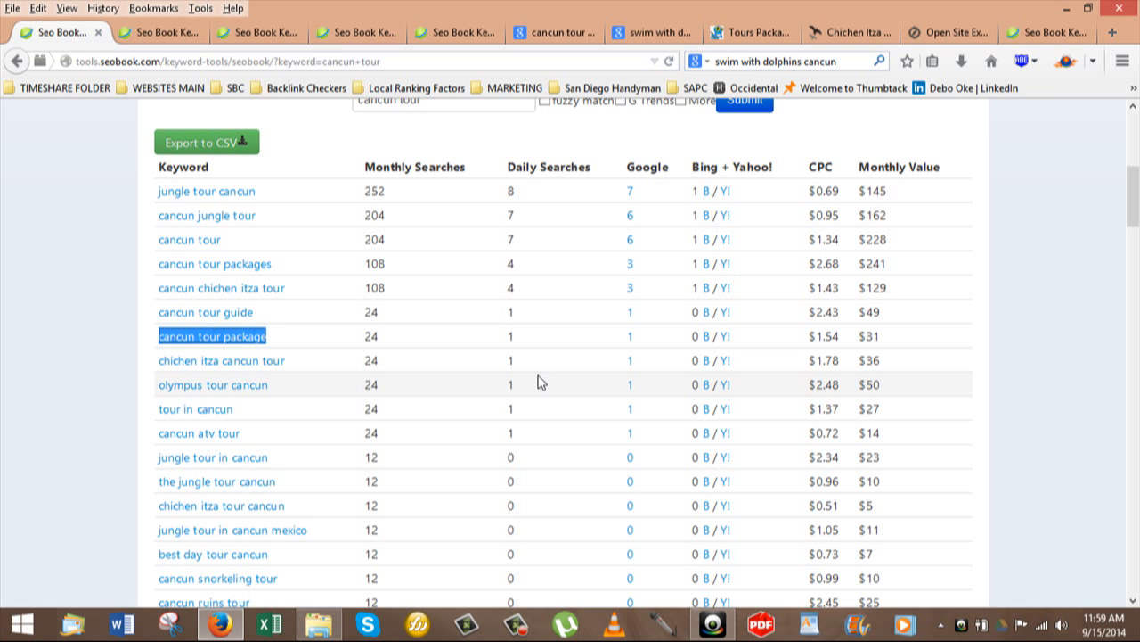
mouse_move(547, 392)
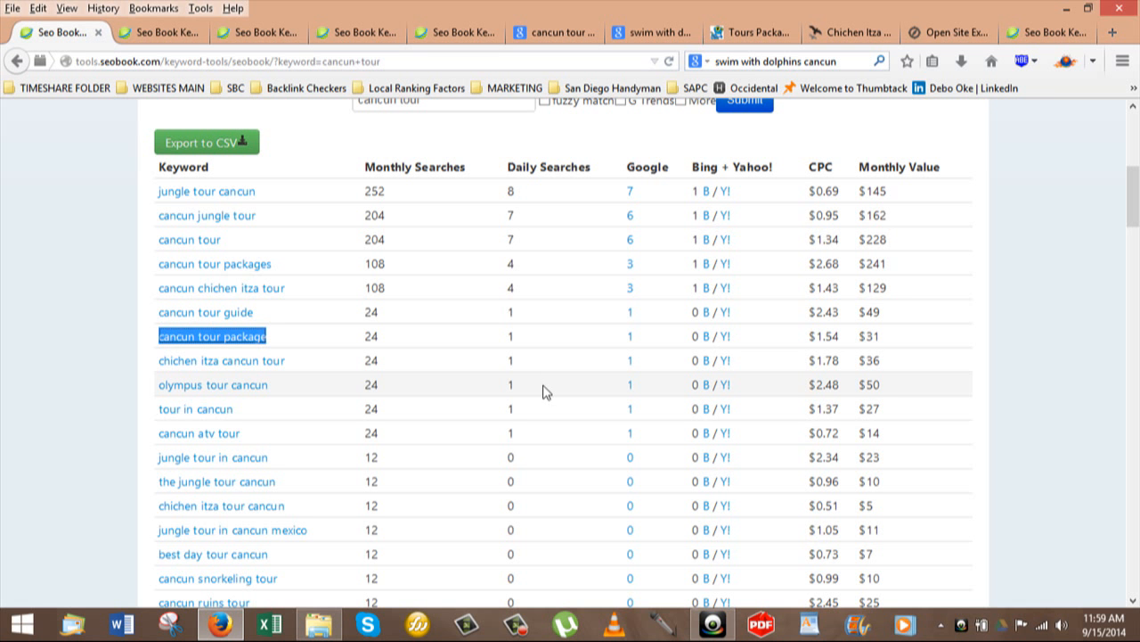
mouse_move(112, 401)
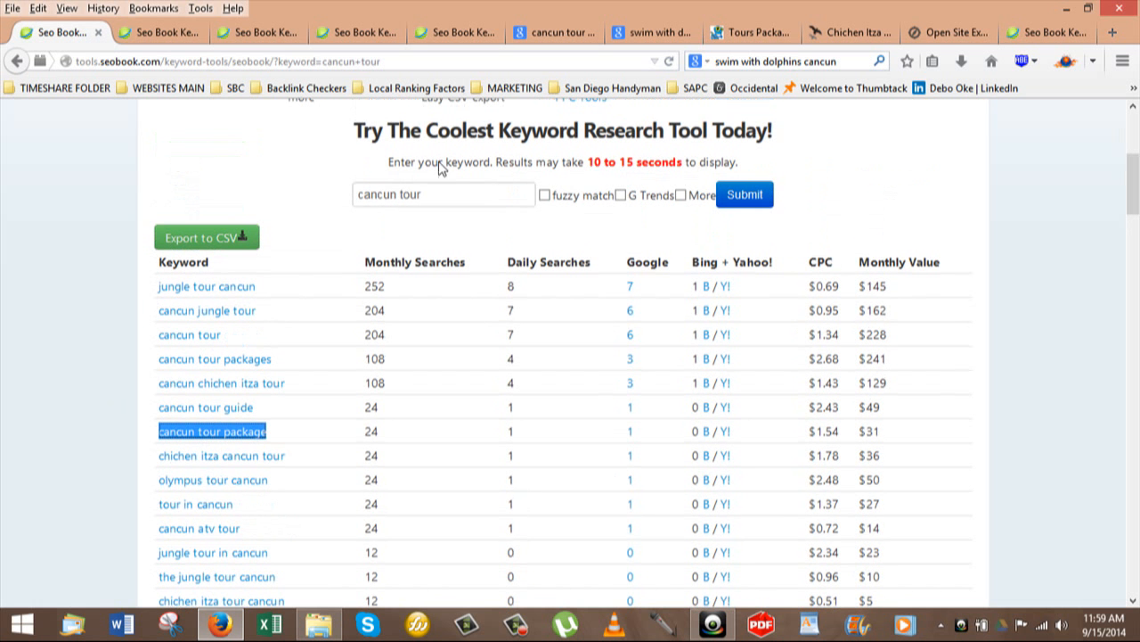
mouse_move(415, 231)
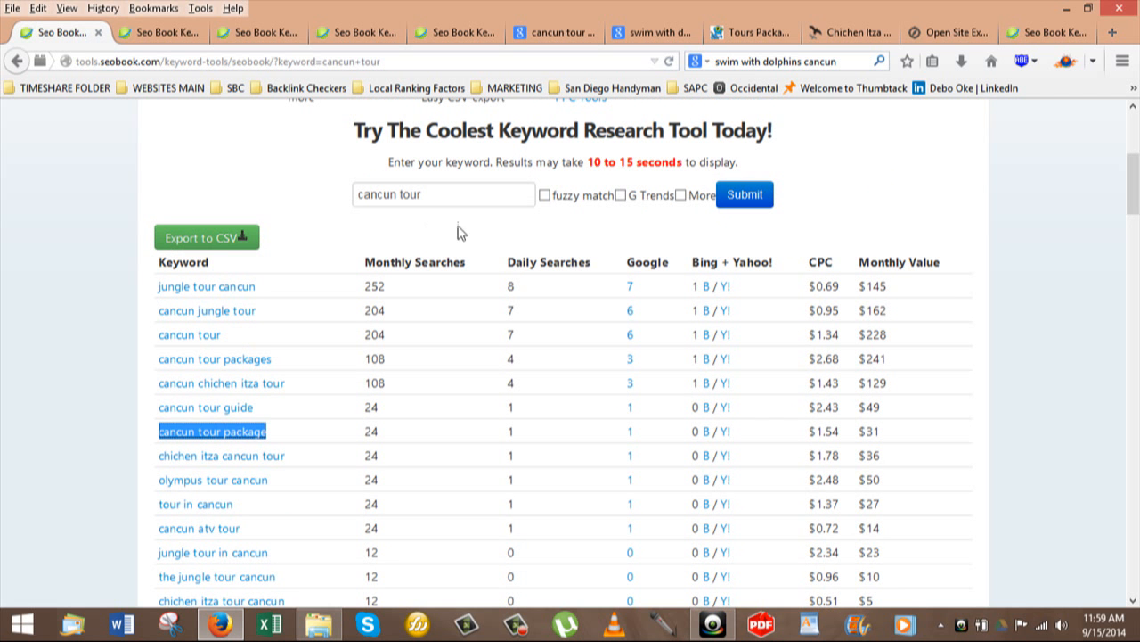
mouse_move(713, 51)
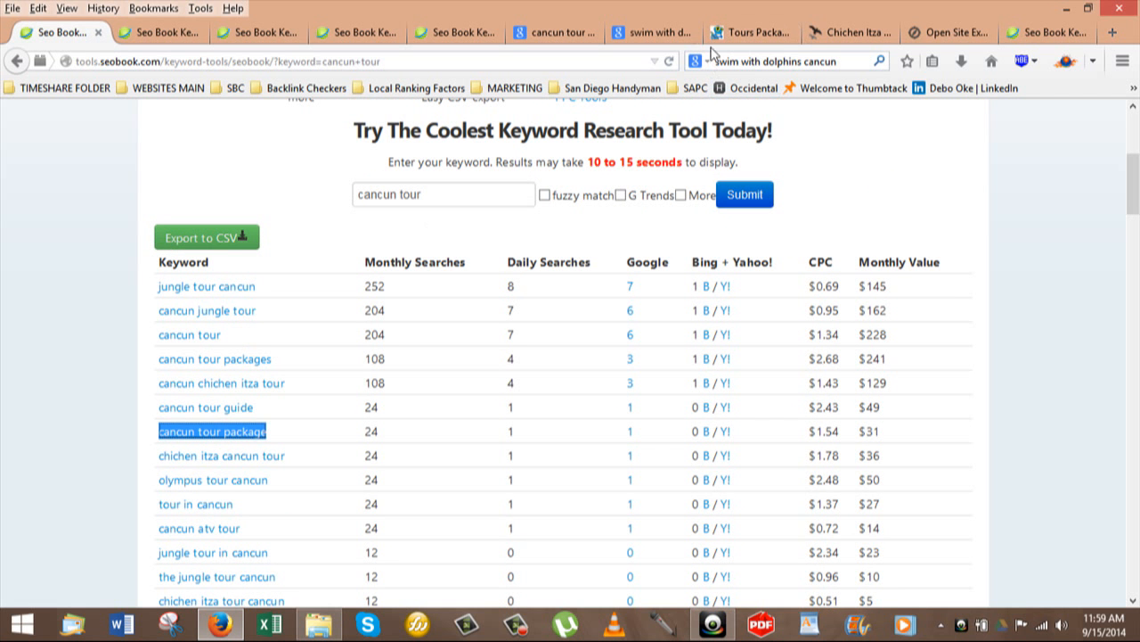
Step: Switch to the first SEOBook tab and scroll to the cancun tour results, led by jungle tour cancun (252)
click(751, 32)
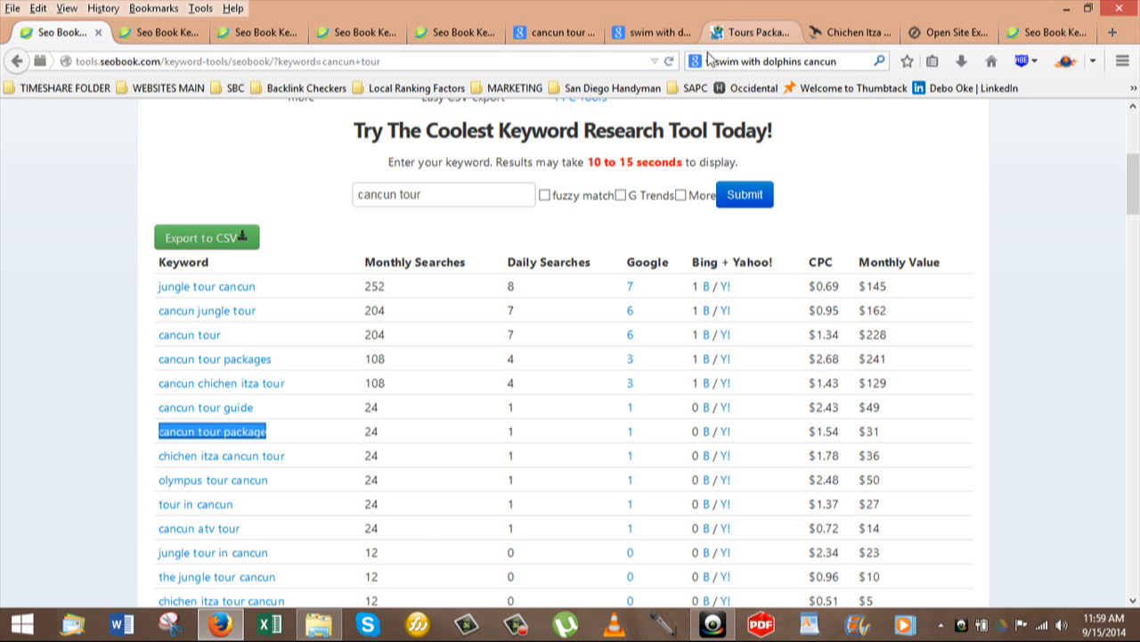
click(554, 33)
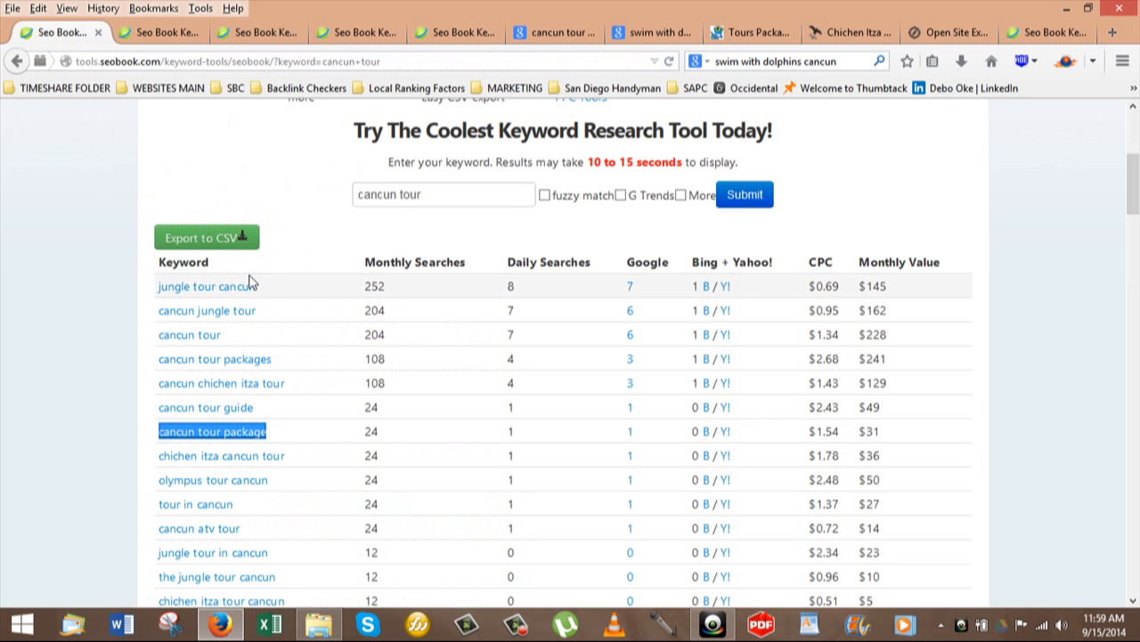
scroll(down, 3)
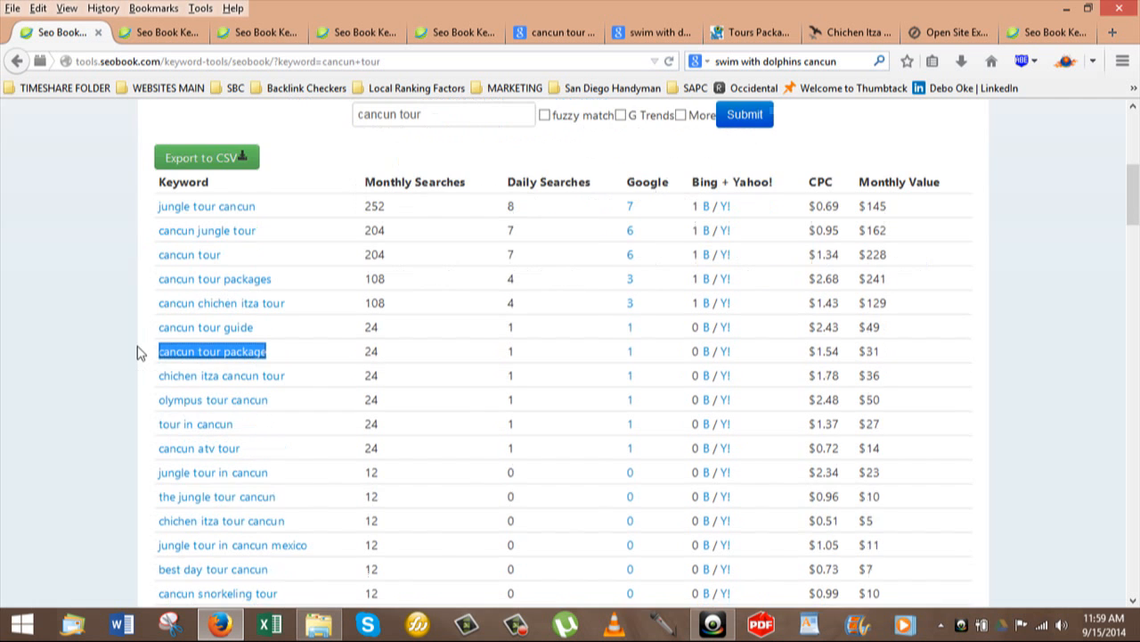
scroll(down, 3)
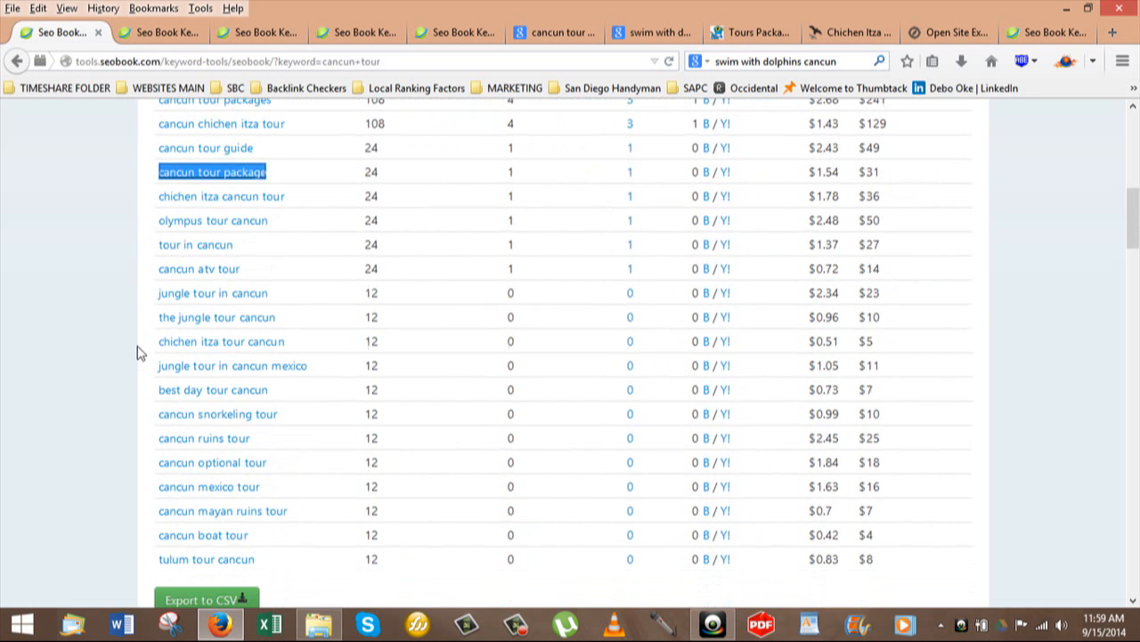
scroll(down, 3)
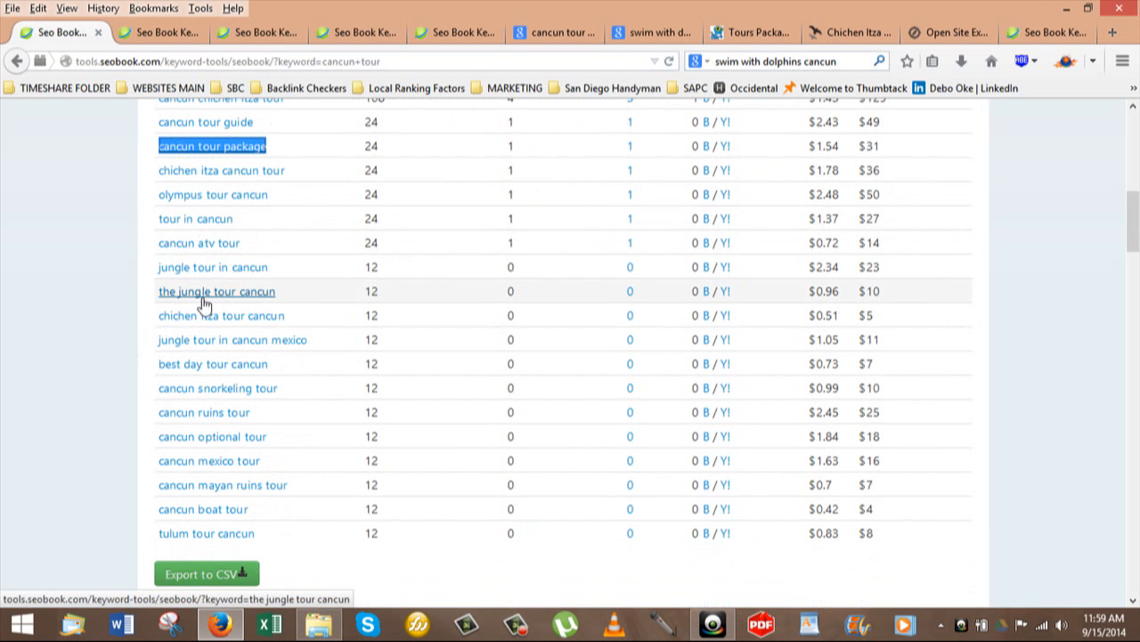
mouse_move(214, 260)
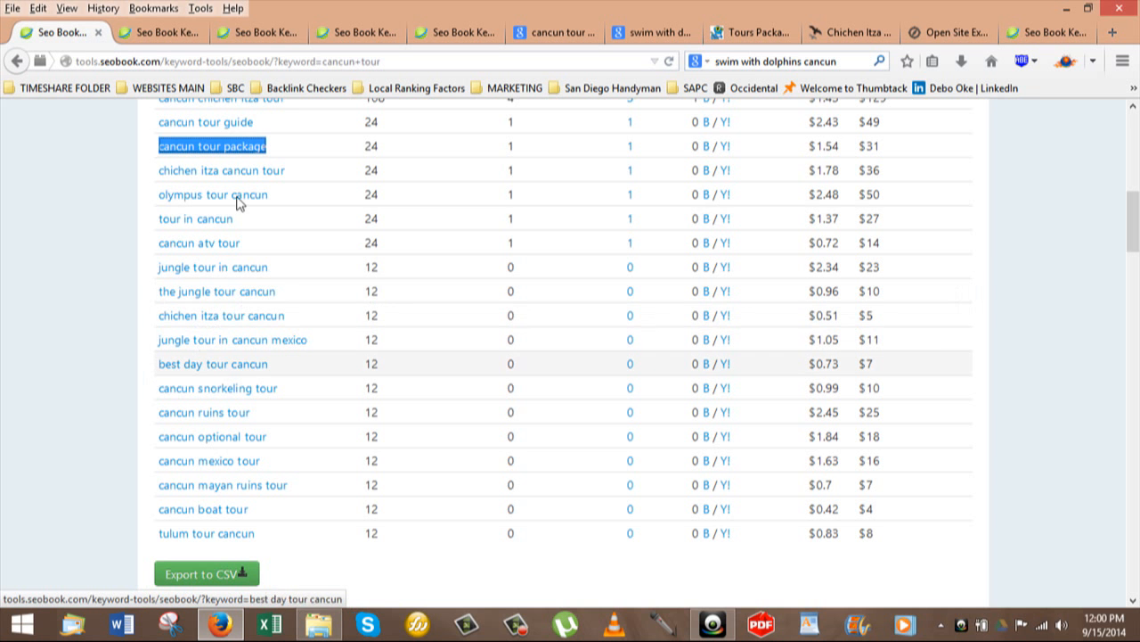
mouse_move(114, 326)
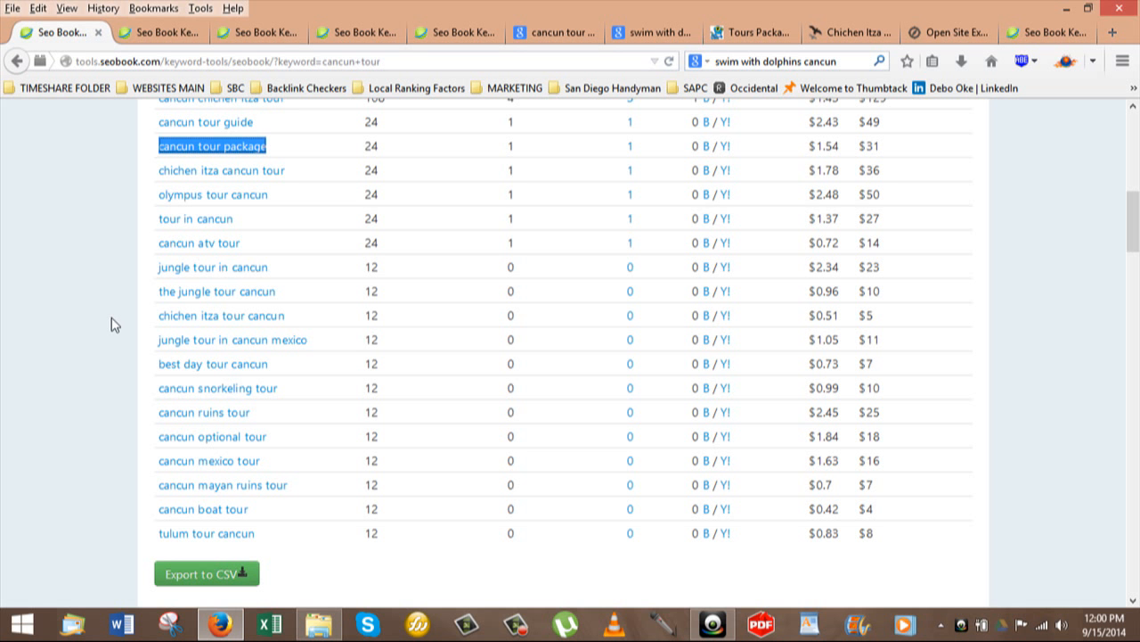
scroll(down, 3)
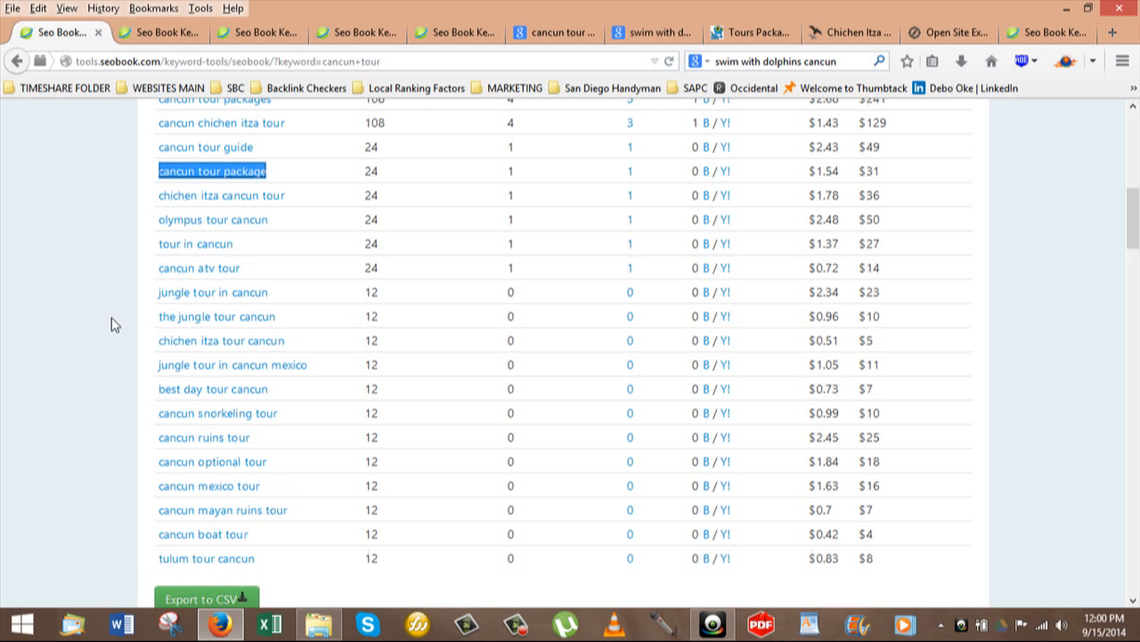
scroll(down, 3)
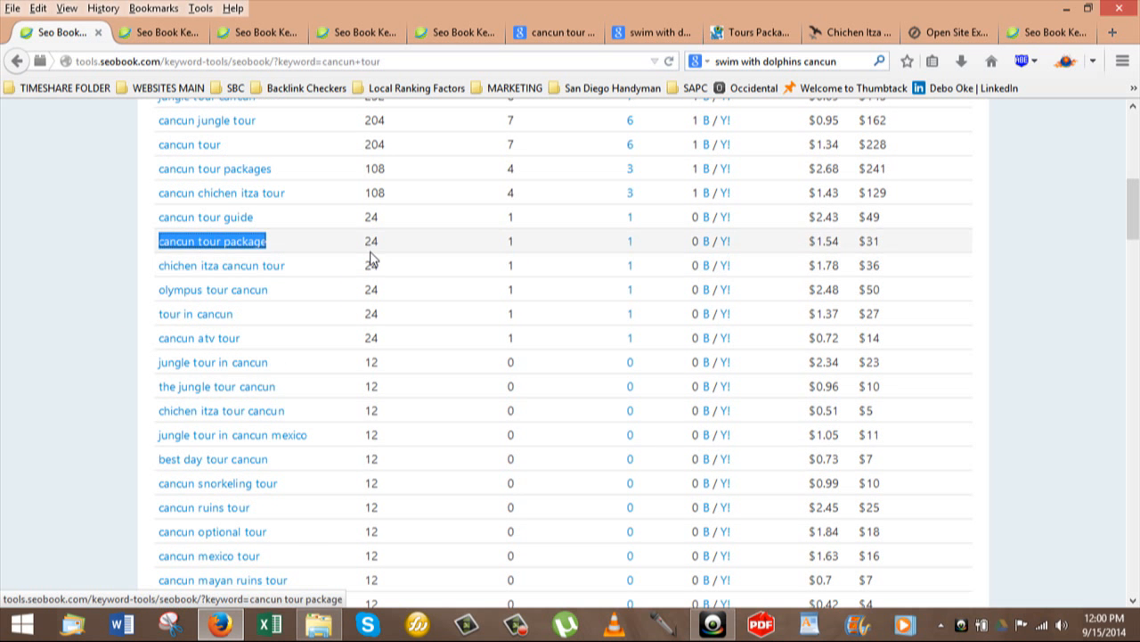
mouse_move(509, 261)
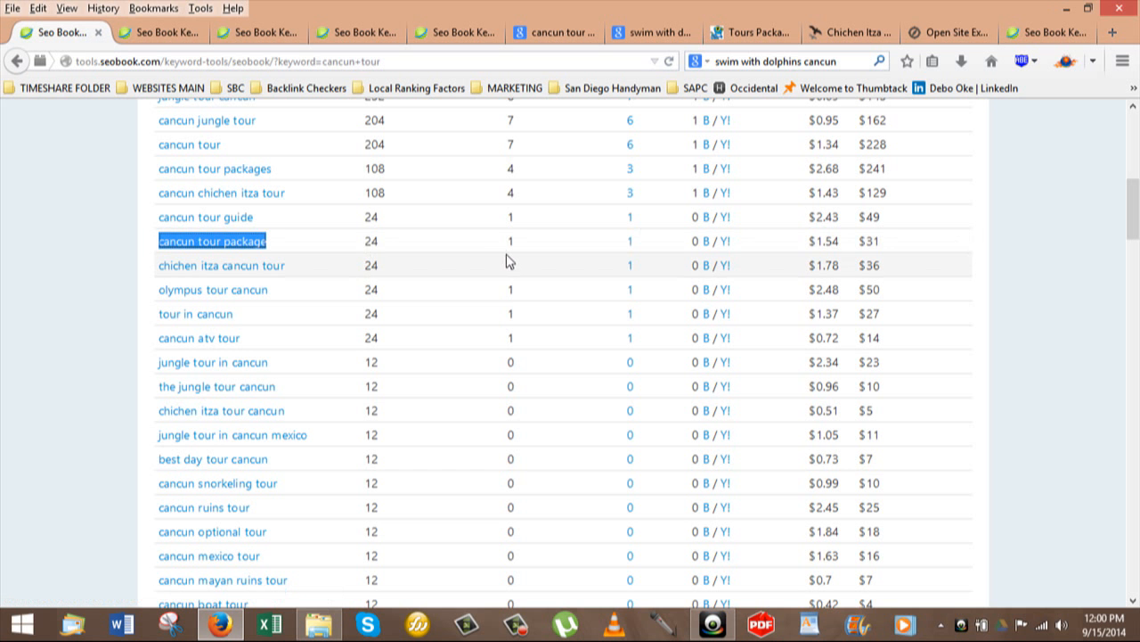
mouse_move(510, 260)
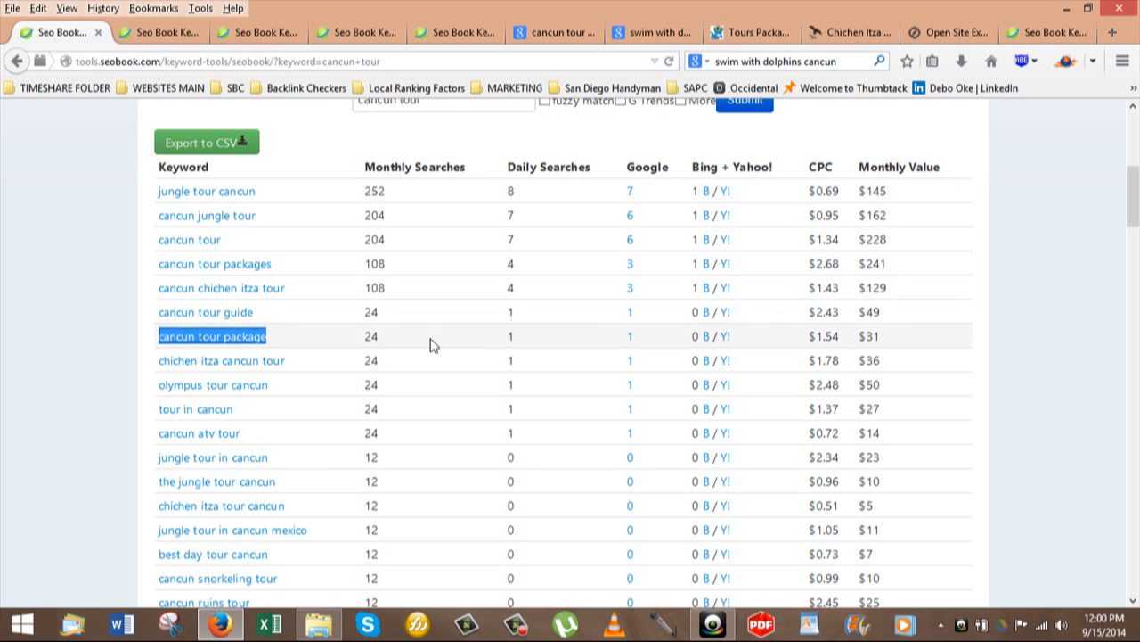
mouse_move(824, 351)
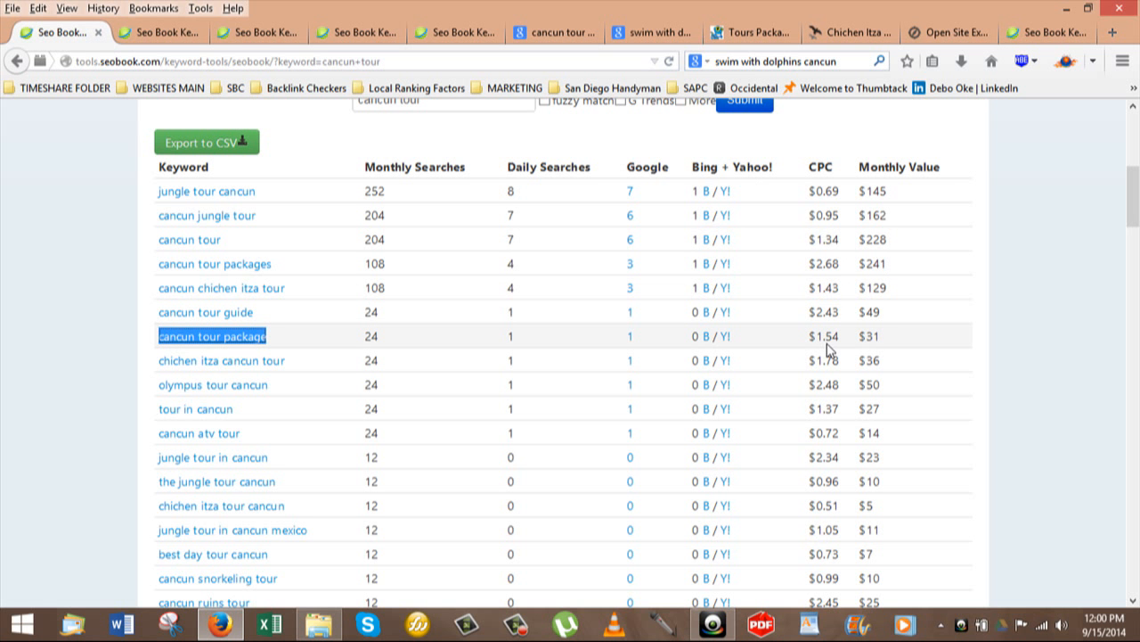
mouse_move(722, 220)
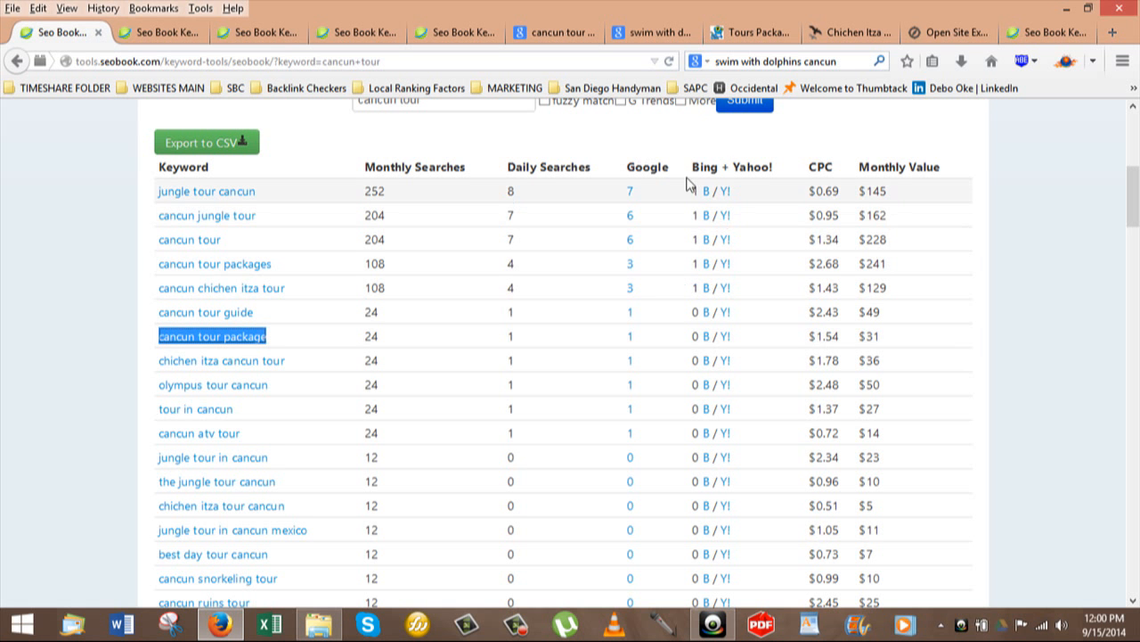
mouse_move(600, 413)
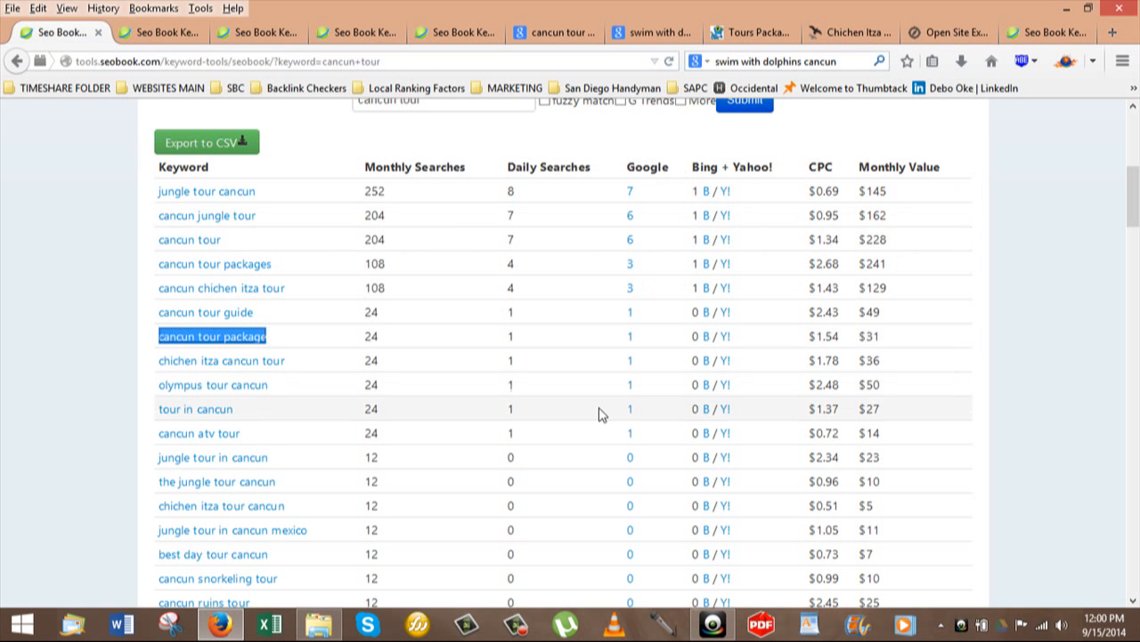
mouse_move(624, 367)
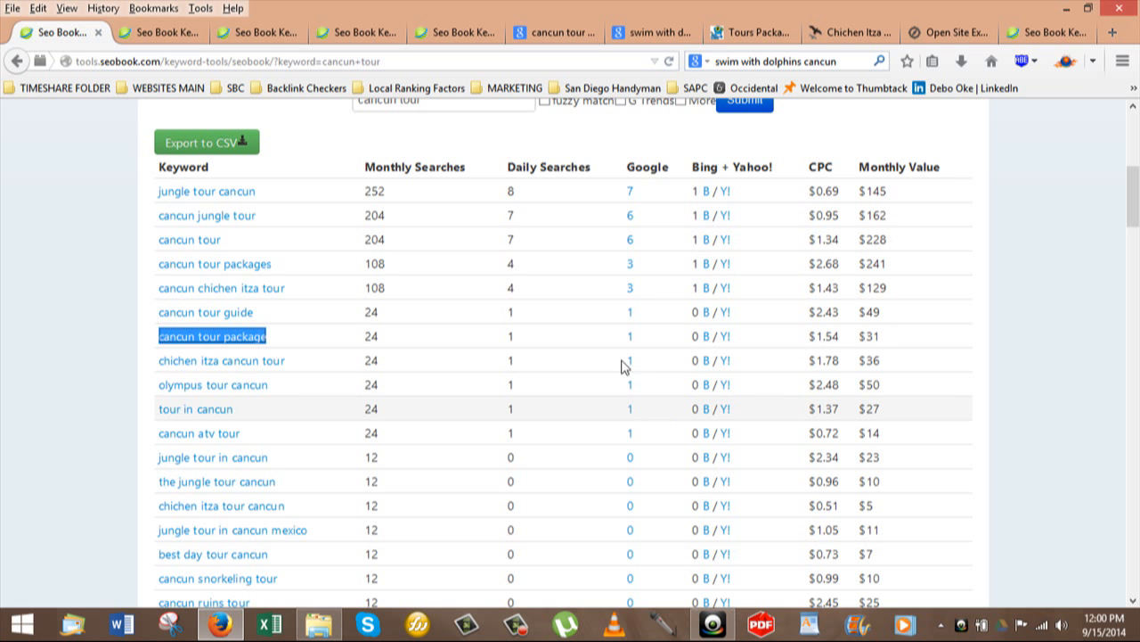
mouse_move(664, 190)
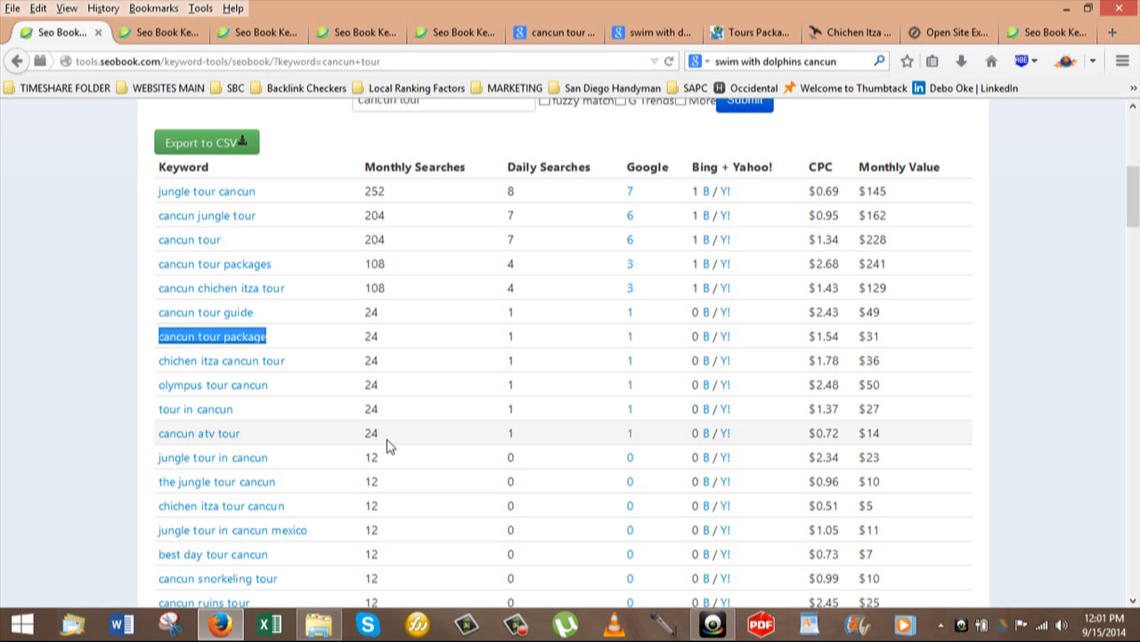
mouse_move(58, 247)
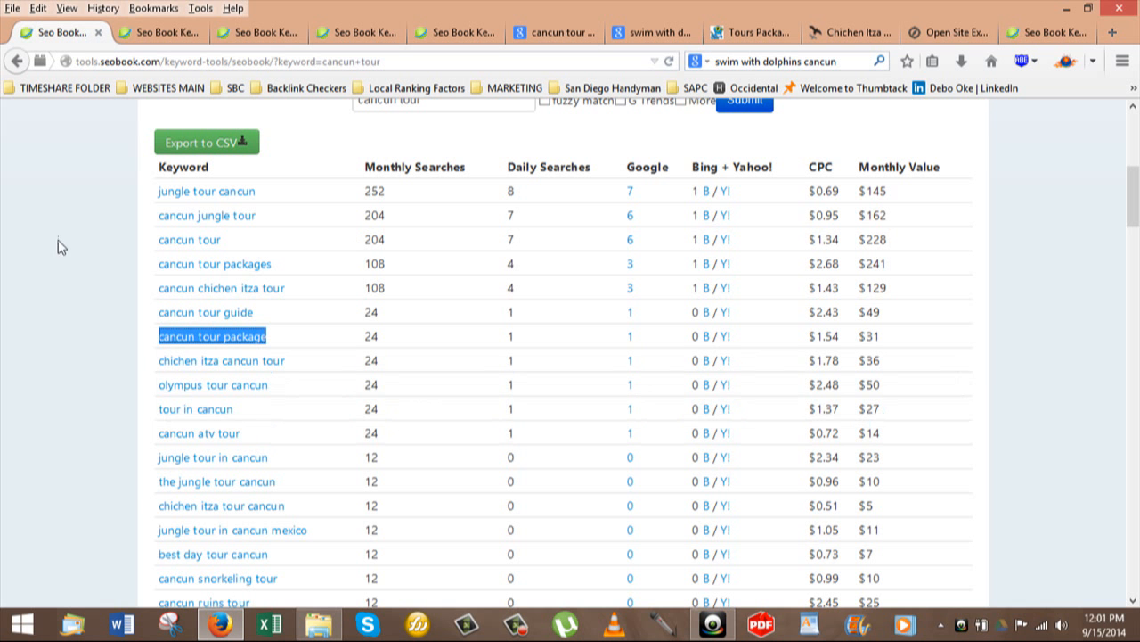
mouse_move(318, 432)
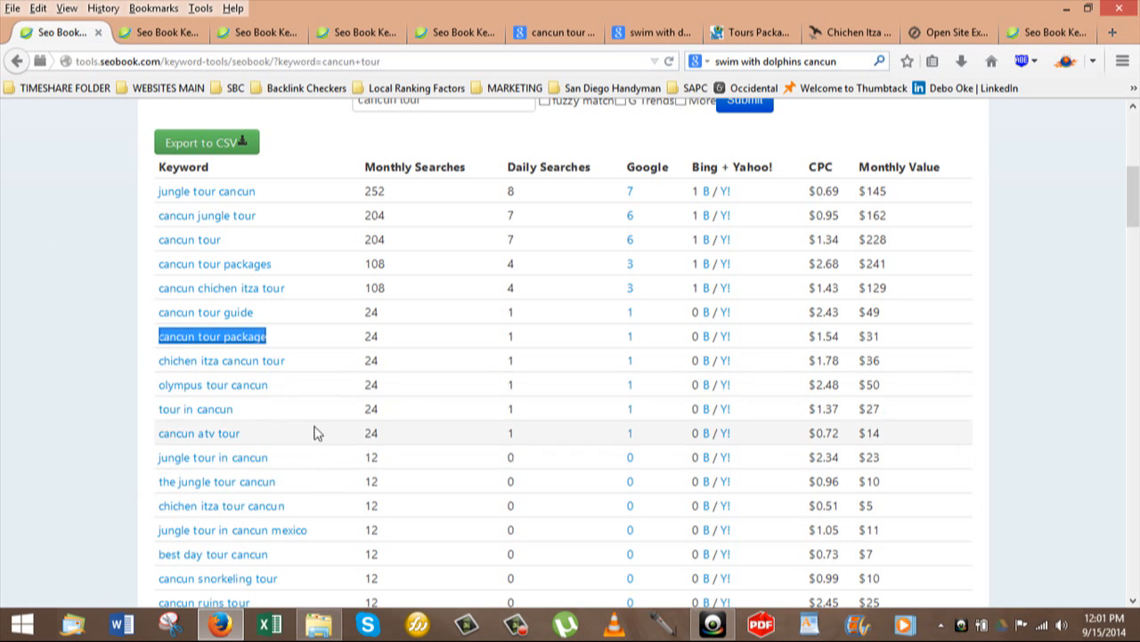
mouse_move(333, 428)
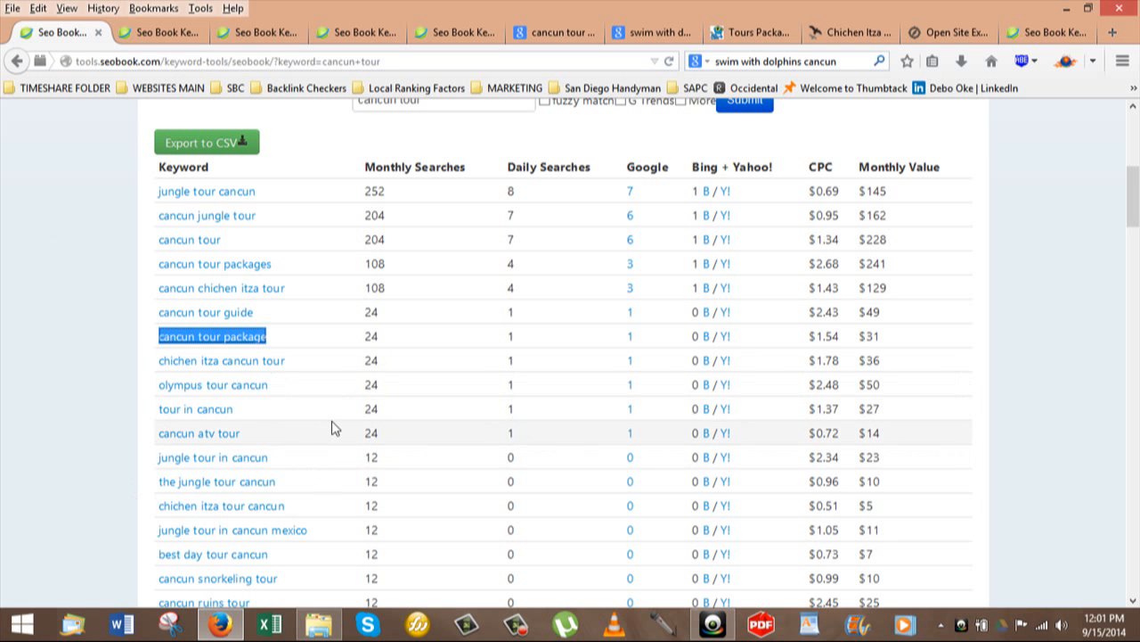
mouse_move(333, 423)
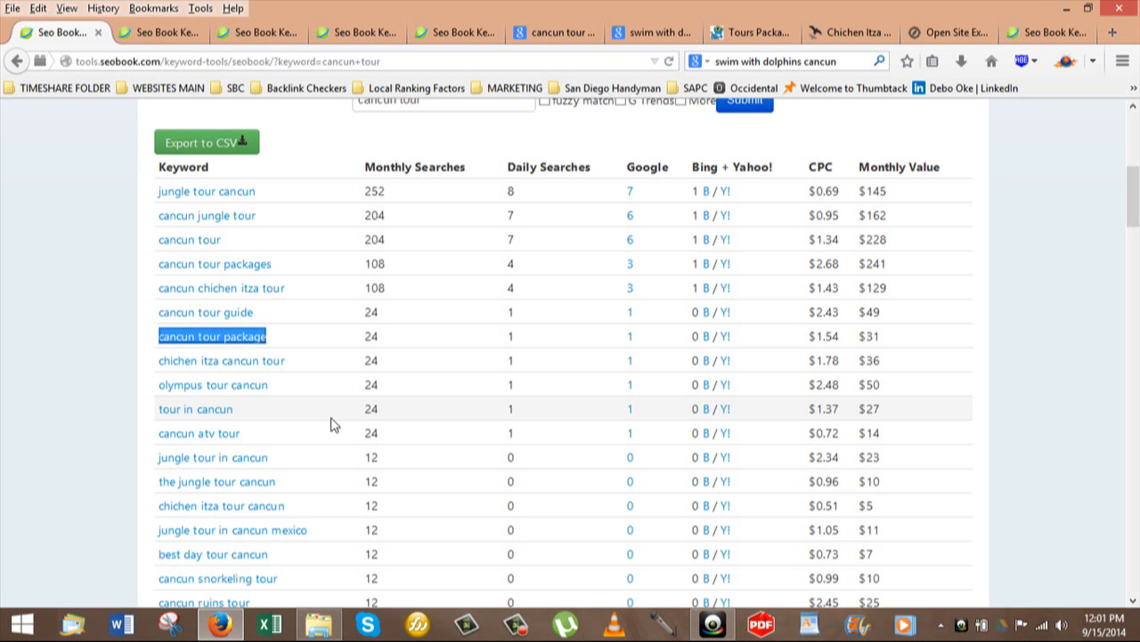
mouse_move(337, 259)
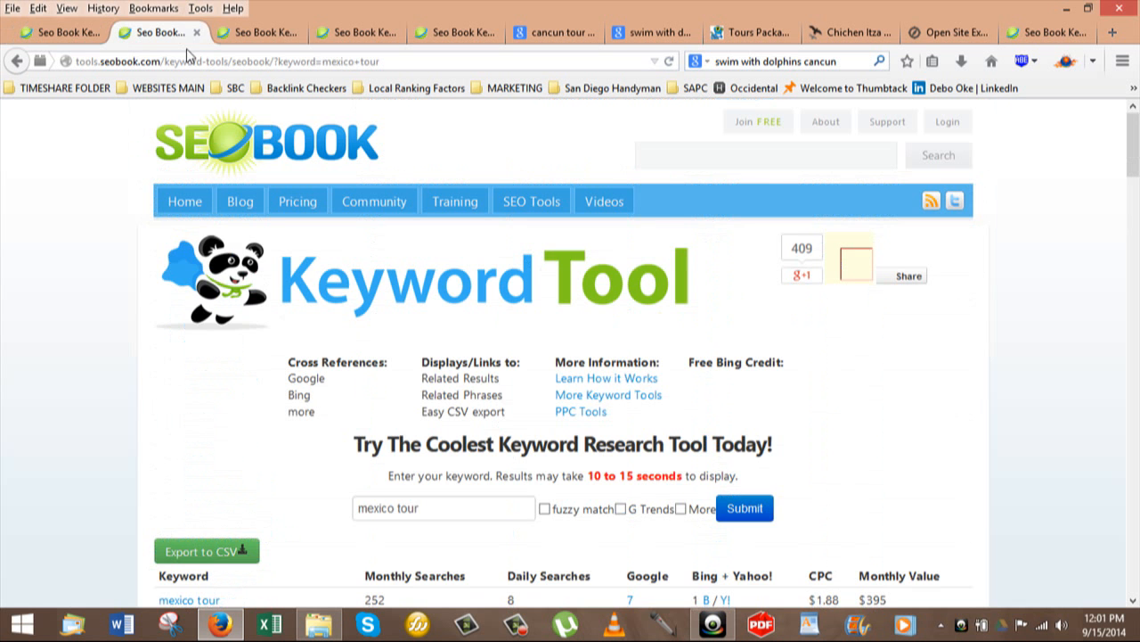
Step: Scroll down to the mexico tour table showing mexico city tour (132) and mexico tour packages (48)
scroll(down, 3)
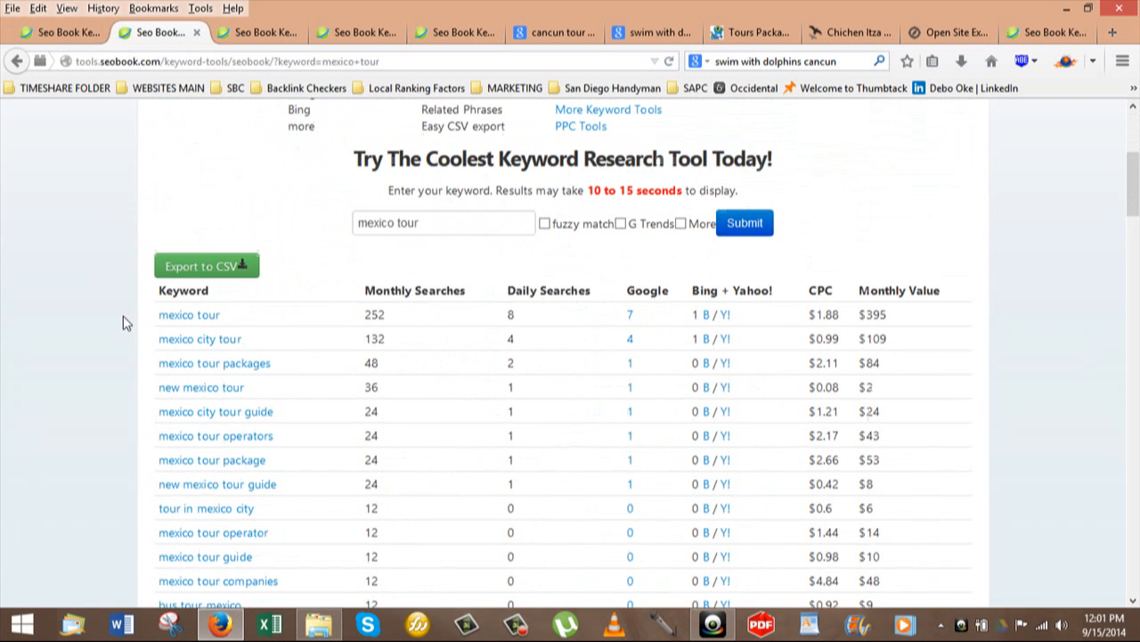
mouse_move(324, 378)
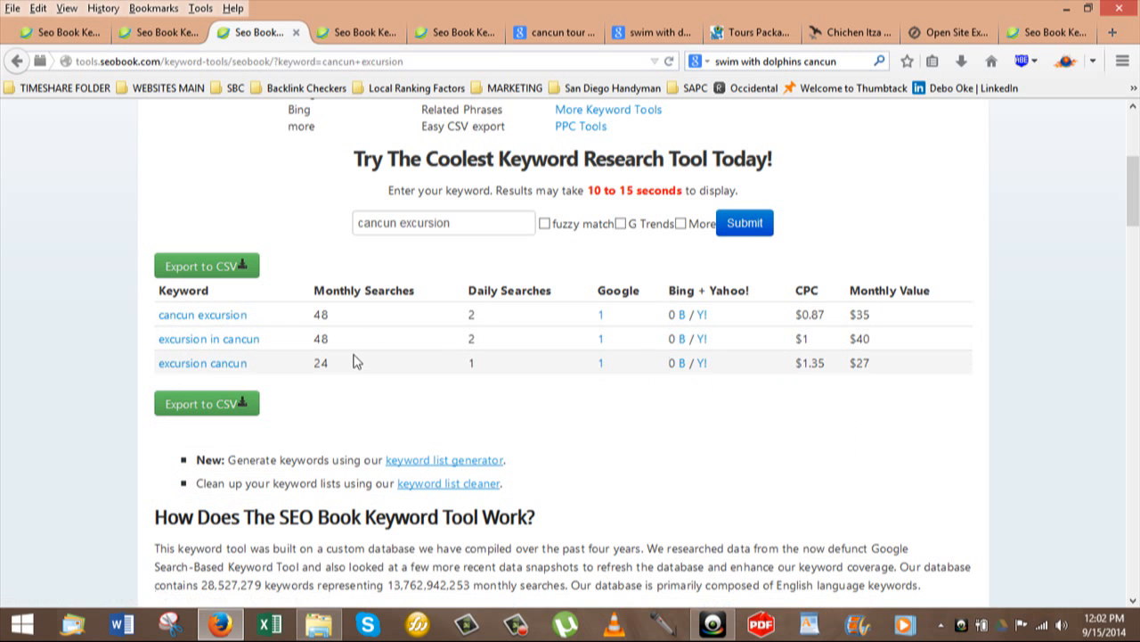
mouse_move(354, 343)
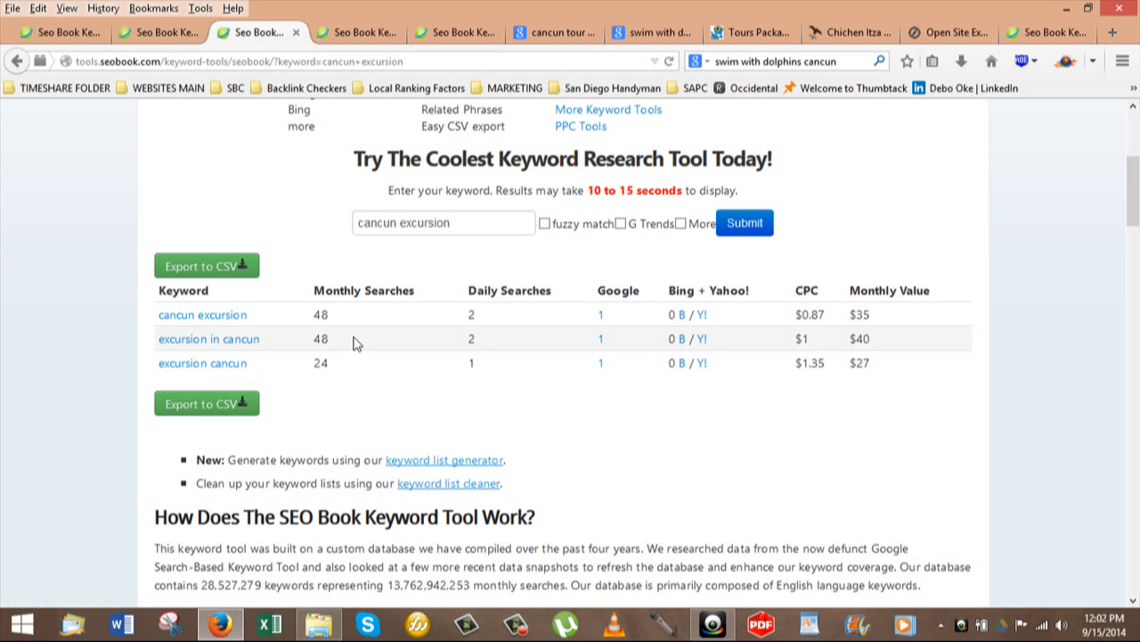
mouse_move(720, 87)
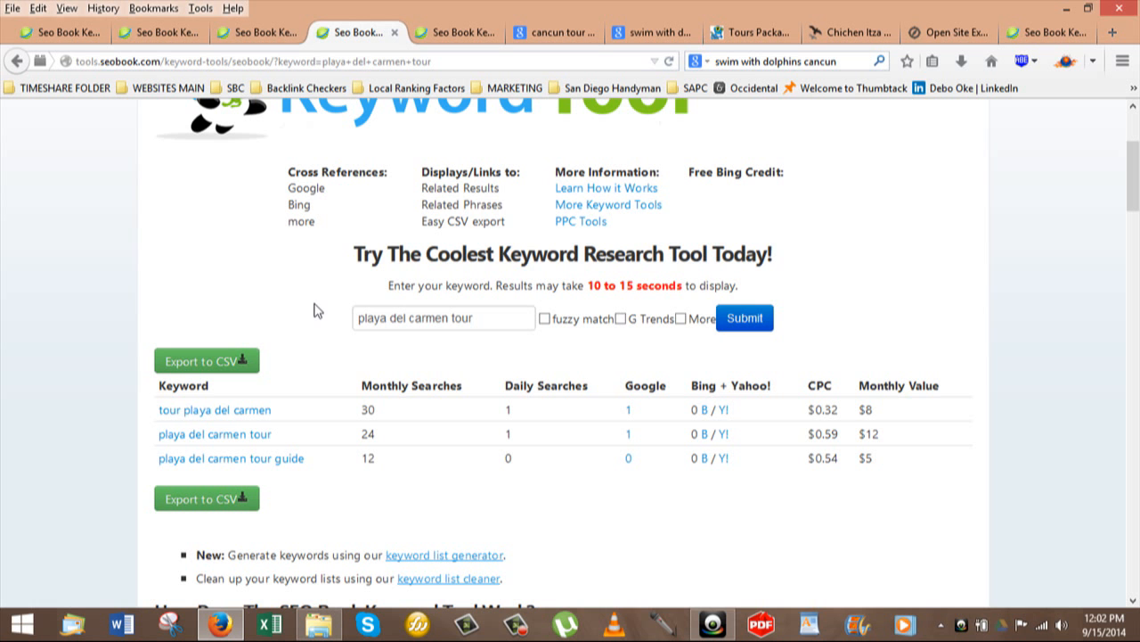
mouse_move(320, 313)
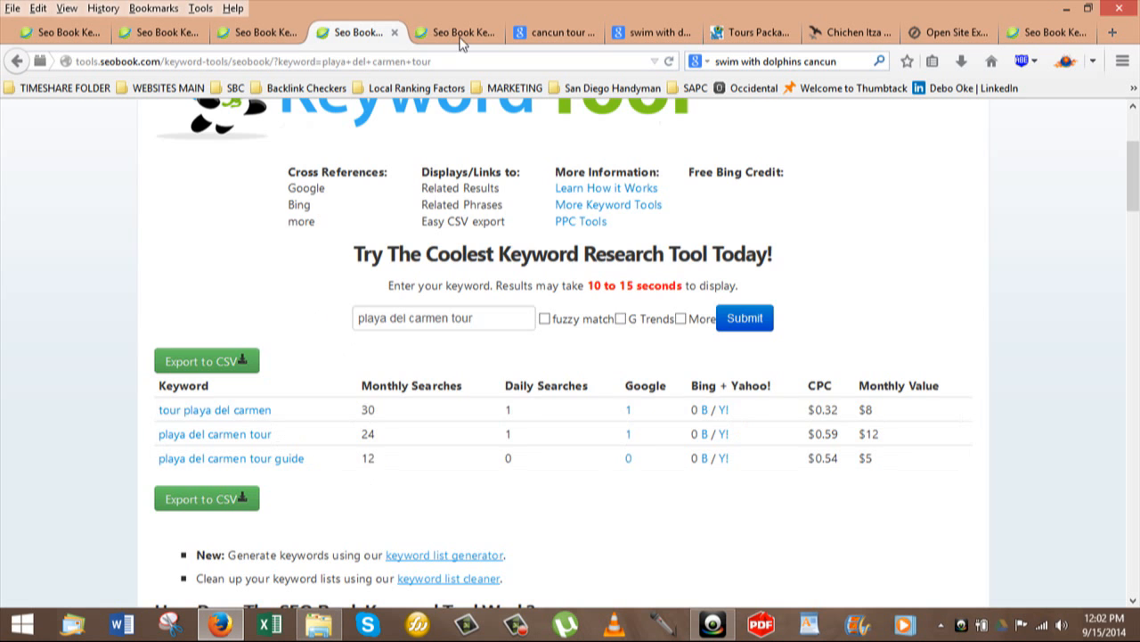
Step: Switch to the cancun transfer keyword results, led by cancun airport transfer at 384 searches
click(455, 33)
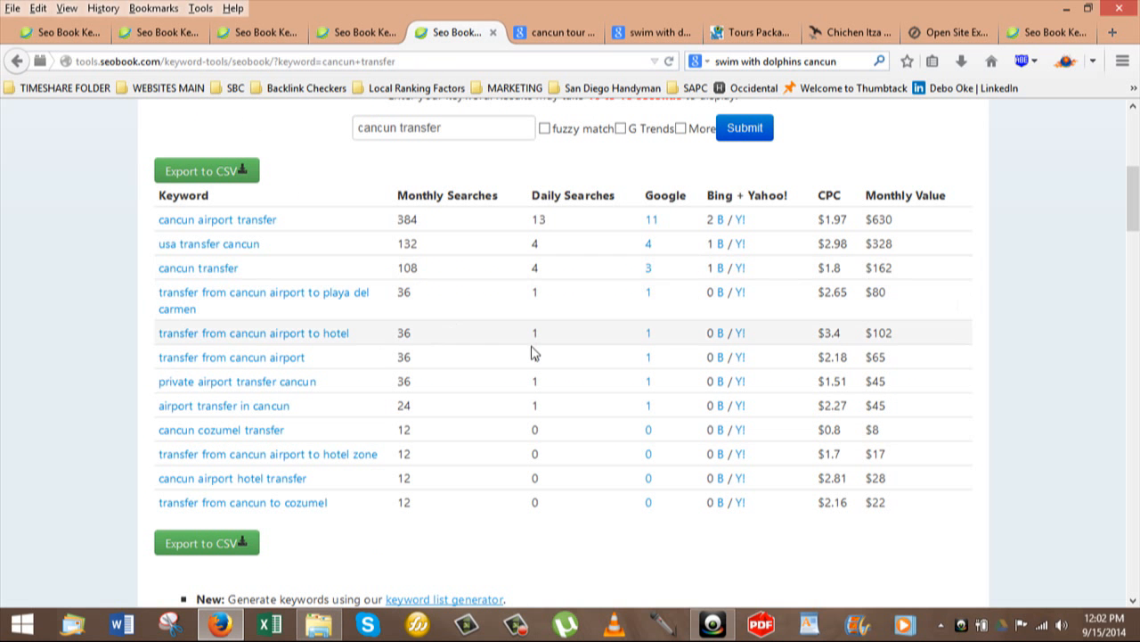
mouse_move(452, 159)
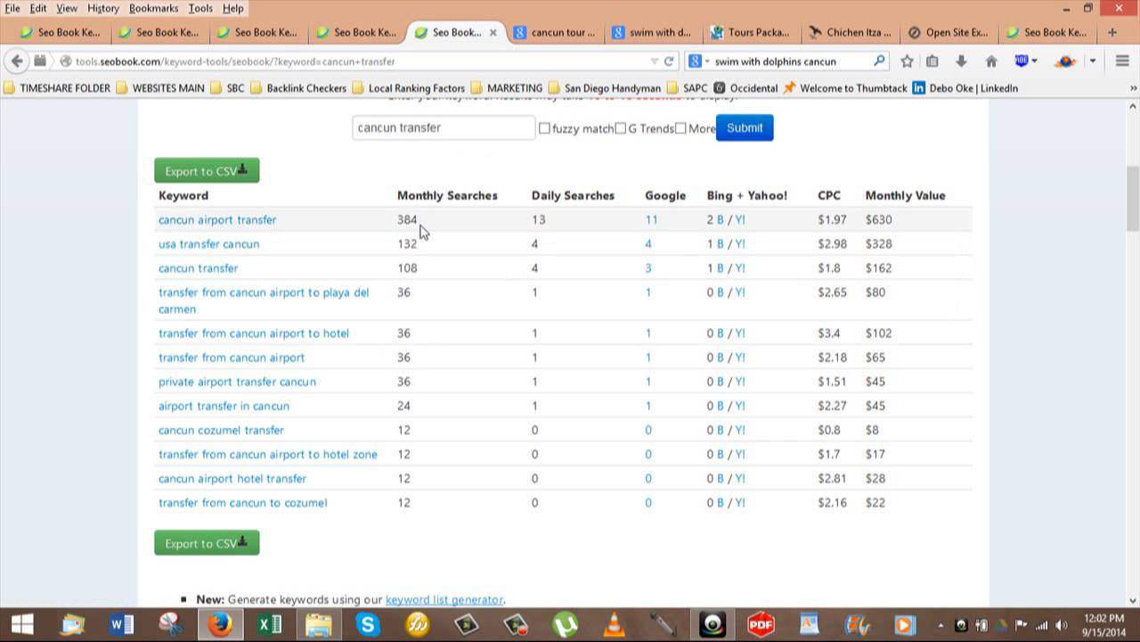
mouse_move(432, 233)
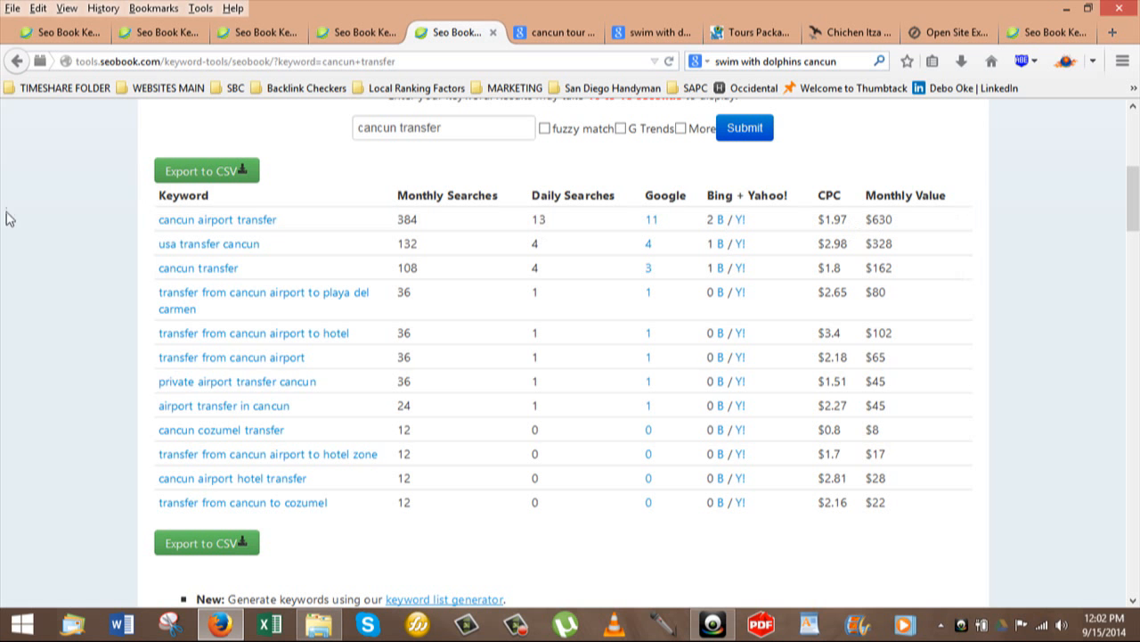
mouse_move(357, 411)
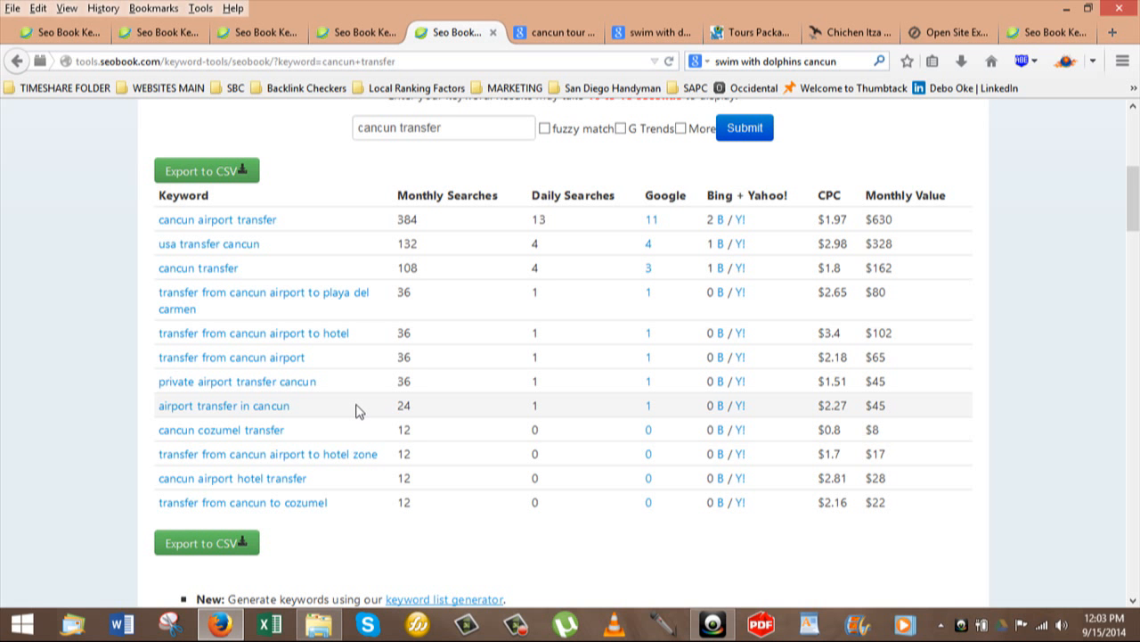
mouse_move(283, 292)
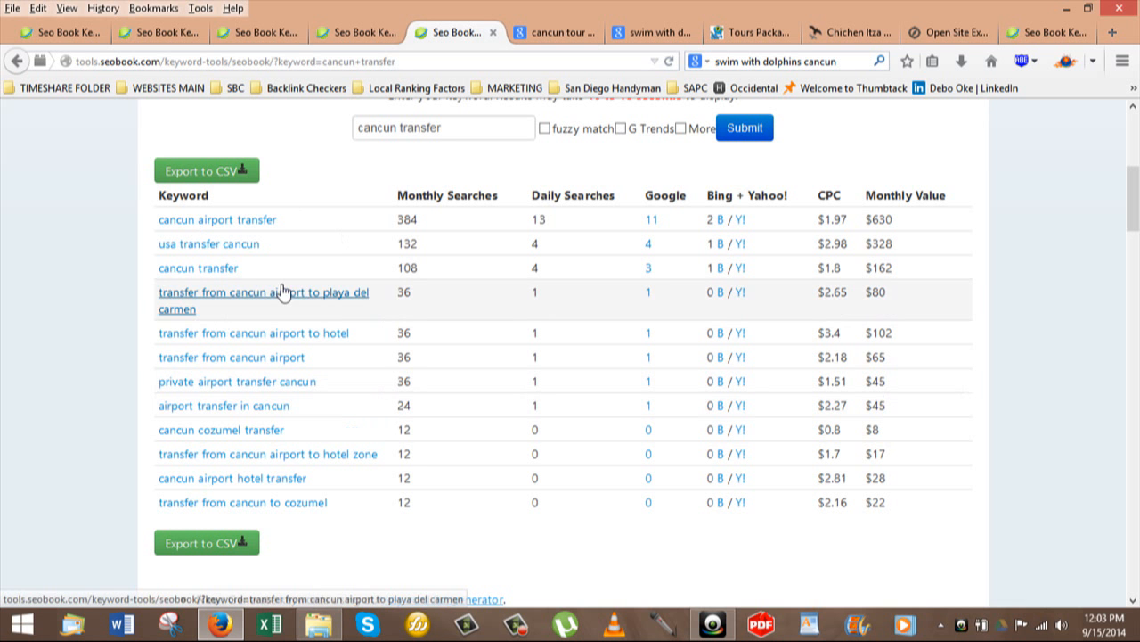
mouse_move(308, 274)
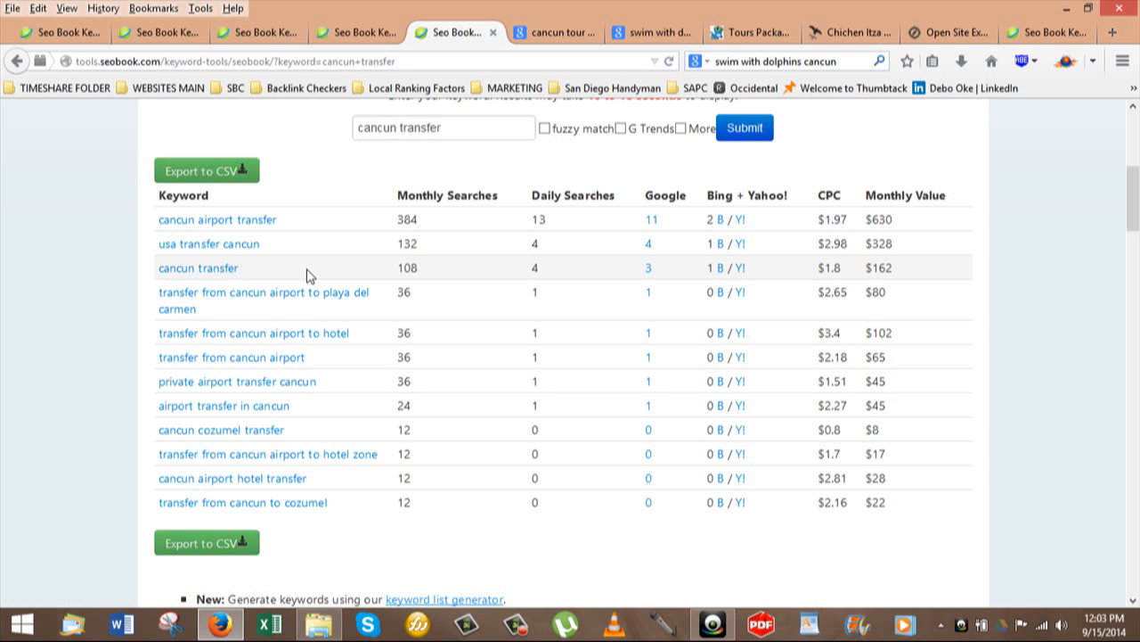
mouse_move(283, 197)
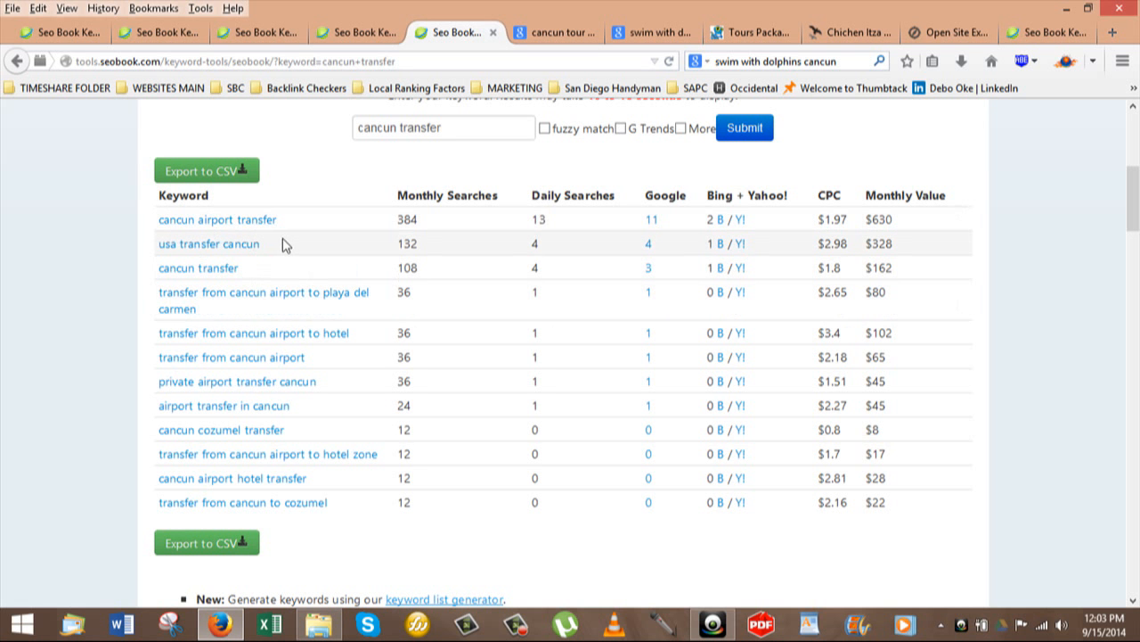
mouse_move(345, 286)
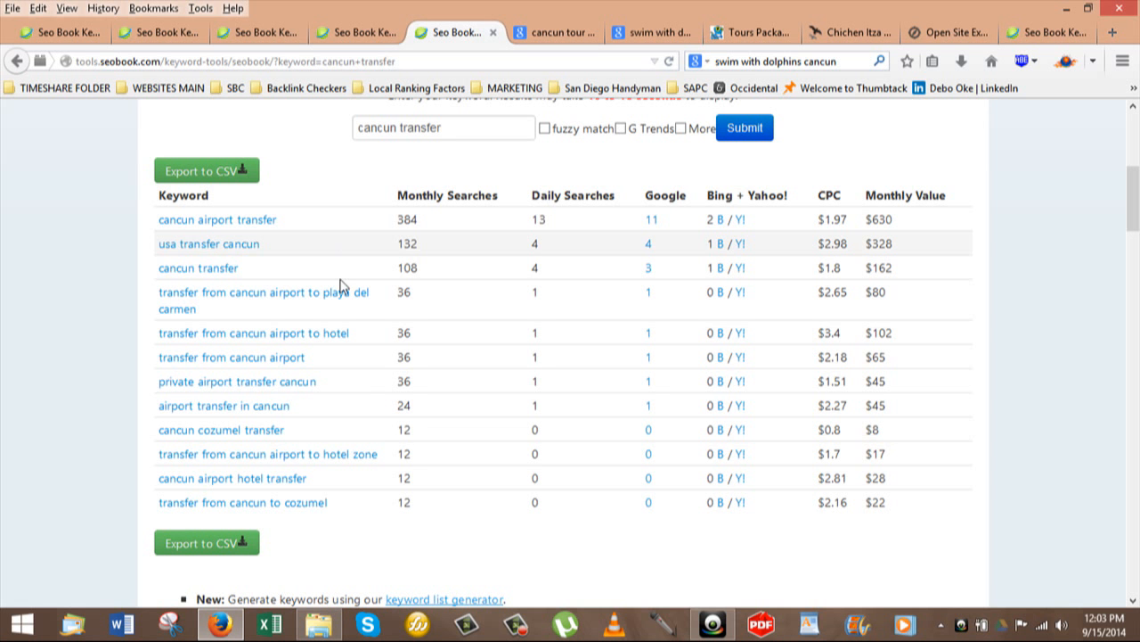
mouse_move(366, 381)
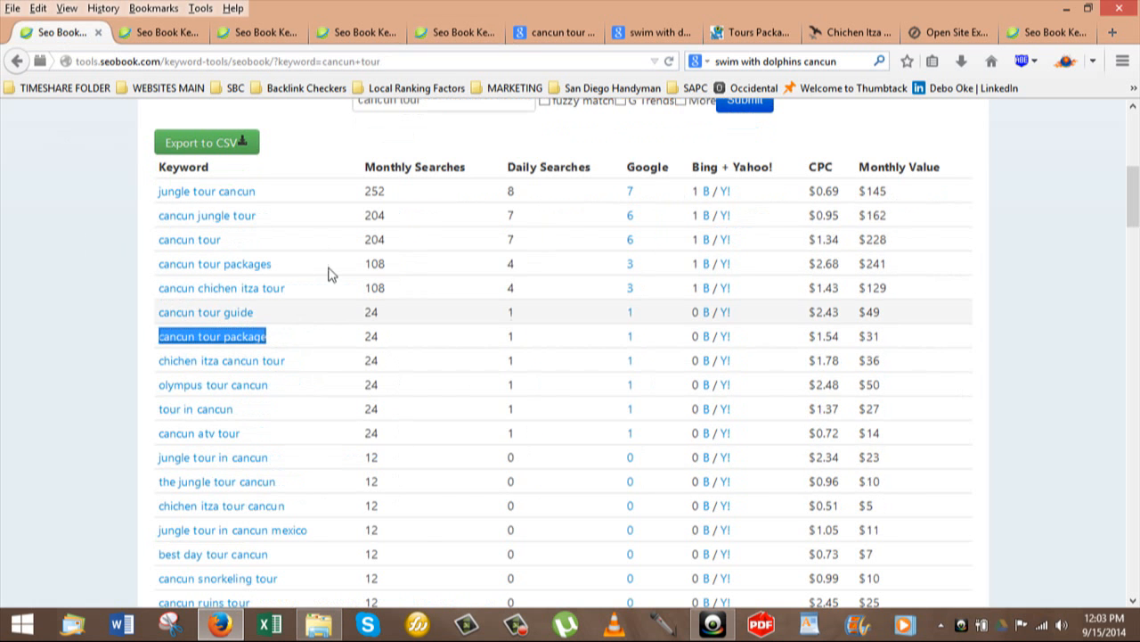
Step: Scroll through the Google 'cancun tour package' results and return to the Cancun Adventure listing at top
click(553, 33)
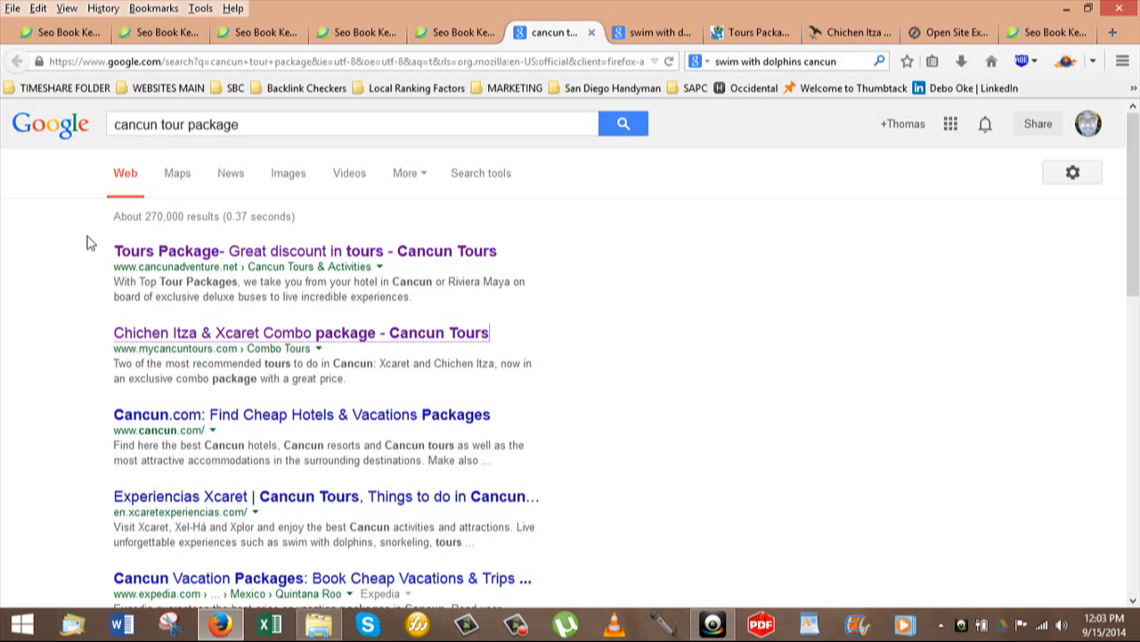
scroll(down, 3)
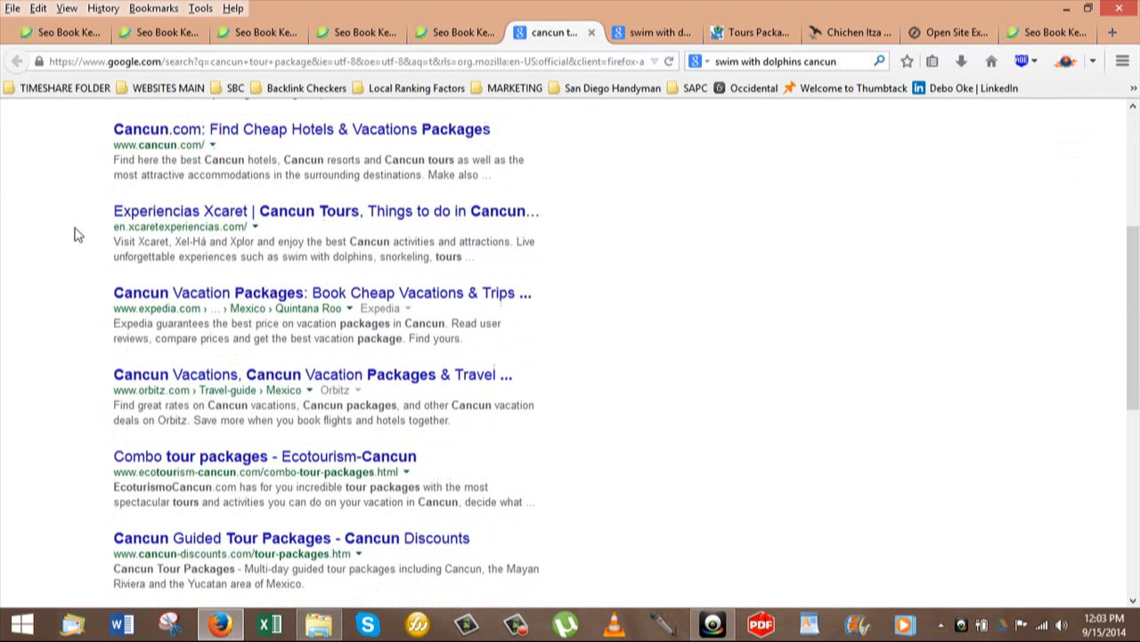
scroll(down, 3)
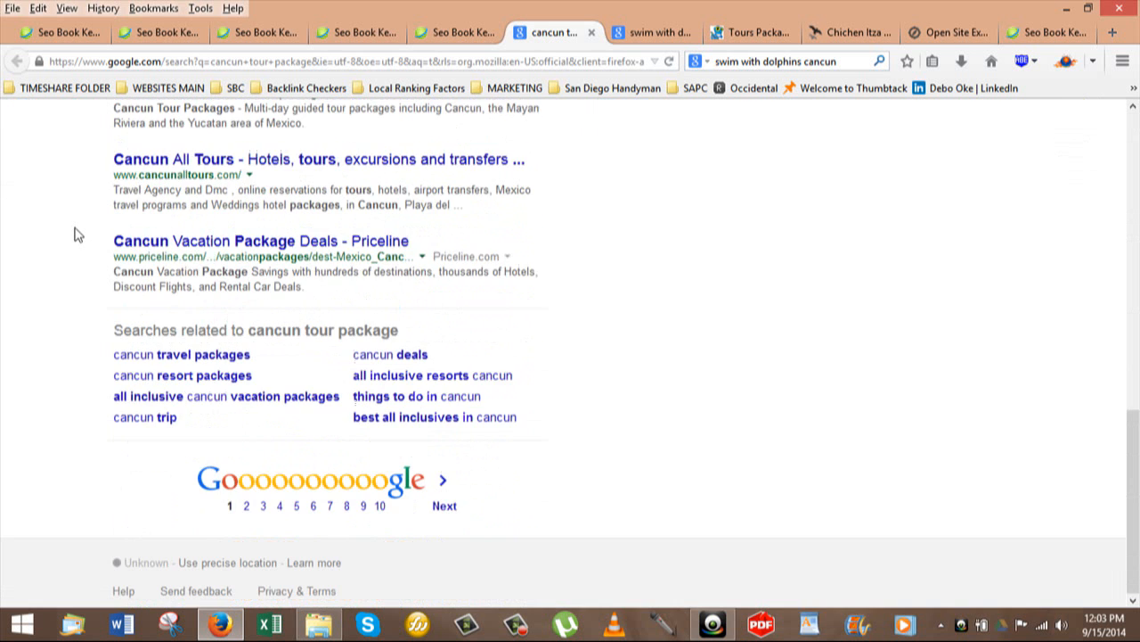
scroll(up, 3)
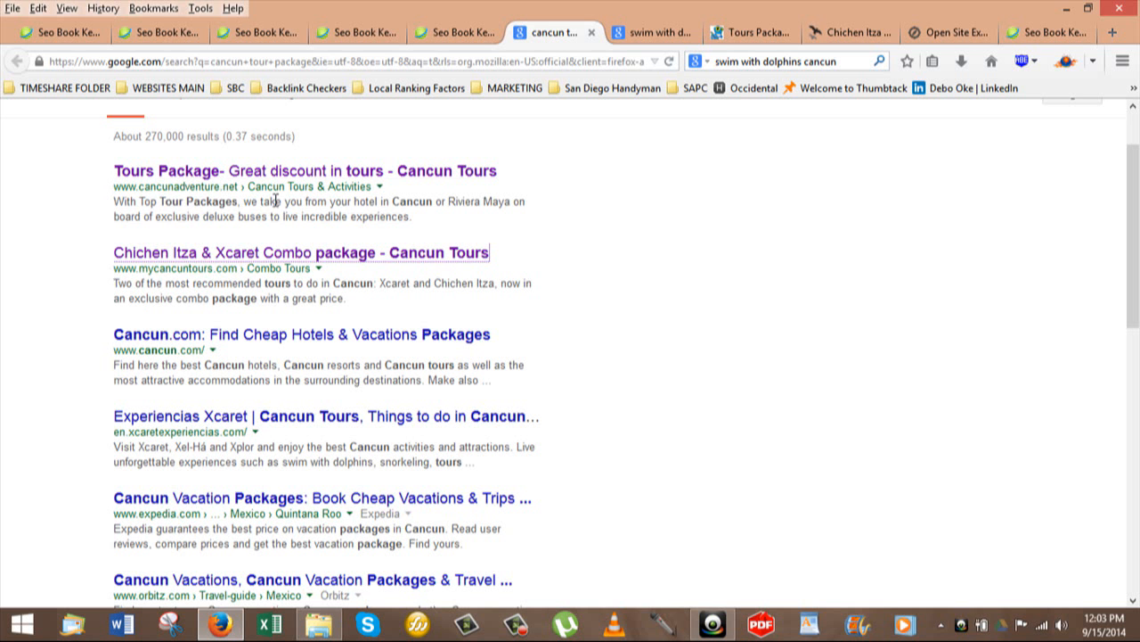
mouse_move(271, 217)
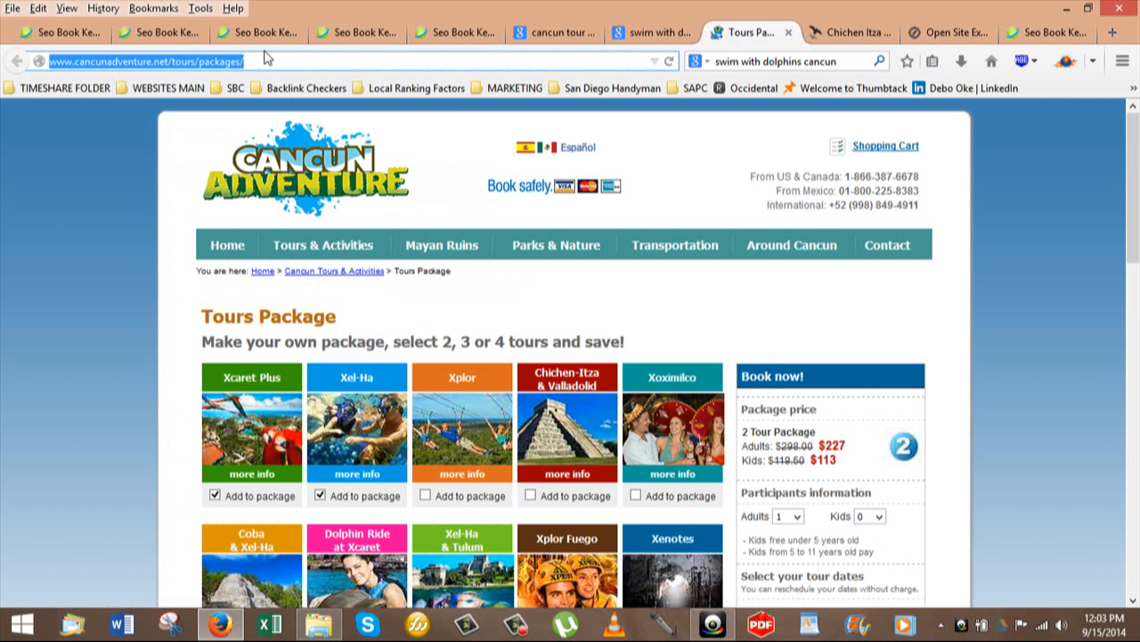
mouse_move(222, 82)
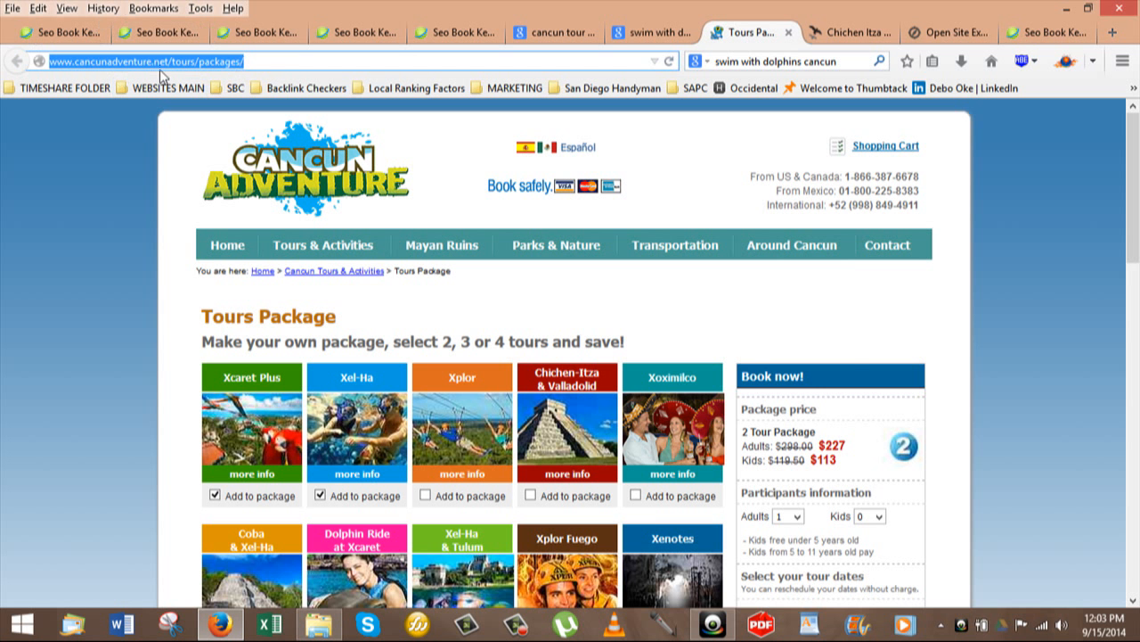
mouse_move(220, 78)
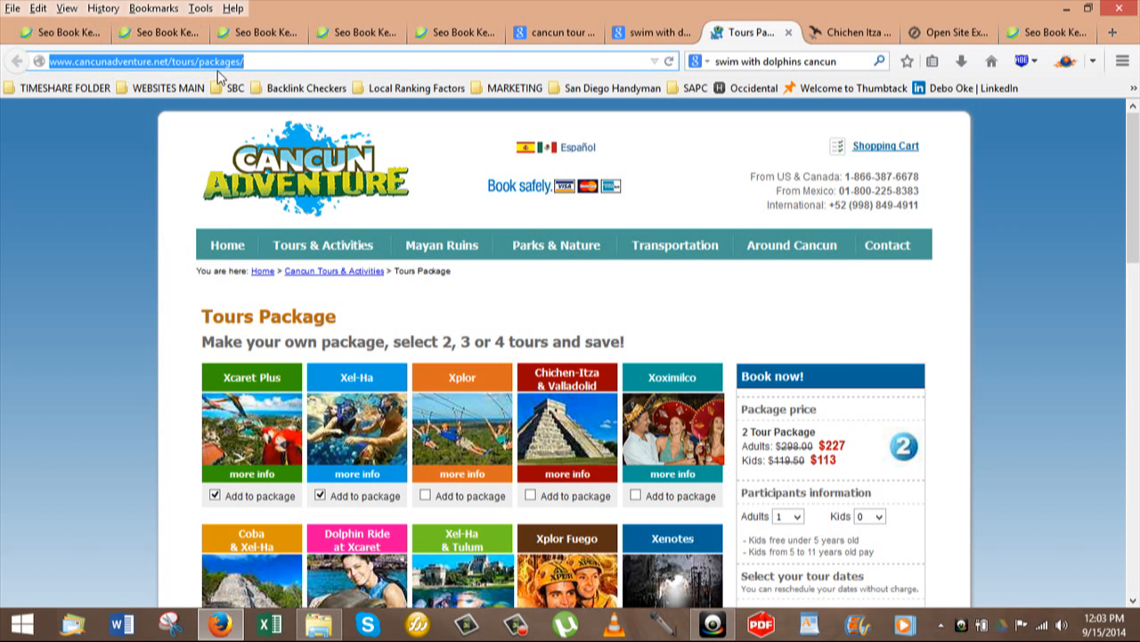
mouse_move(942, 43)
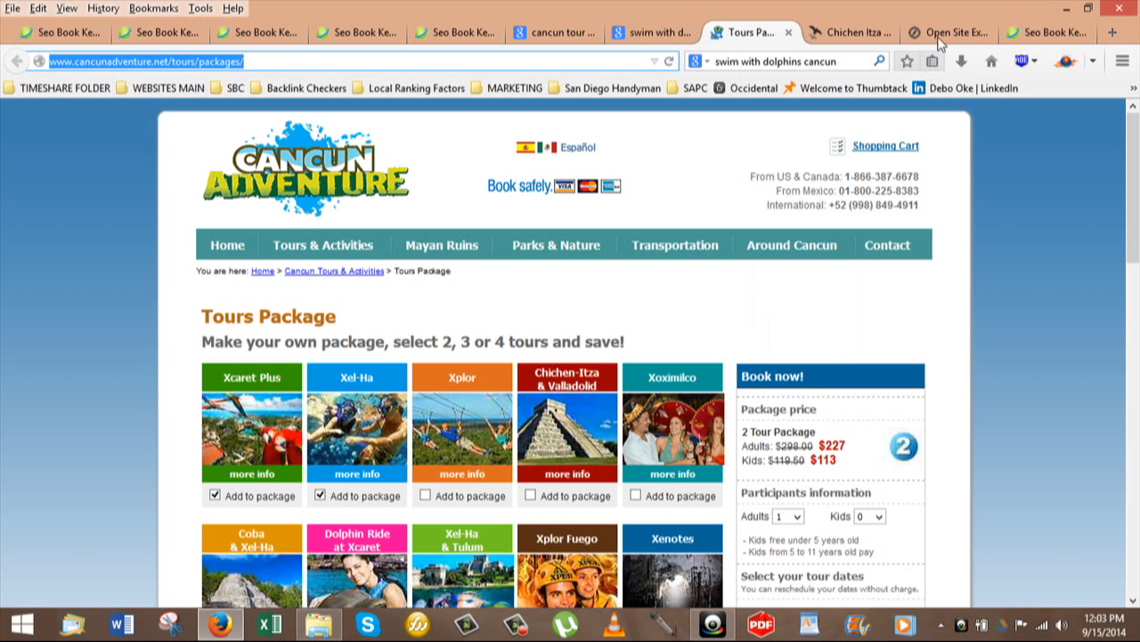
Step: Show Open Site Explorer's comparison: tours page Page Authority 22 versus competitors at 27 and 28
click(947, 33)
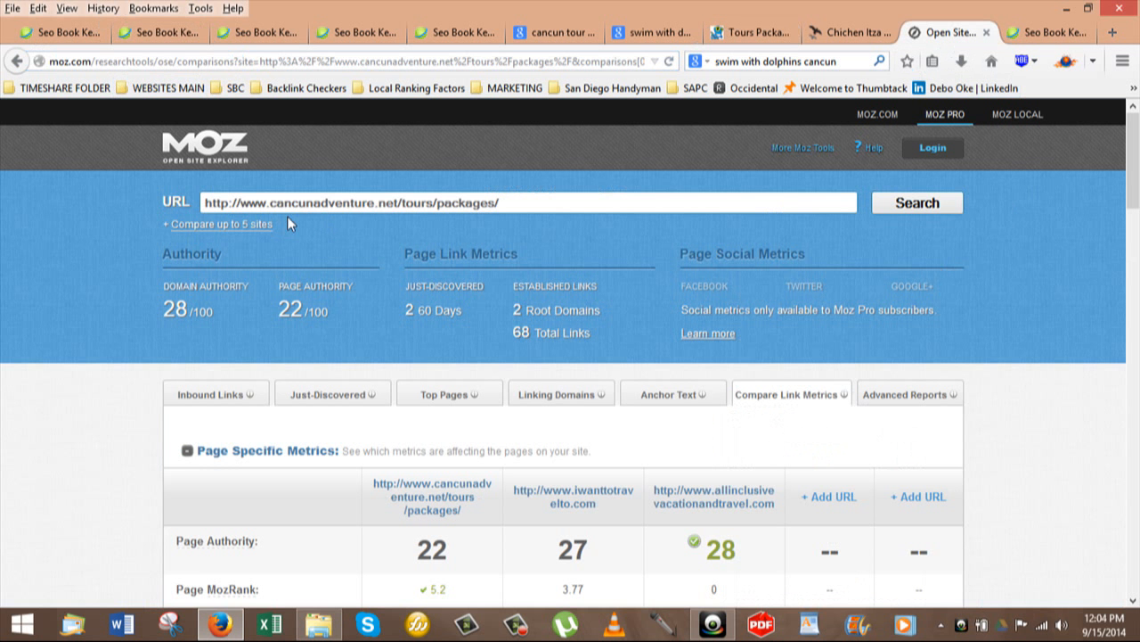
mouse_move(499, 221)
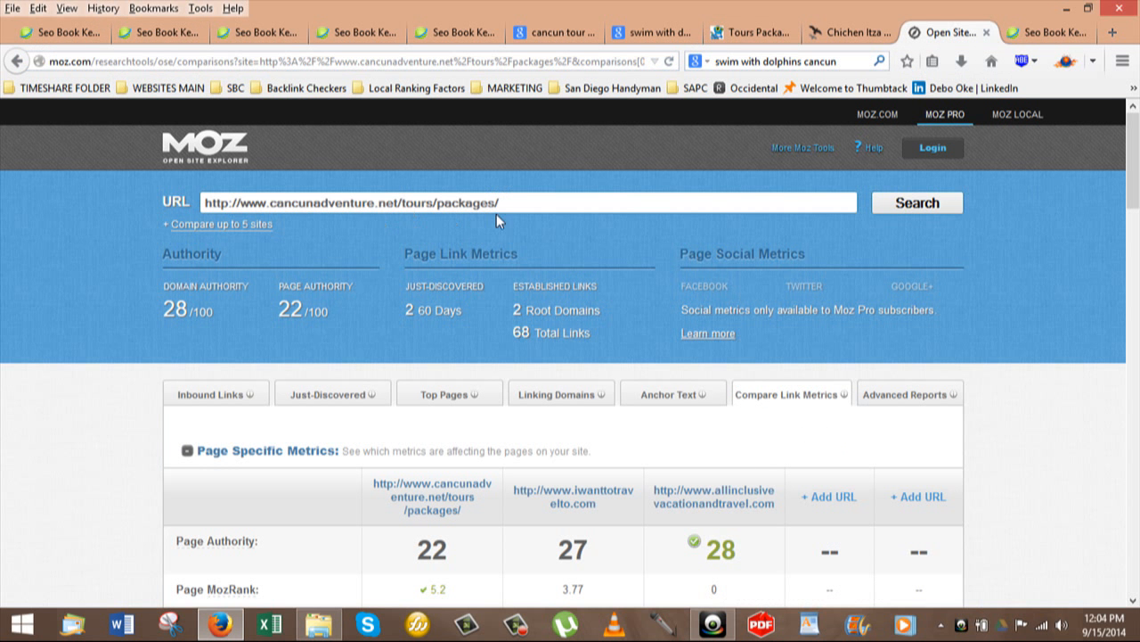
mouse_move(322, 280)
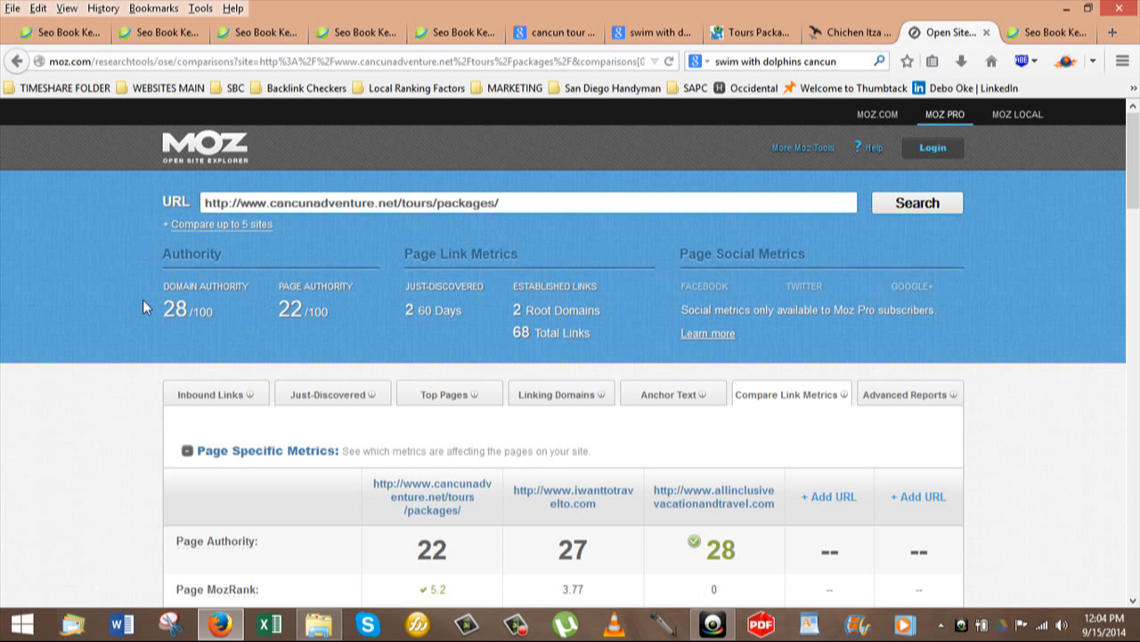
mouse_move(268, 321)
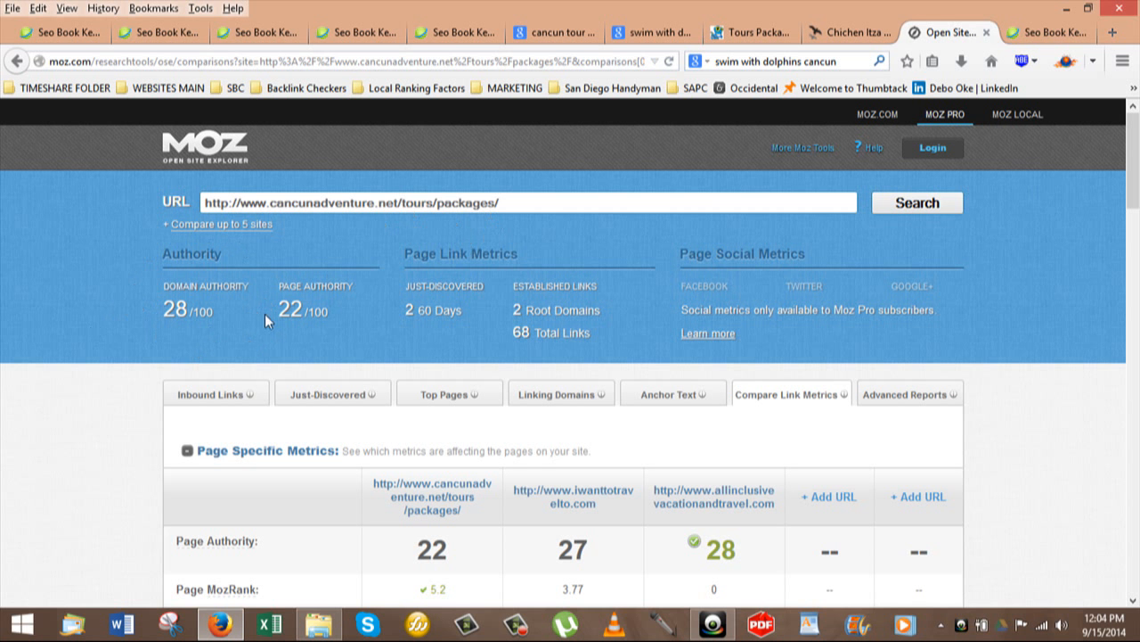
mouse_move(121, 251)
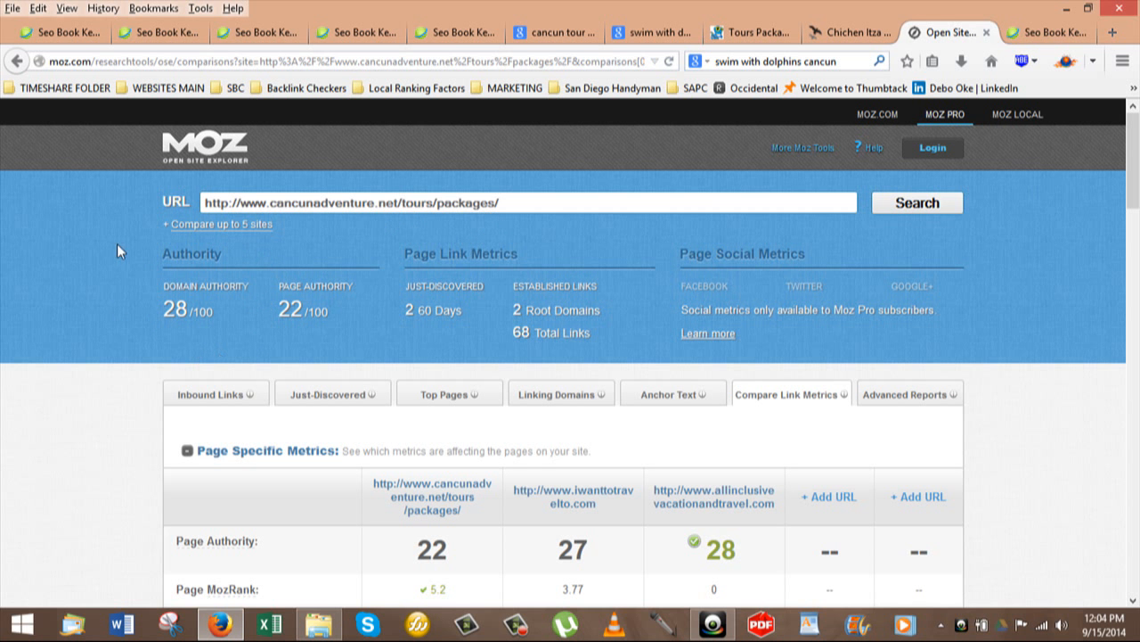
mouse_move(132, 303)
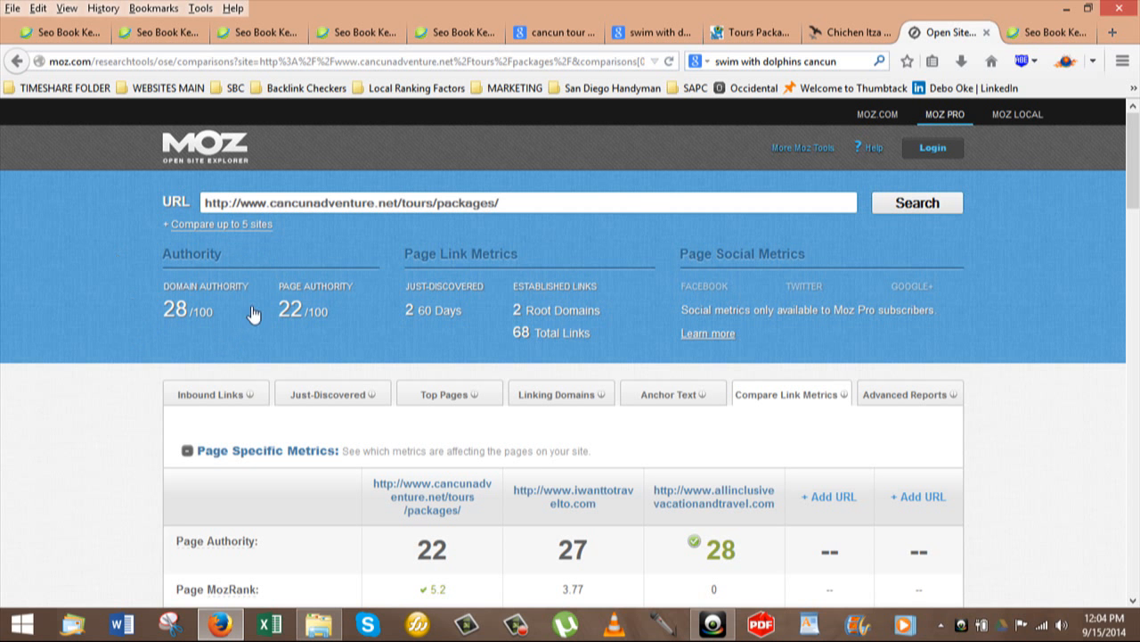
mouse_move(147, 323)
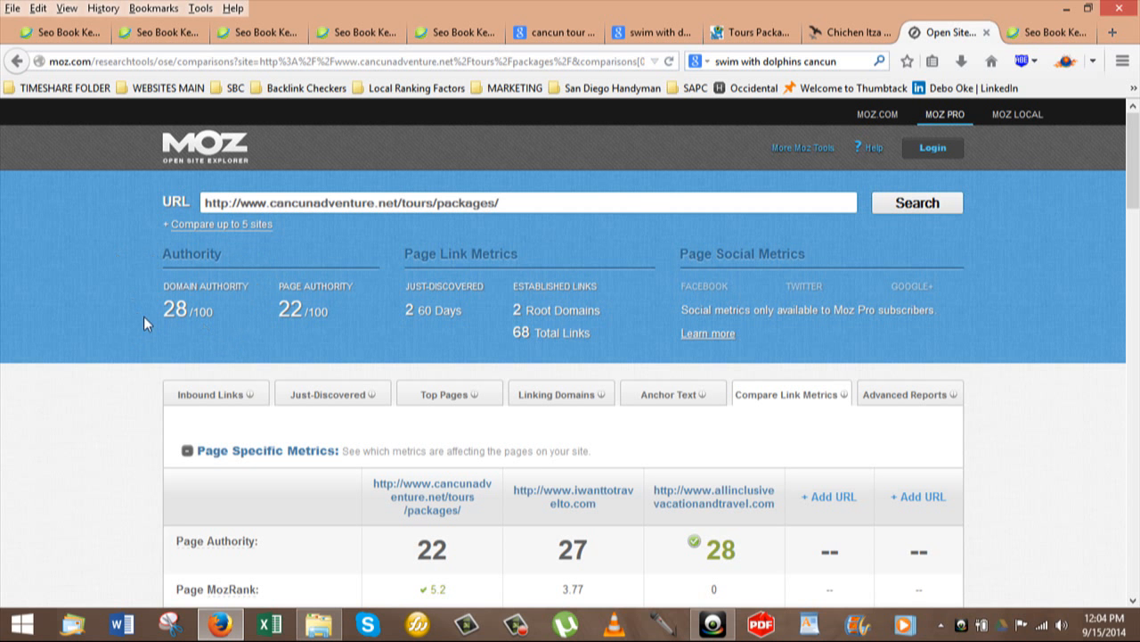
mouse_move(316, 331)
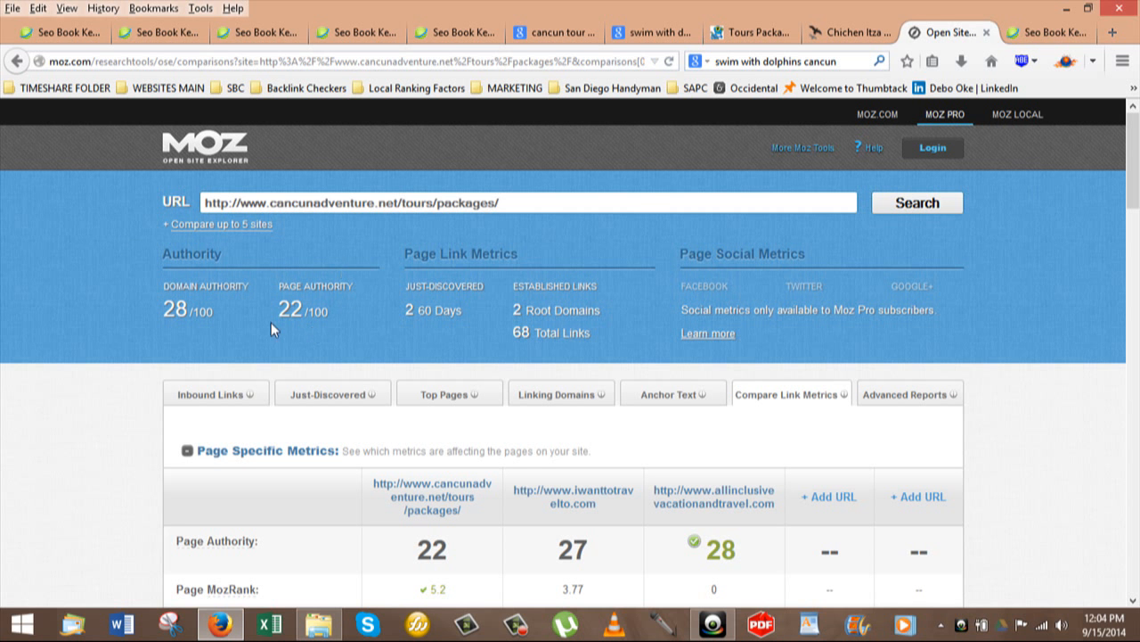
mouse_move(348, 344)
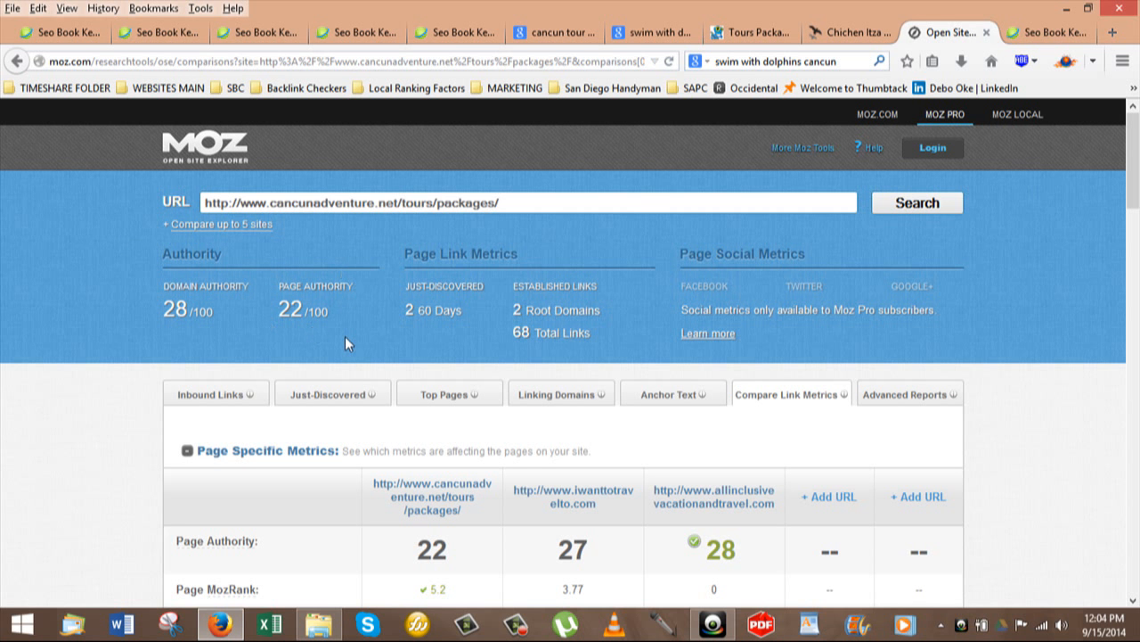
scroll(down, 3)
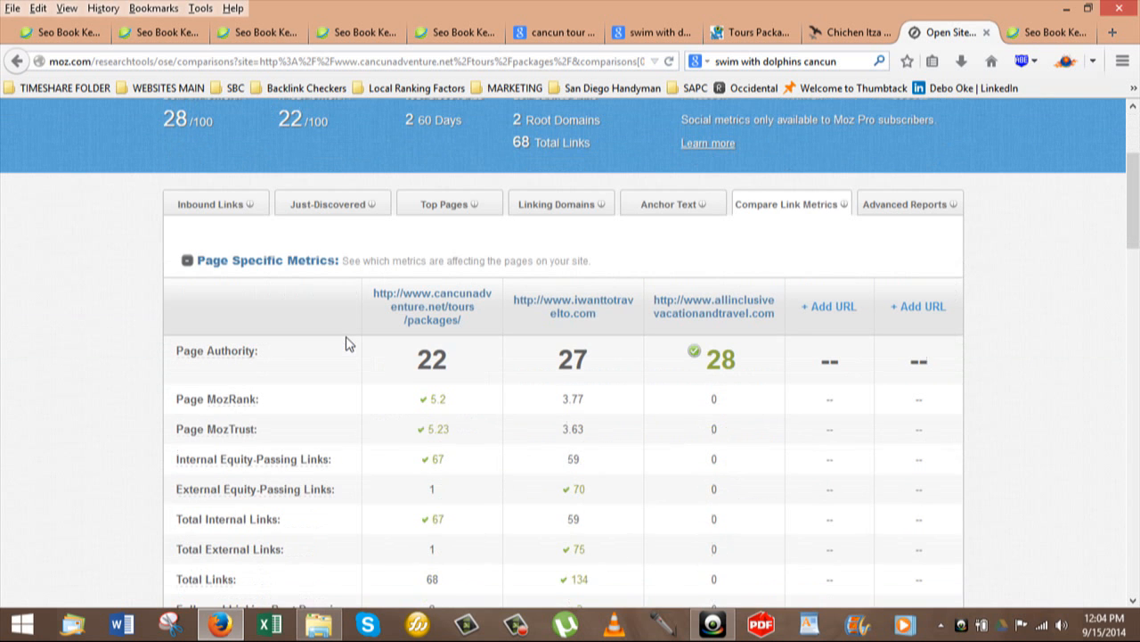
scroll(down, 3)
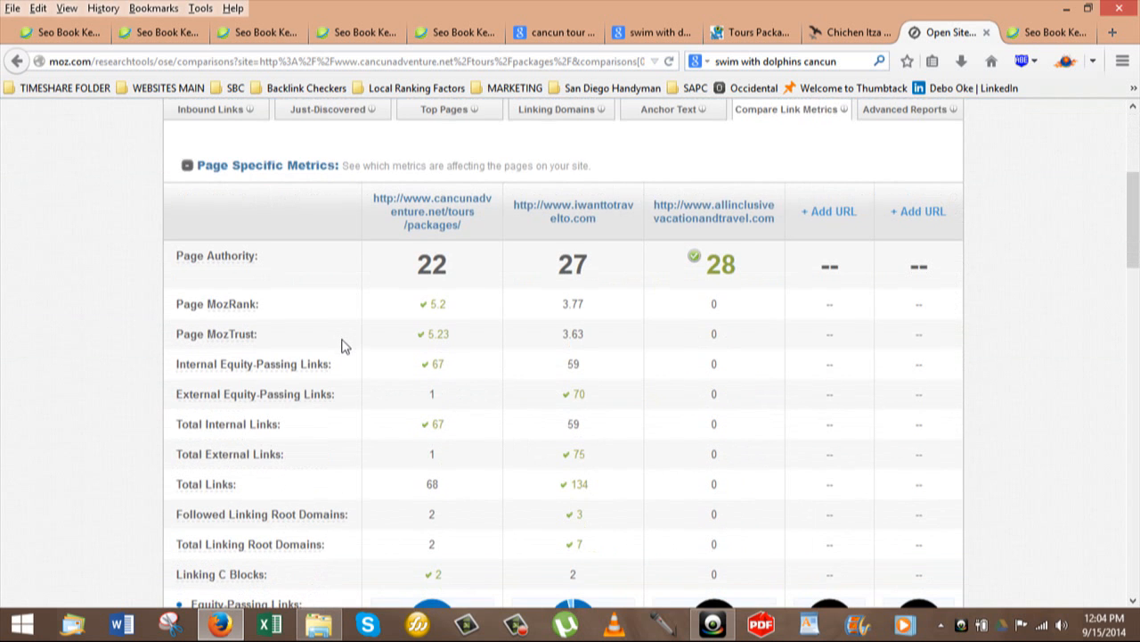
mouse_move(379, 251)
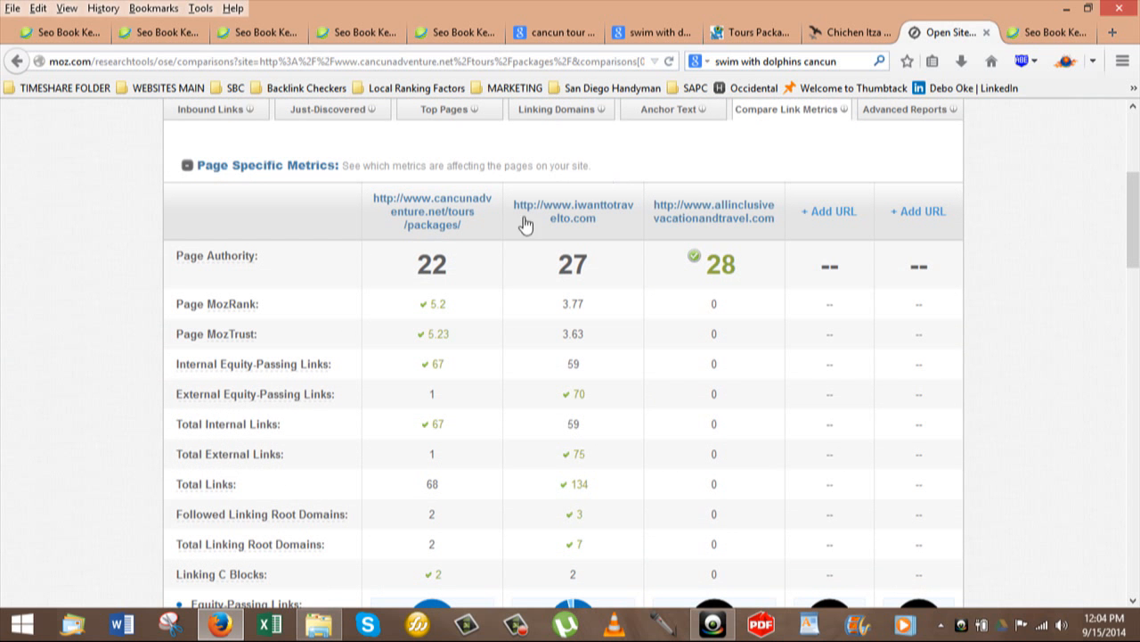
mouse_move(588, 242)
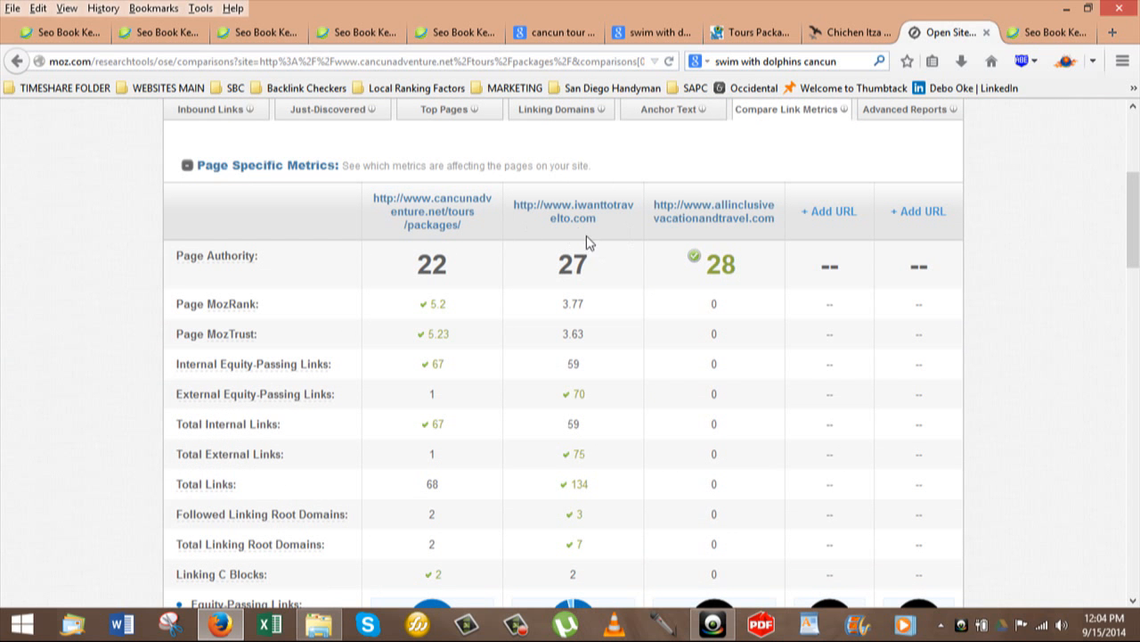
mouse_move(612, 242)
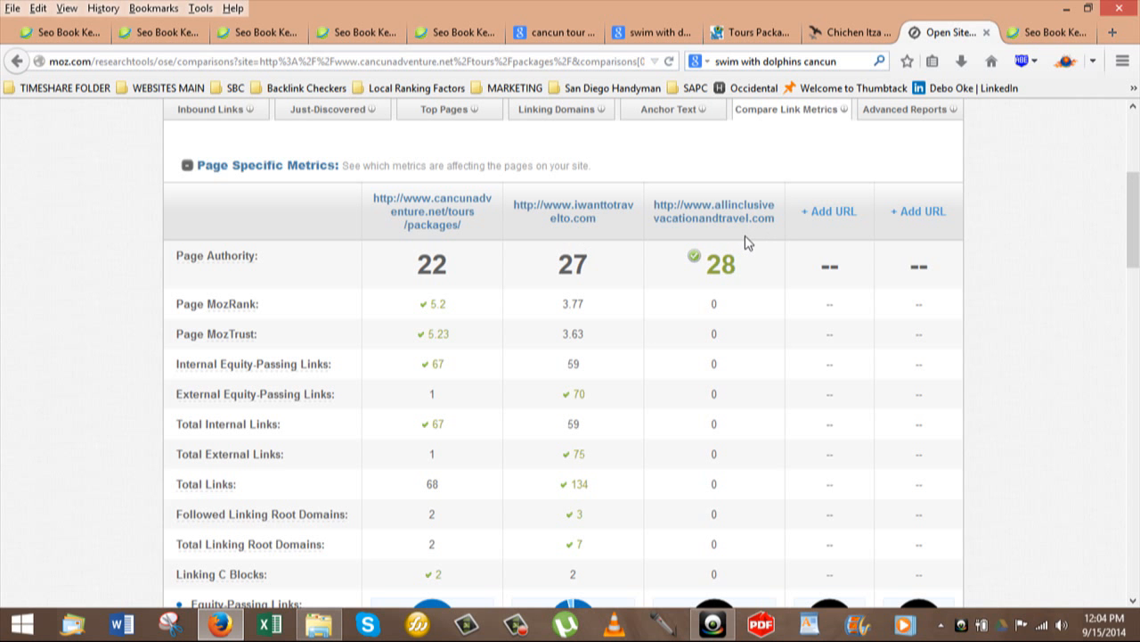
mouse_move(712, 258)
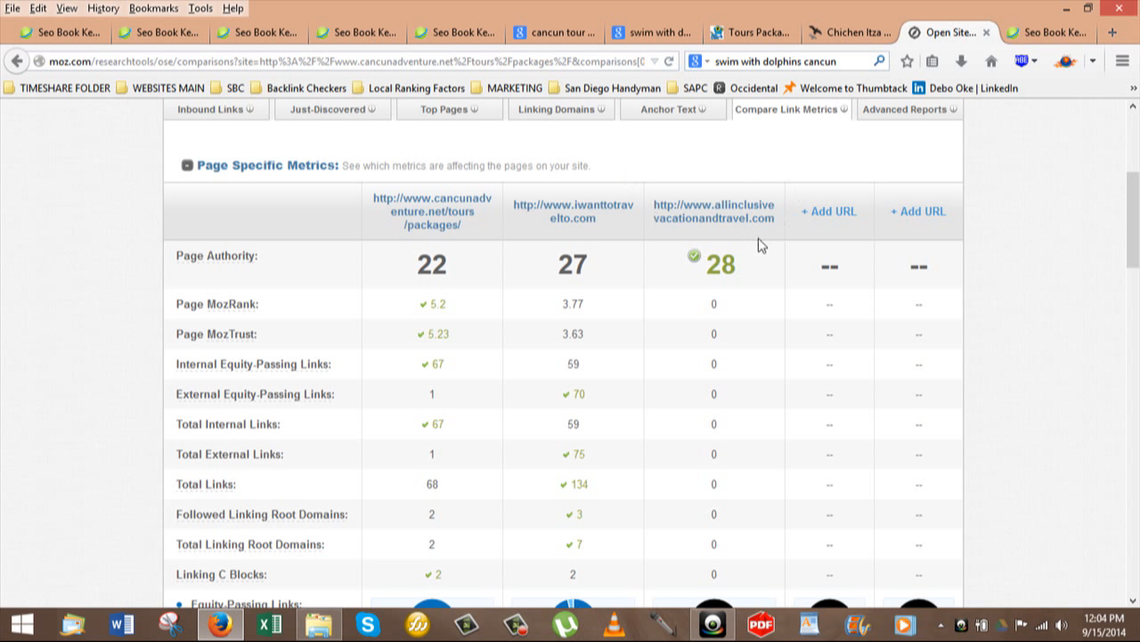
mouse_move(700, 291)
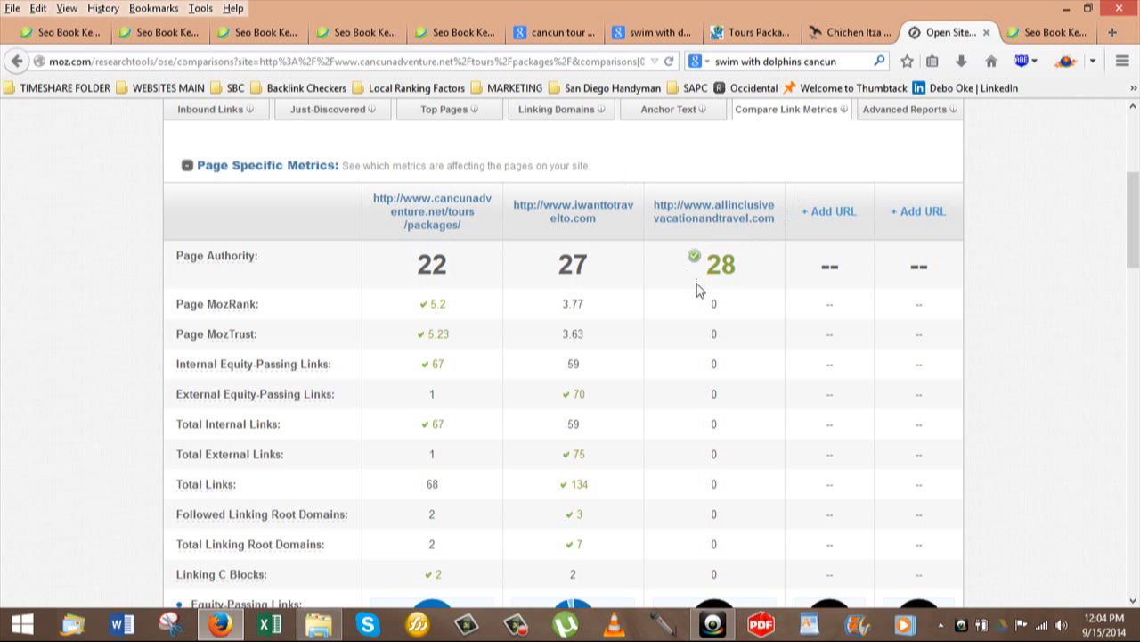
mouse_move(597, 258)
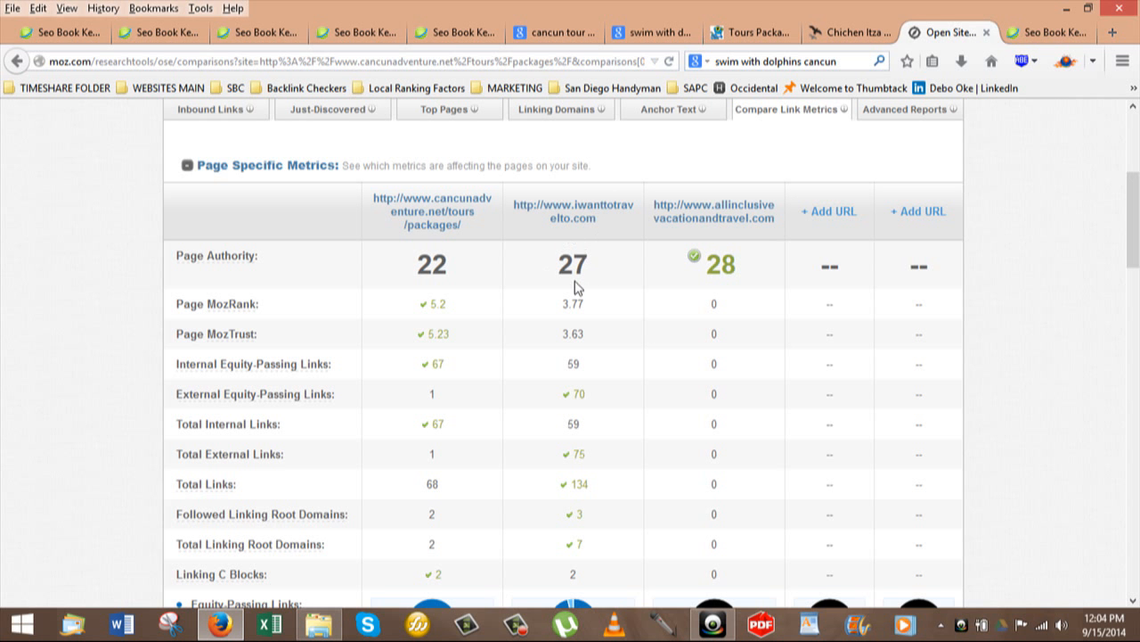
mouse_move(585, 289)
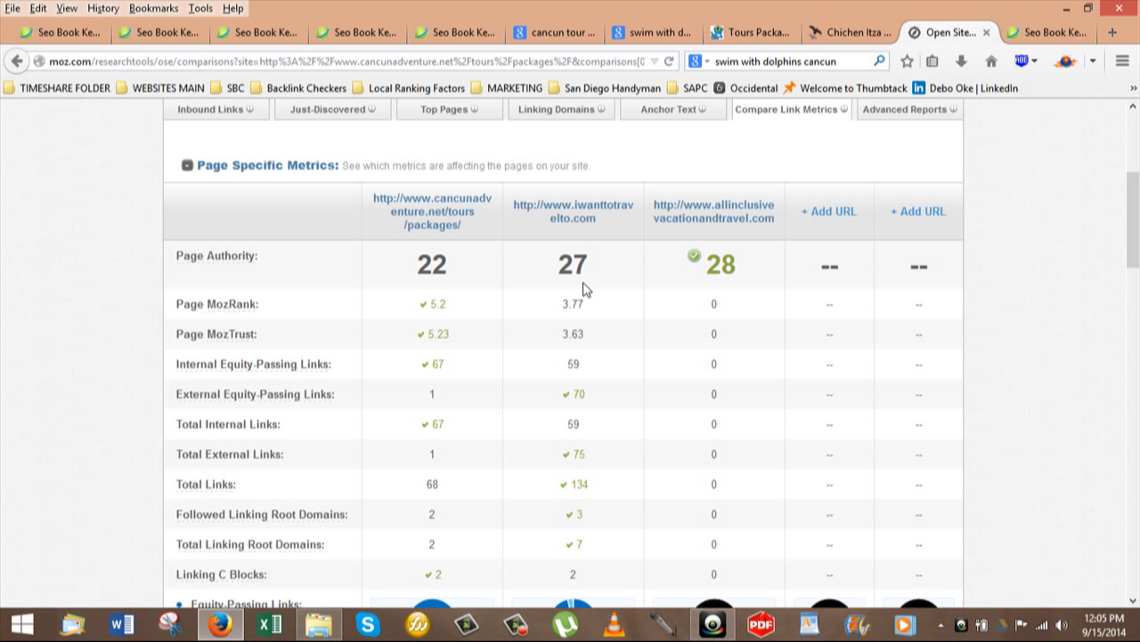
mouse_move(605, 301)
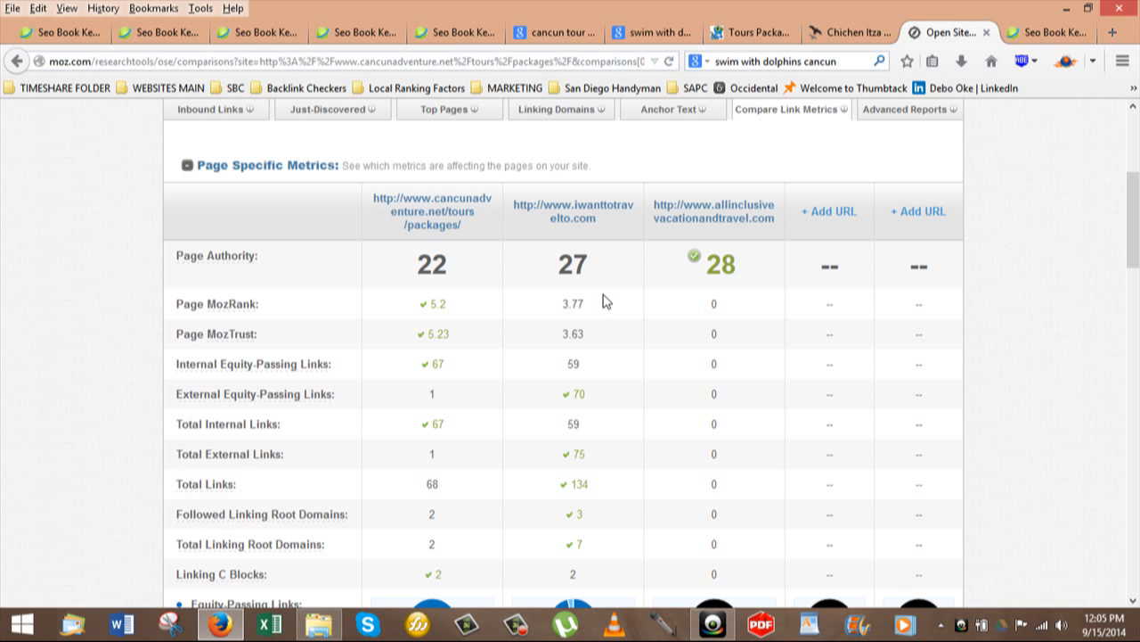
mouse_move(611, 301)
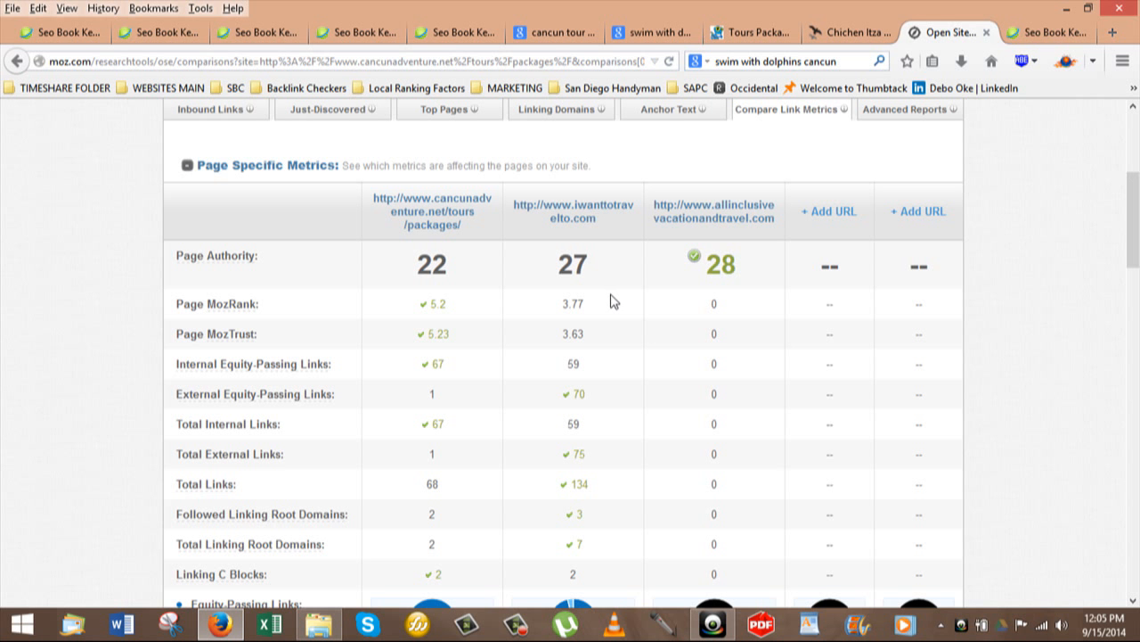
mouse_move(564, 299)
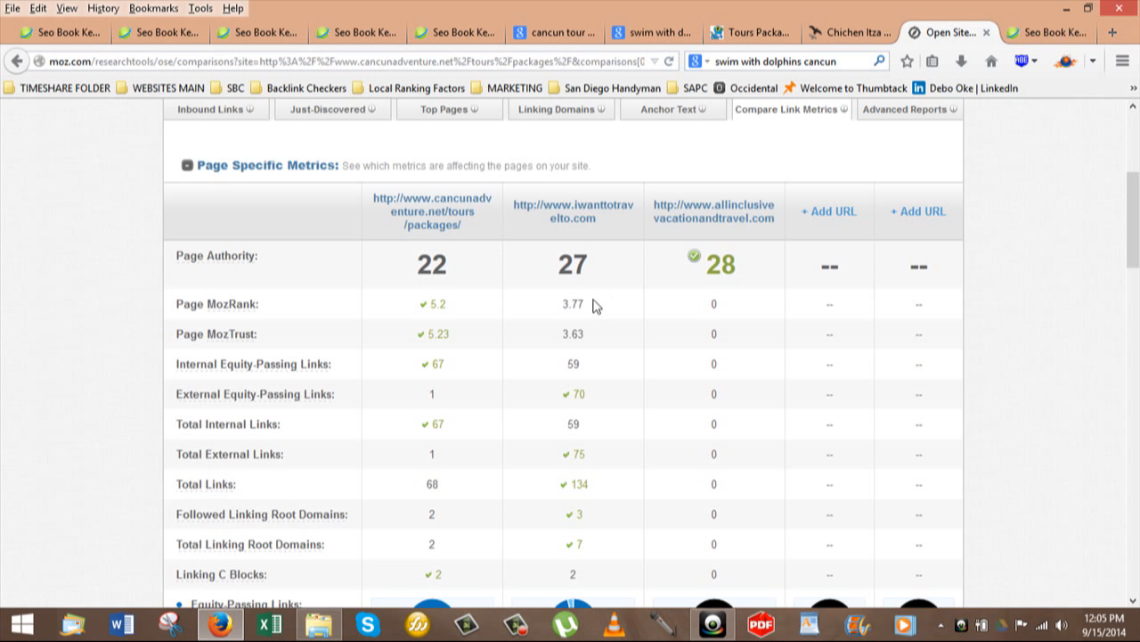
mouse_move(601, 303)
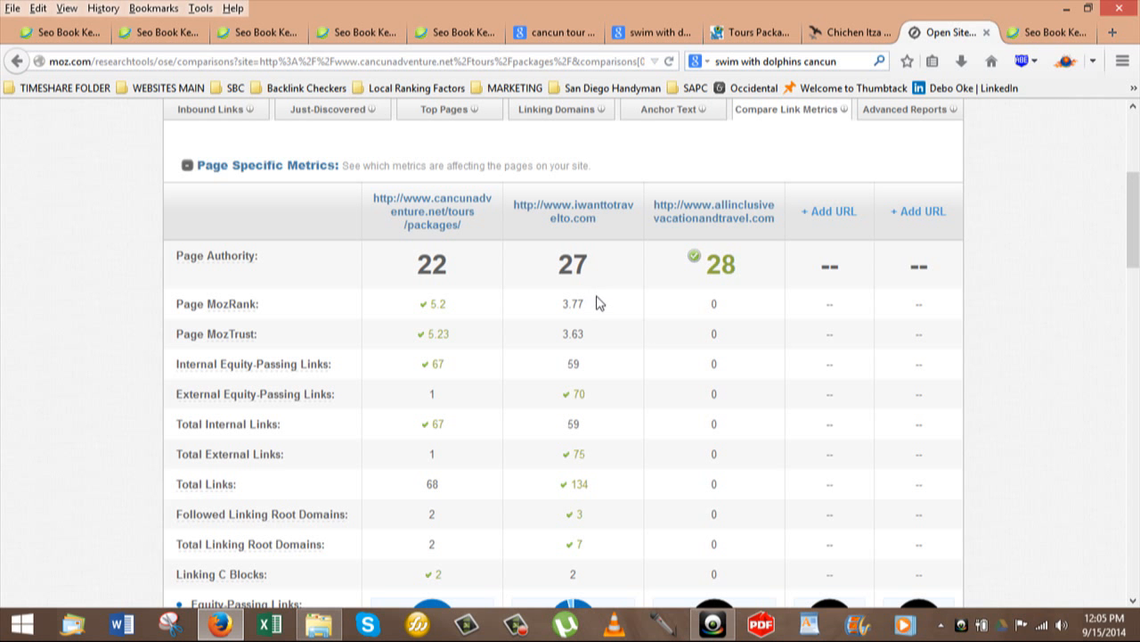
mouse_move(597, 314)
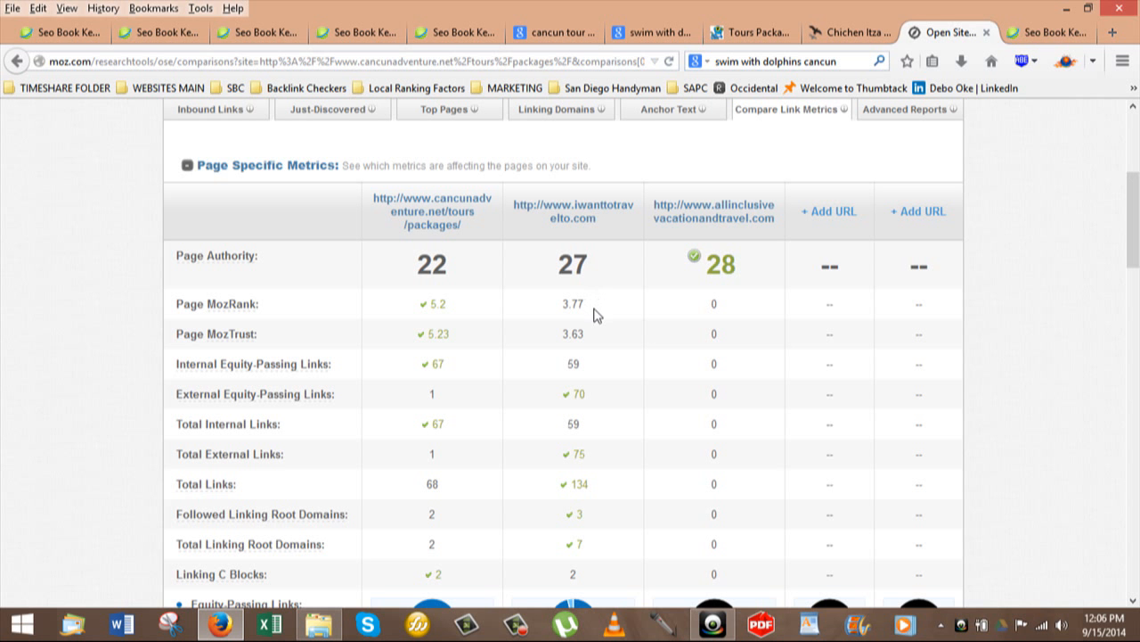
mouse_move(597, 316)
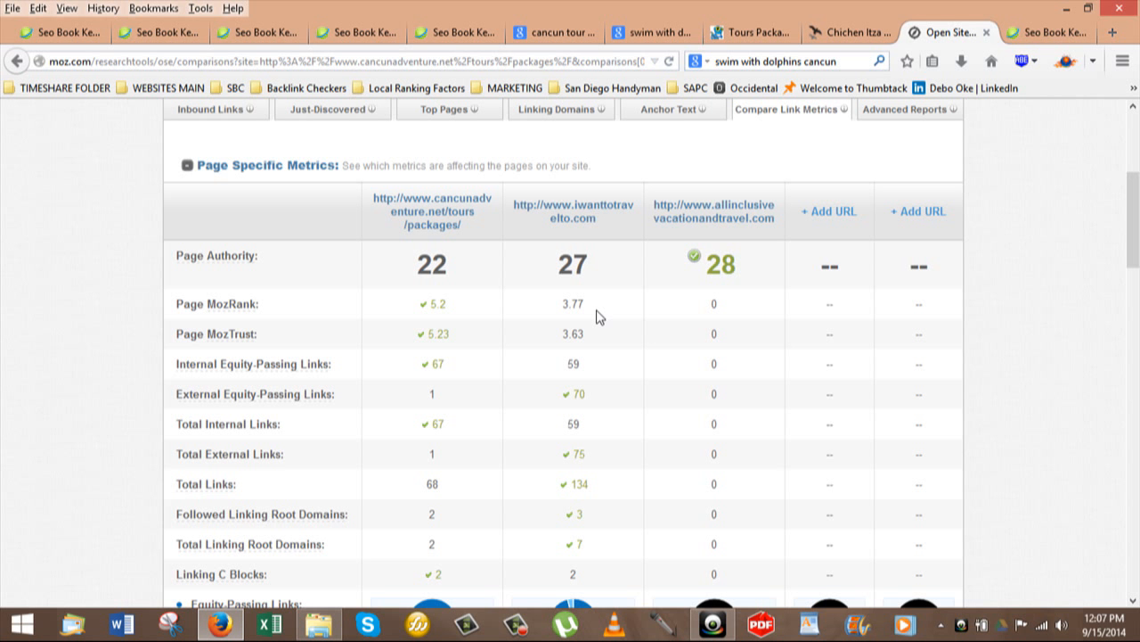
mouse_move(616, 266)
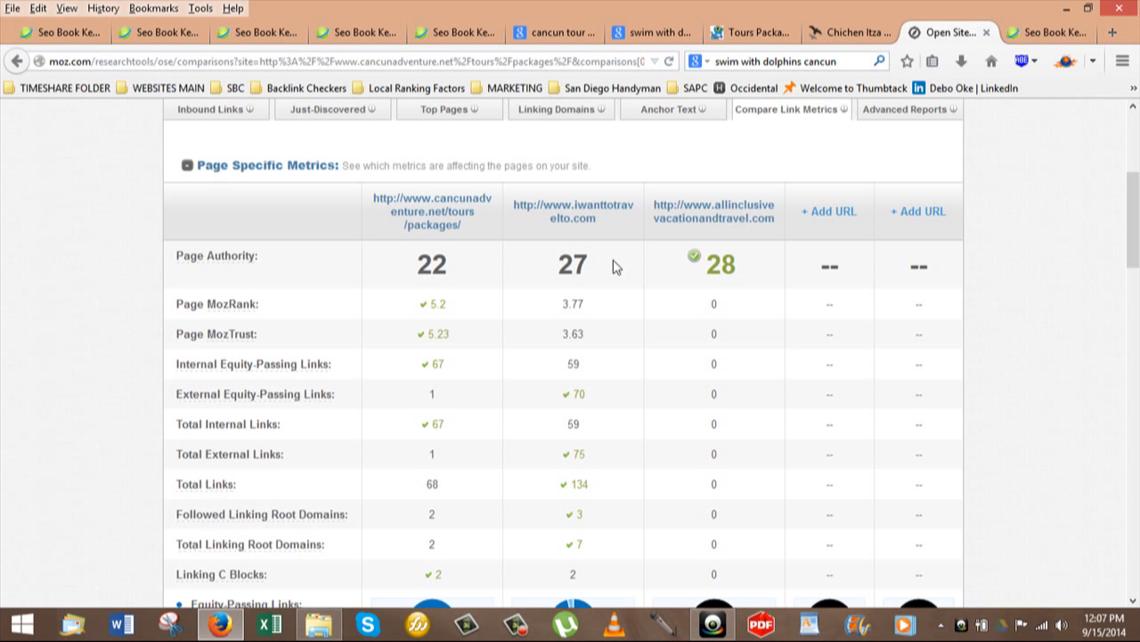
mouse_move(618, 268)
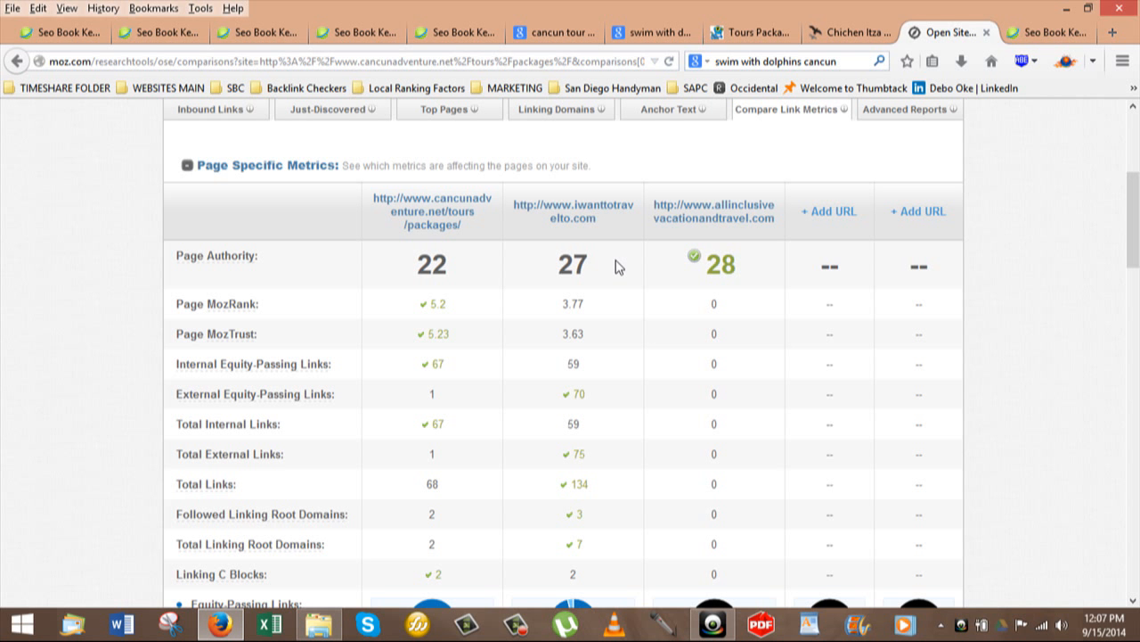
mouse_move(624, 259)
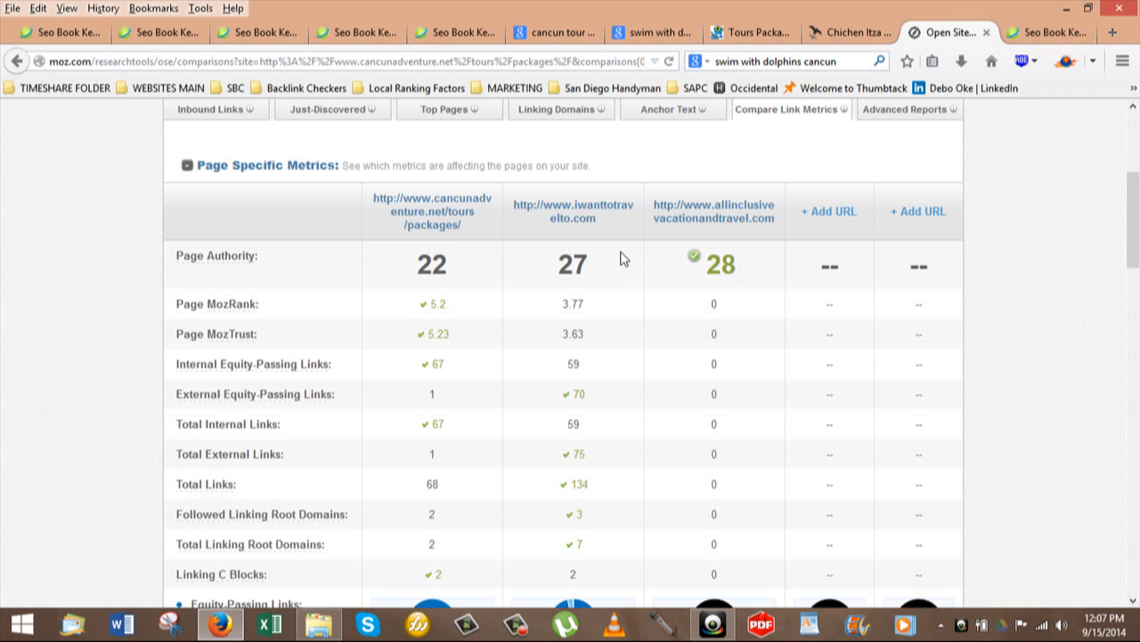
mouse_move(624, 283)
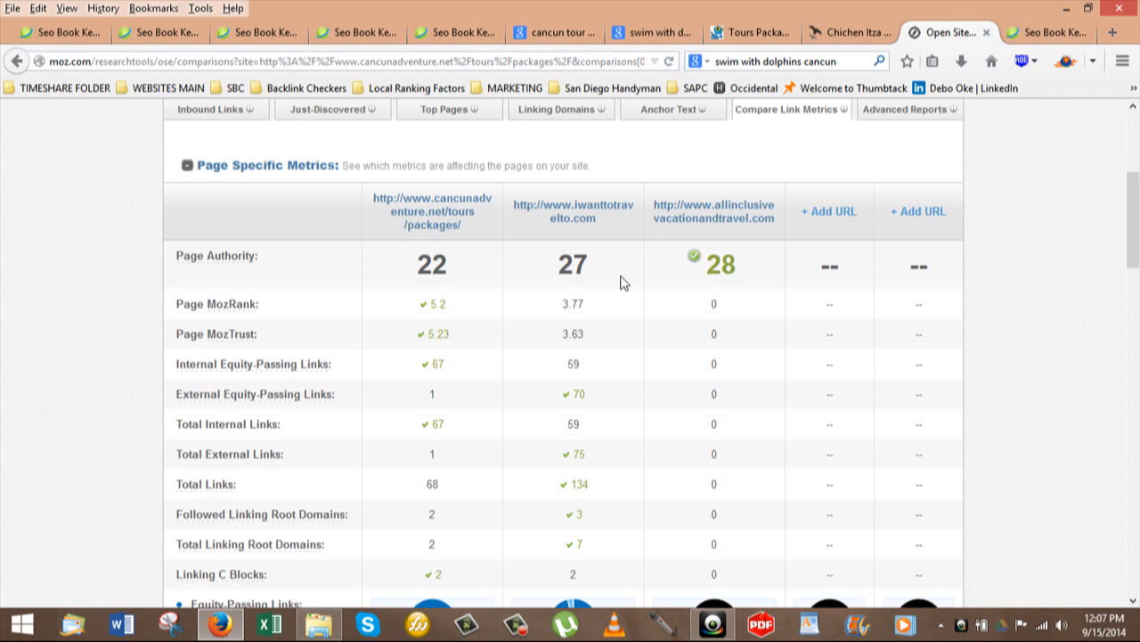
mouse_move(605, 294)
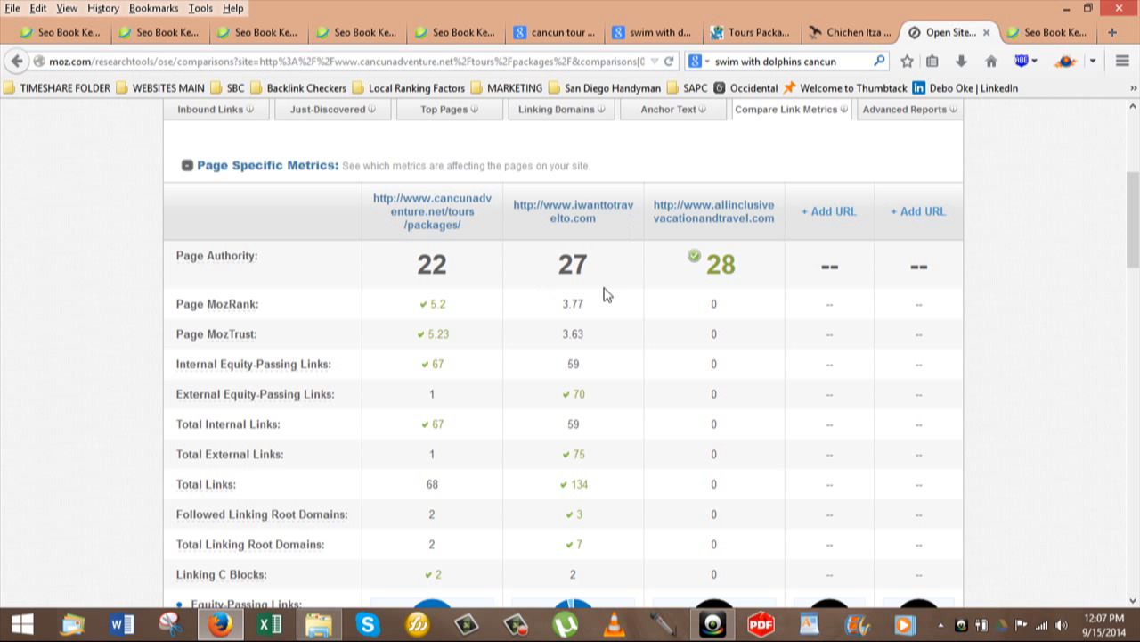
mouse_move(612, 294)
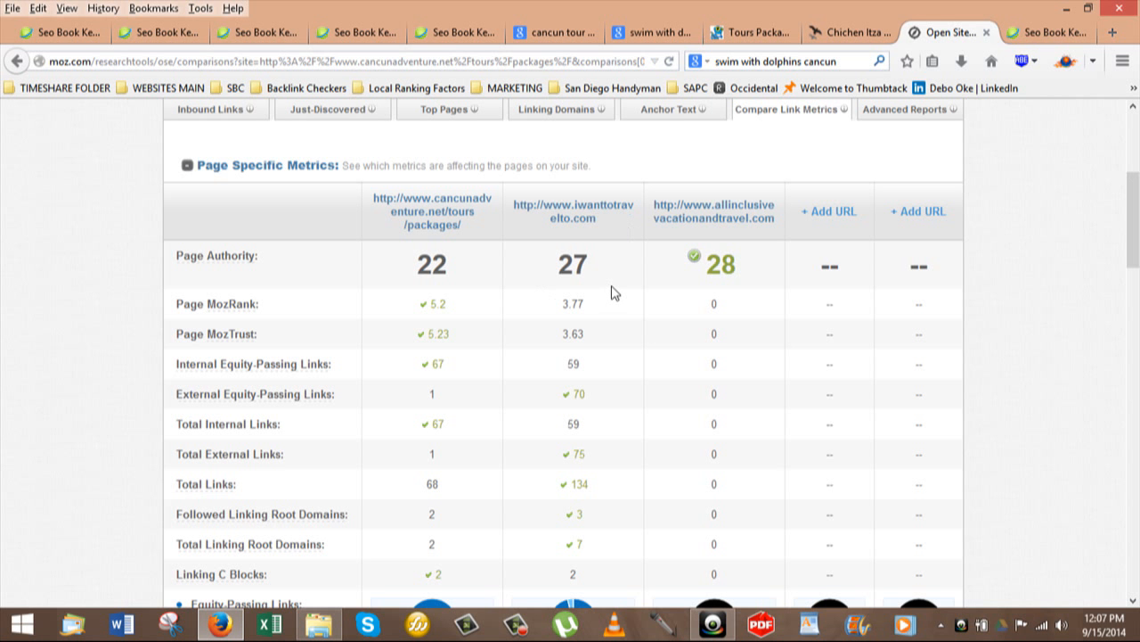
mouse_move(391, 273)
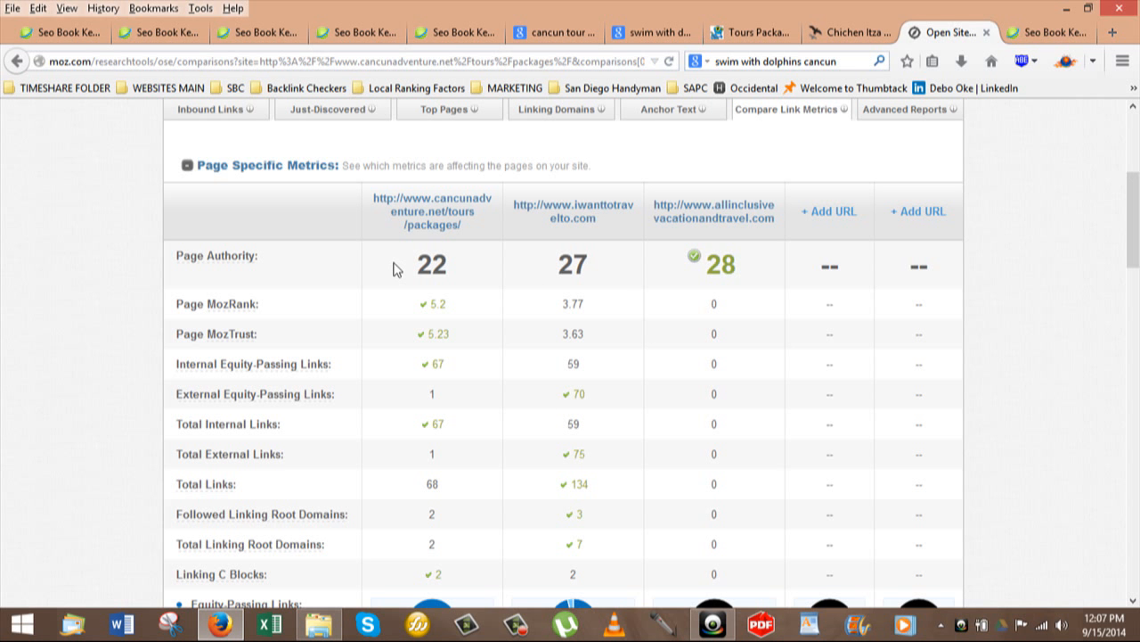
mouse_move(493, 315)
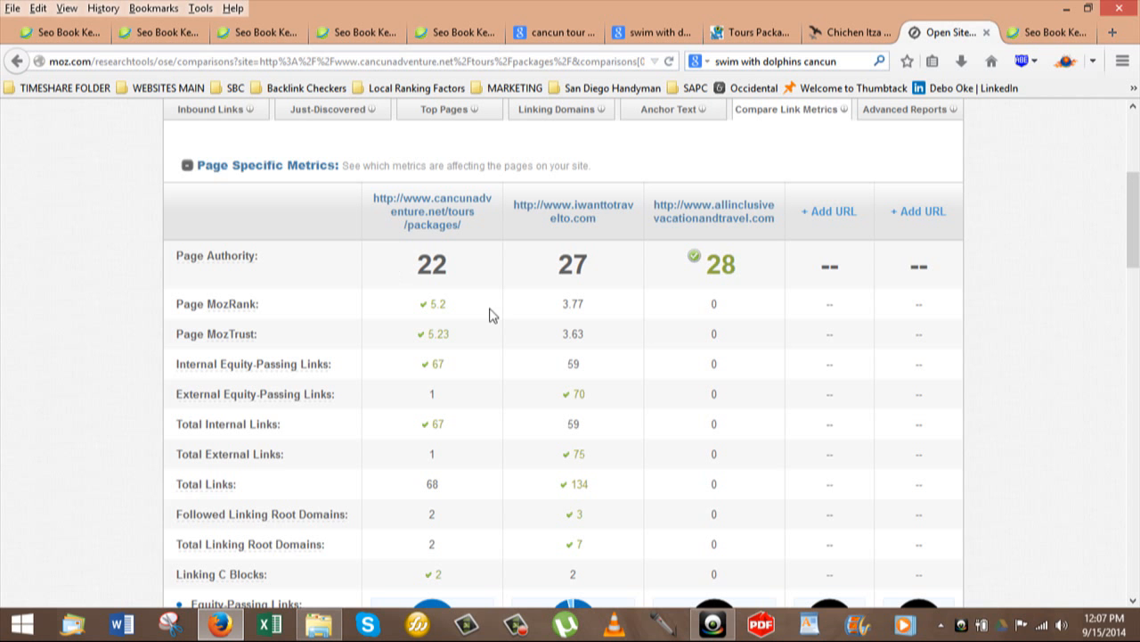
mouse_move(561, 248)
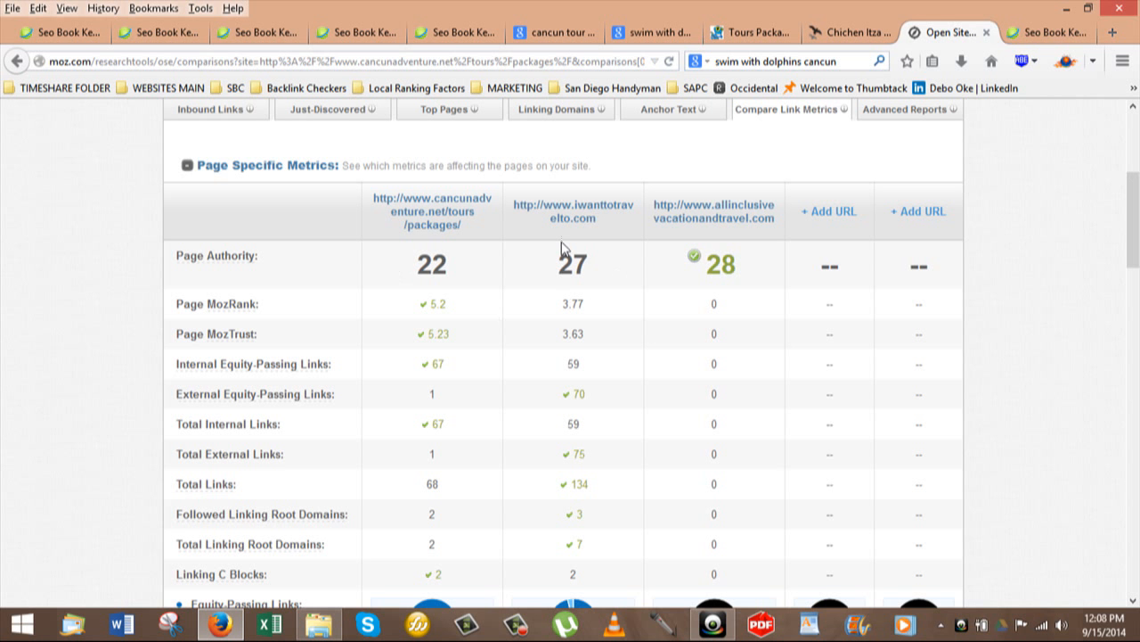
mouse_move(562, 291)
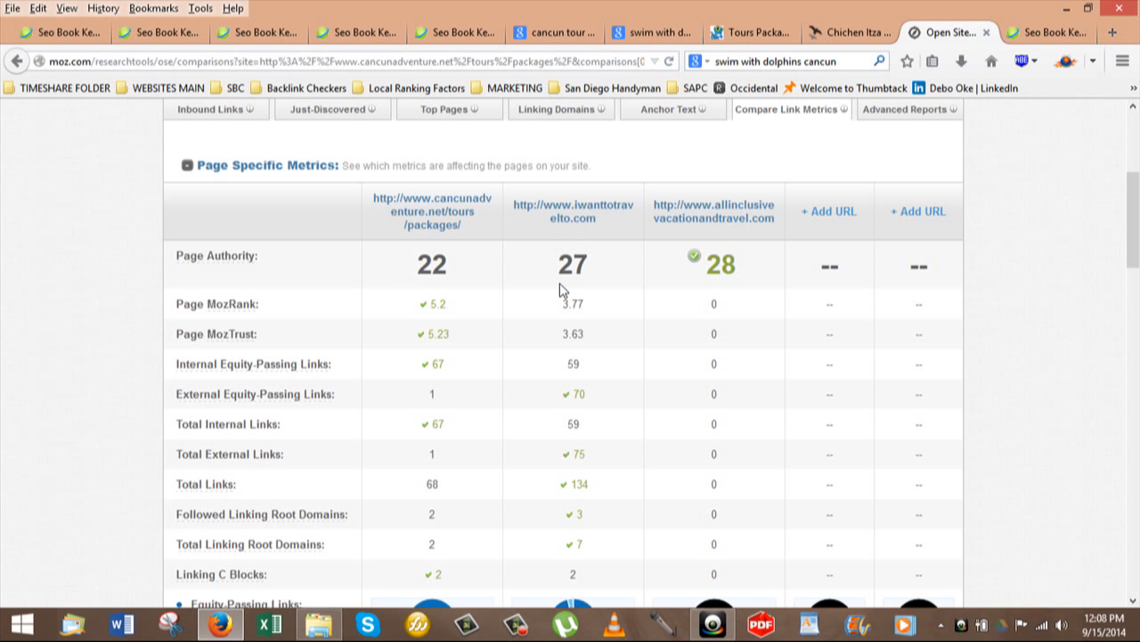
scroll(down, 3)
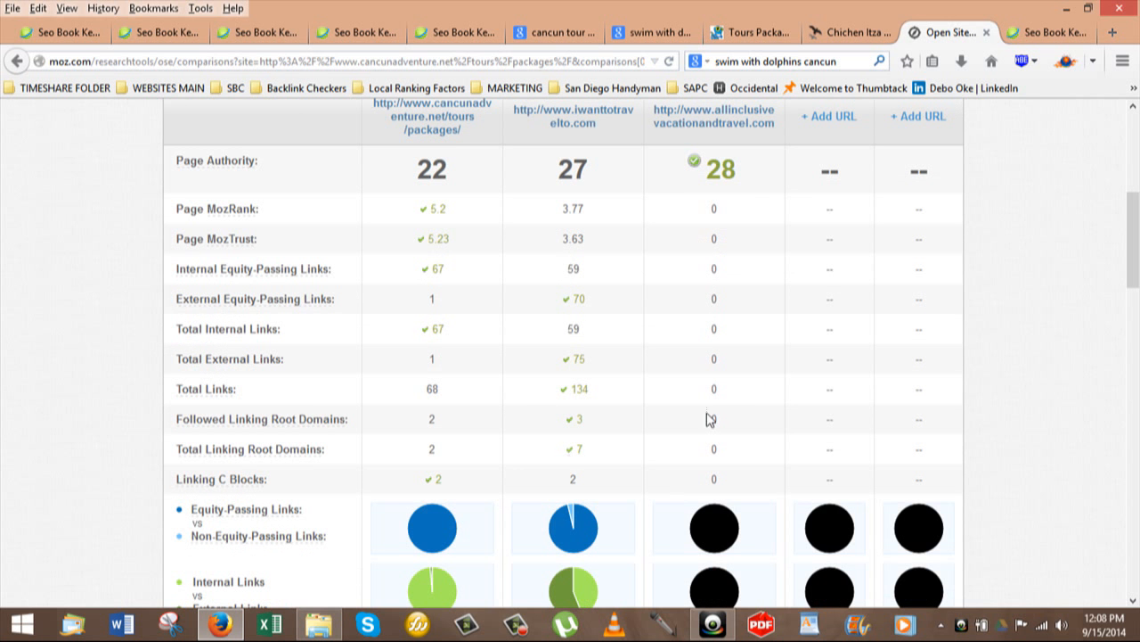
mouse_move(694, 396)
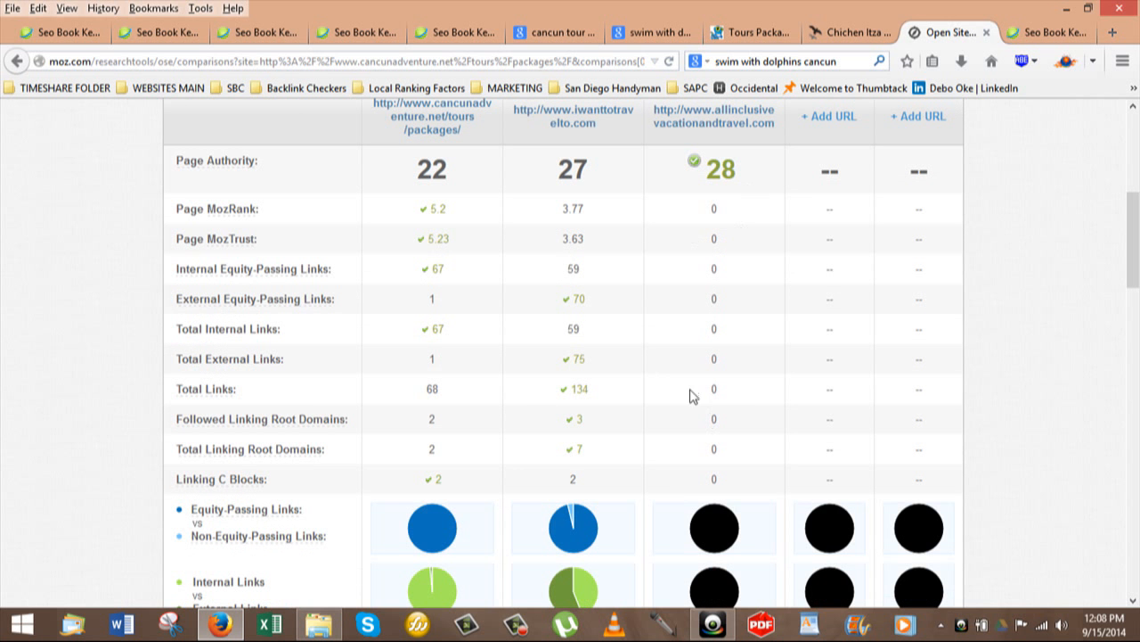
mouse_move(731, 396)
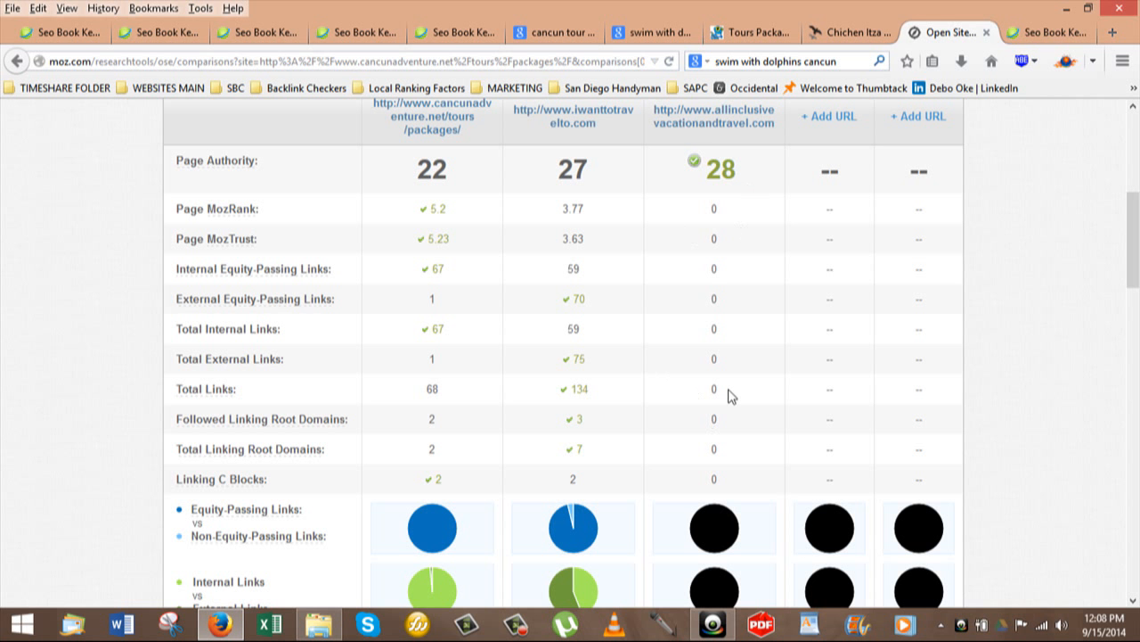
mouse_move(782, 214)
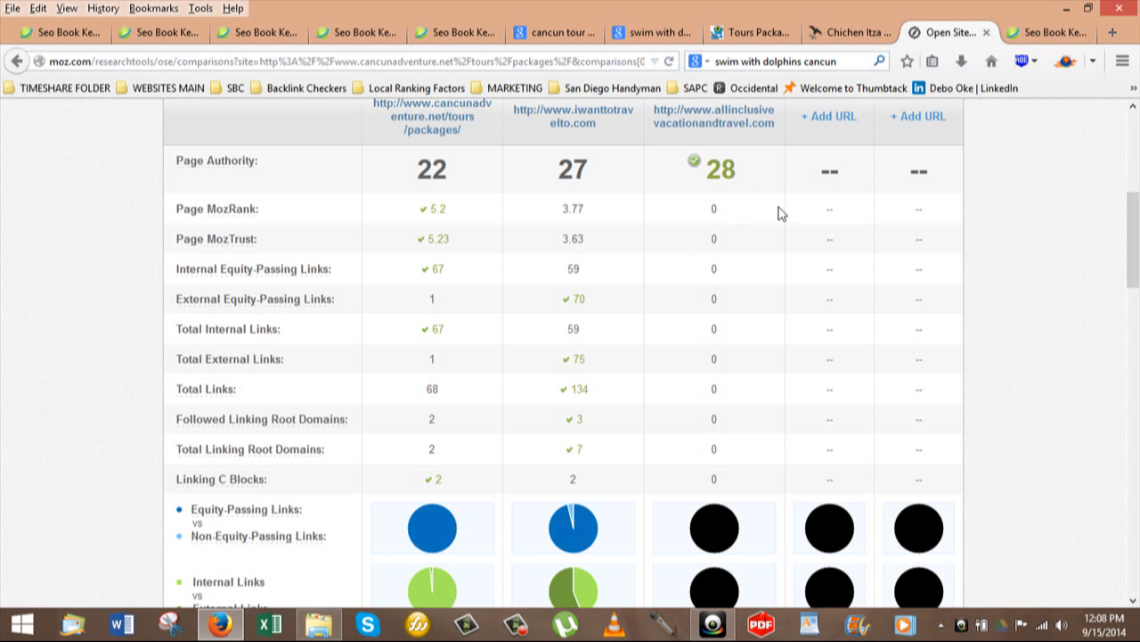
mouse_move(768, 244)
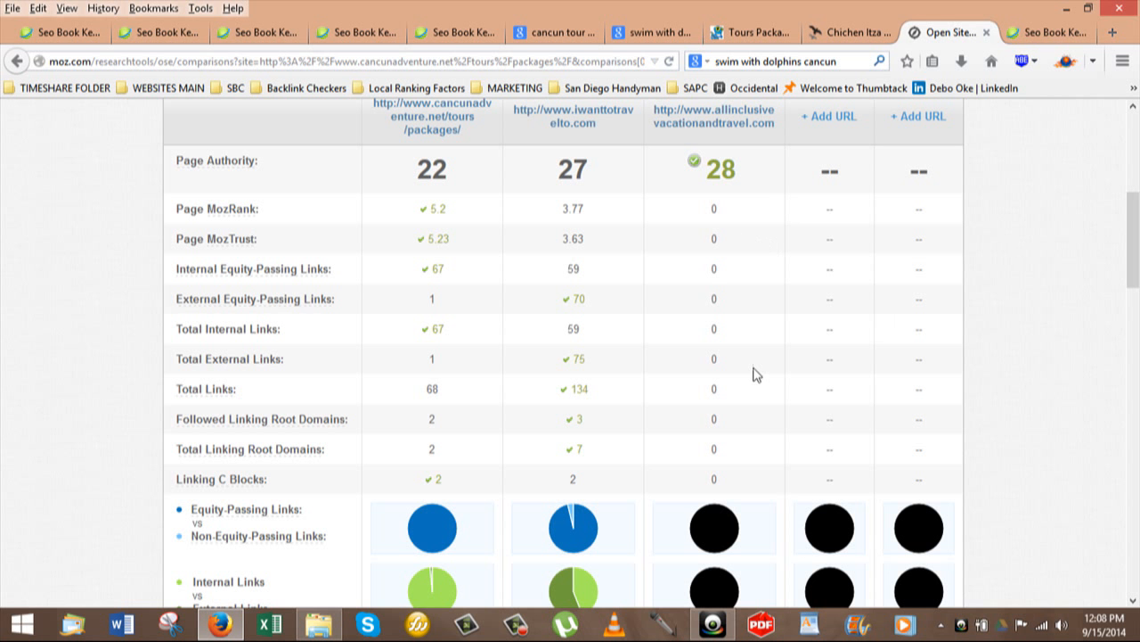
mouse_move(621, 397)
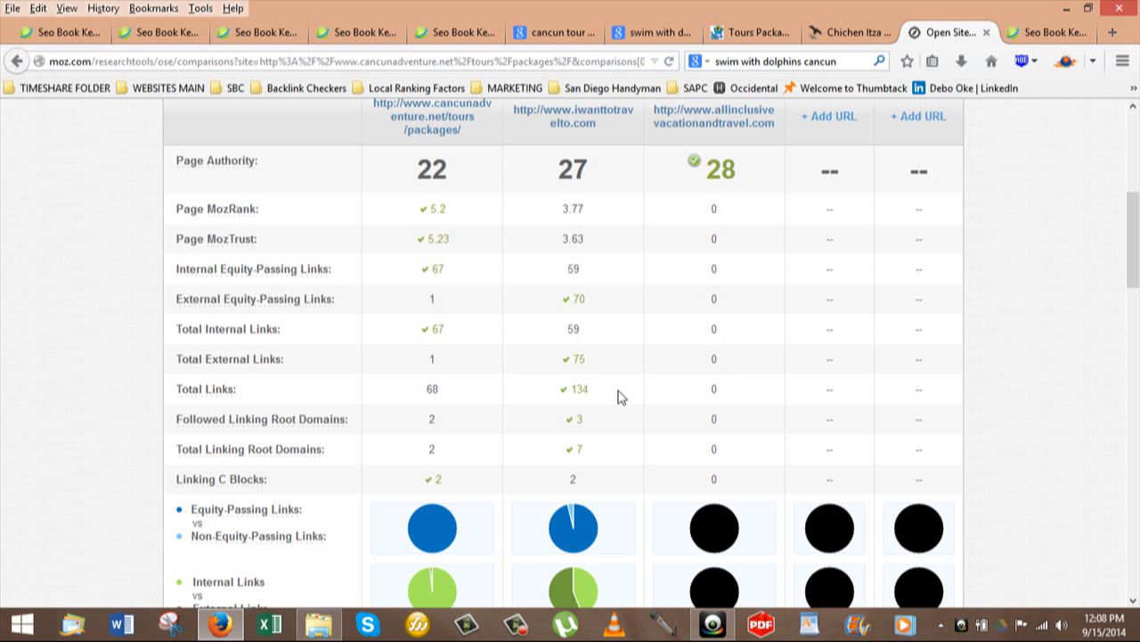
mouse_move(402, 371)
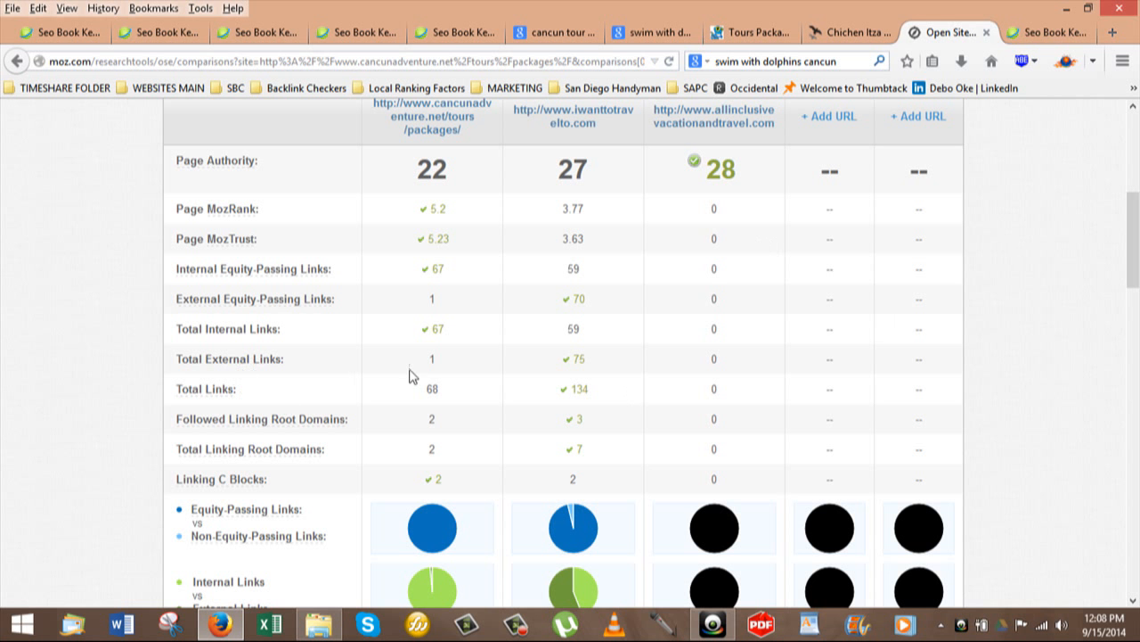
mouse_move(444, 372)
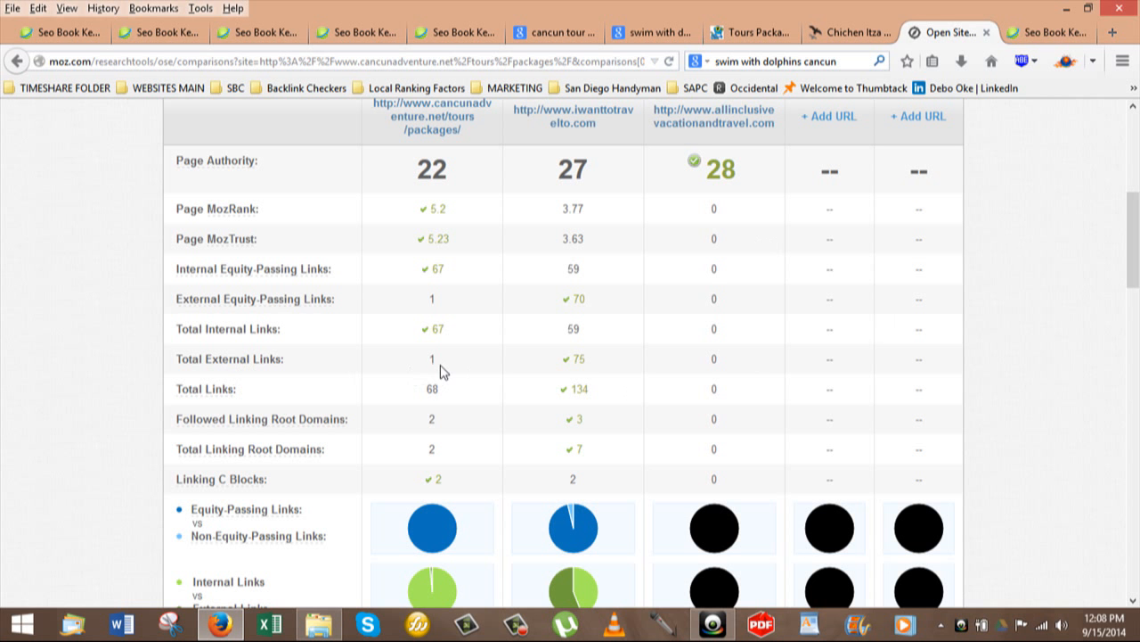
mouse_move(439, 375)
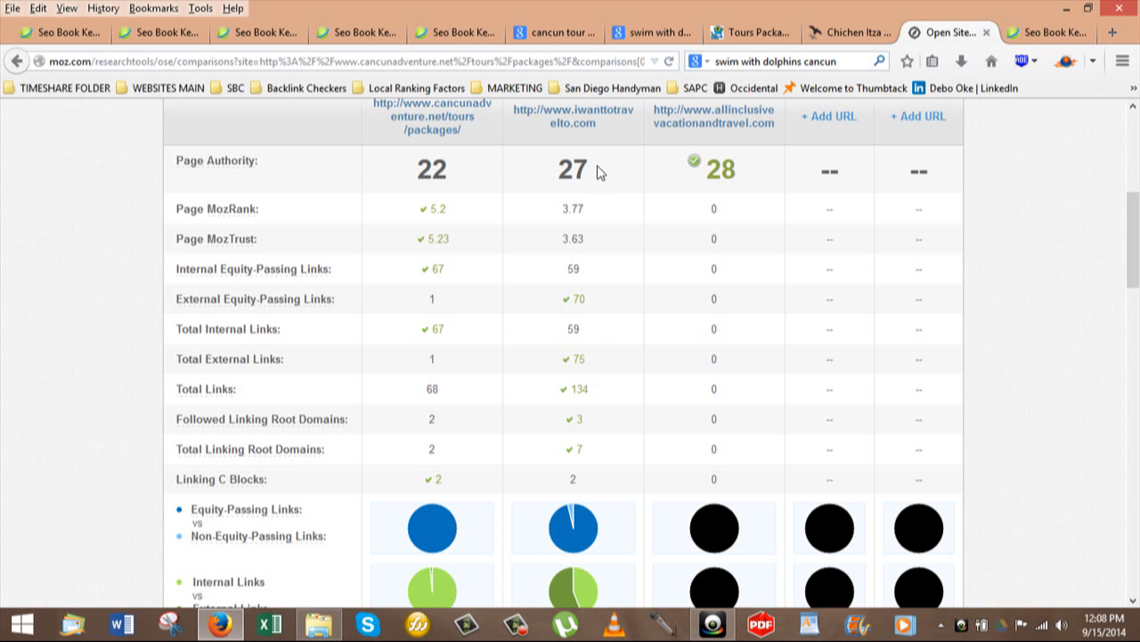
mouse_move(731, 193)
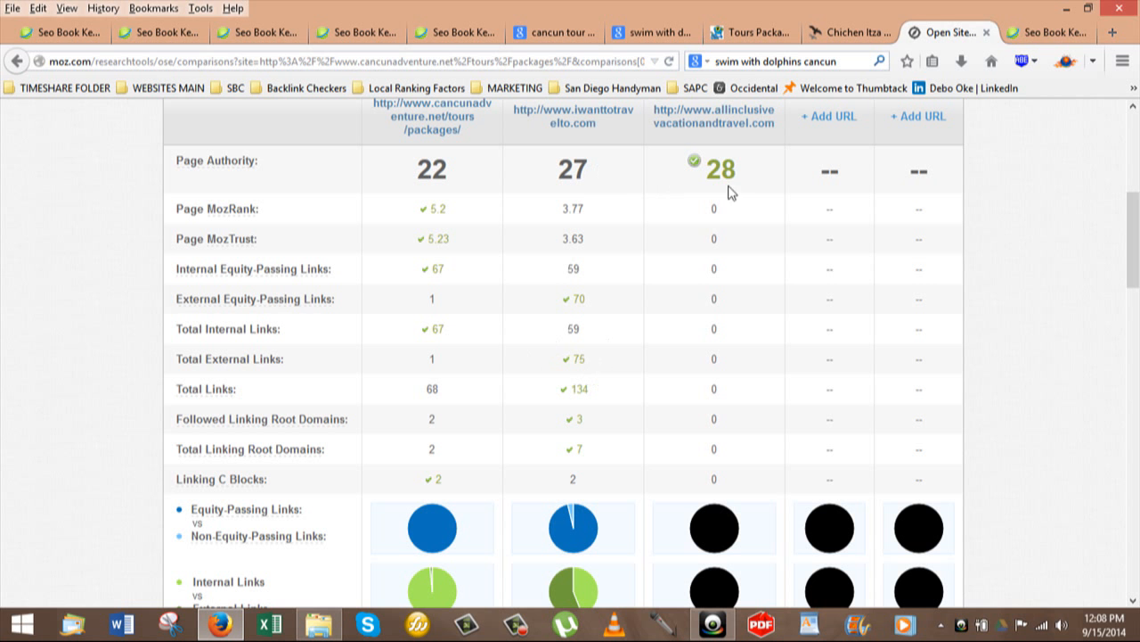
mouse_move(744, 190)
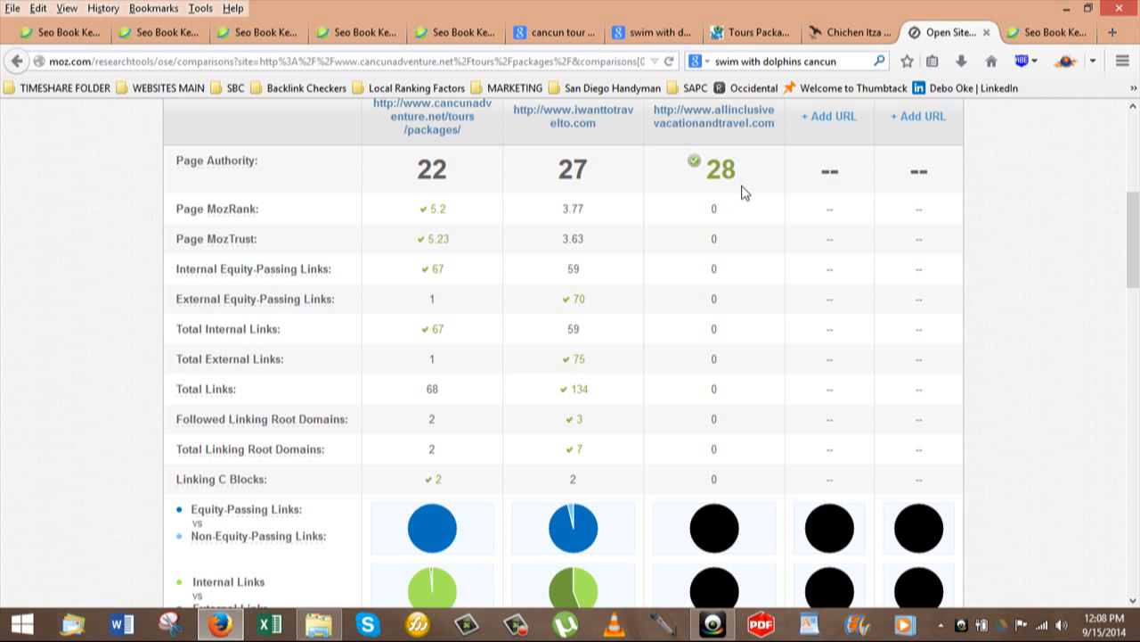
mouse_move(694, 378)
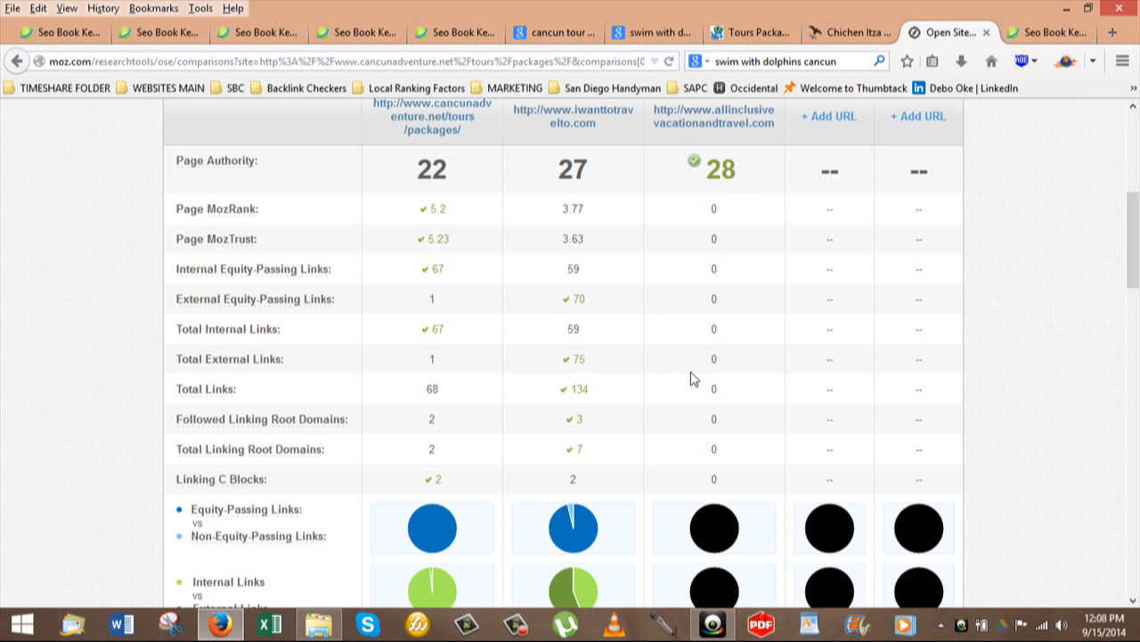
mouse_move(691, 374)
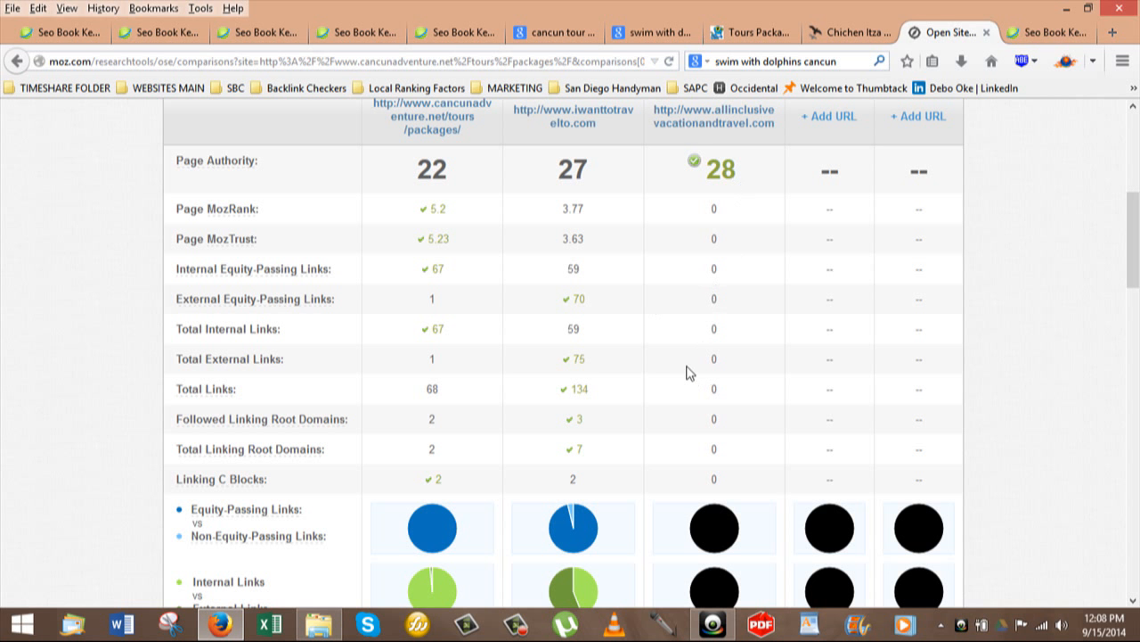
mouse_move(600, 363)
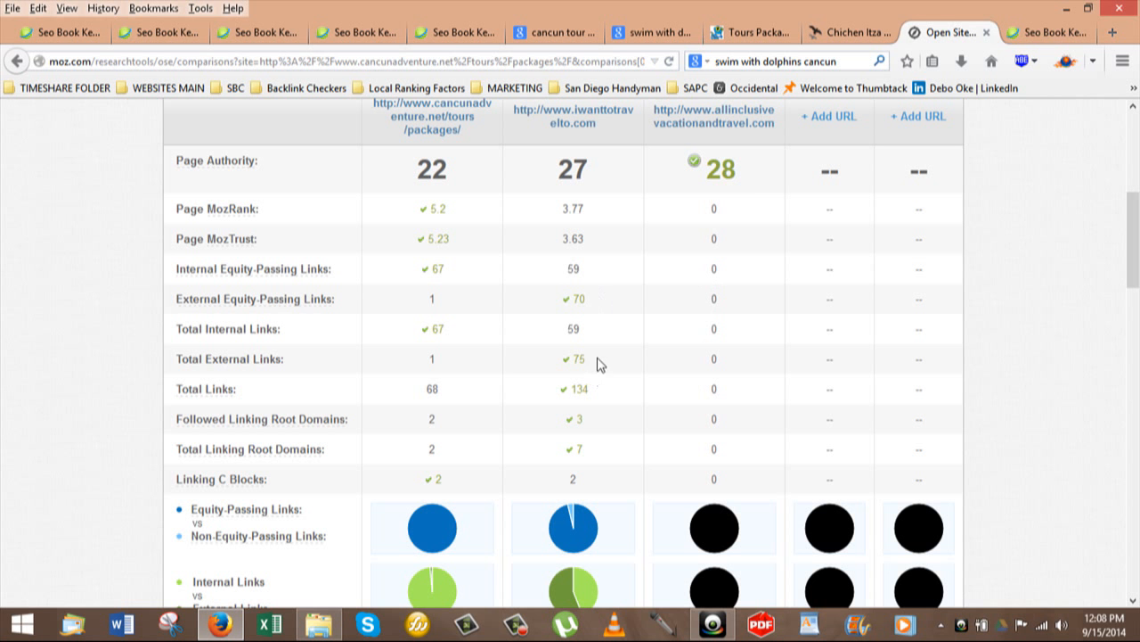
mouse_move(667, 339)
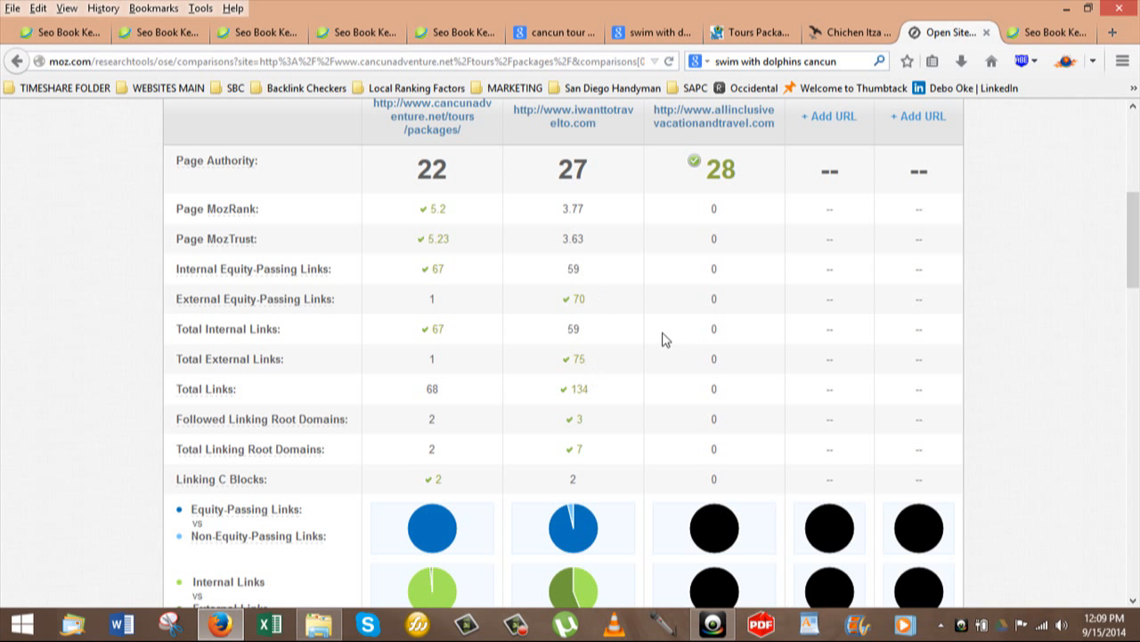
mouse_move(655, 176)
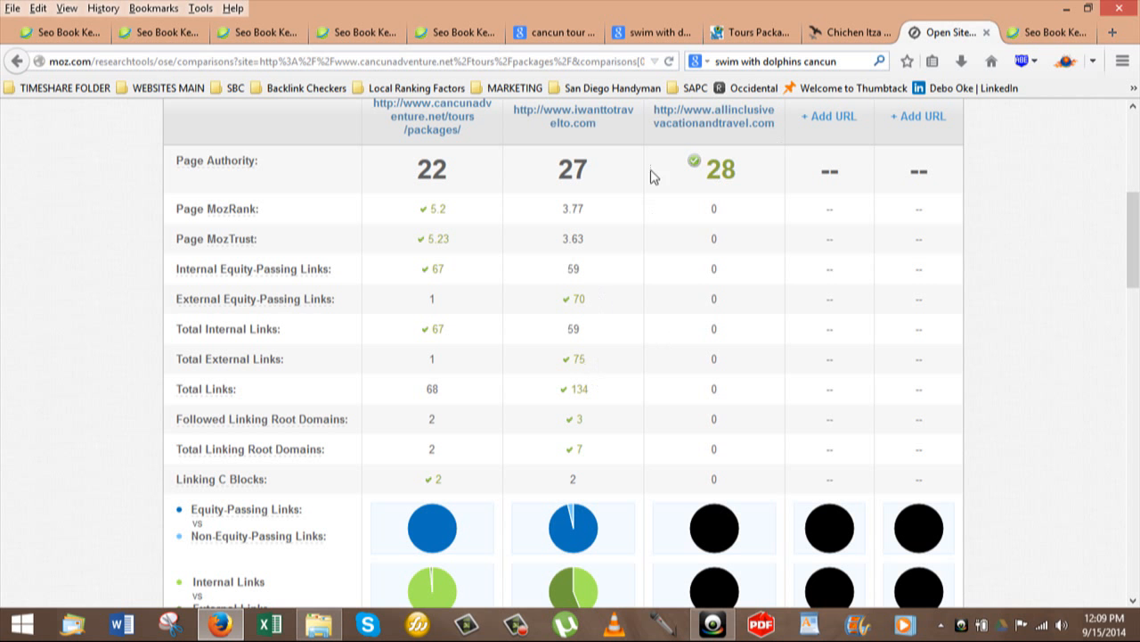
mouse_move(696, 231)
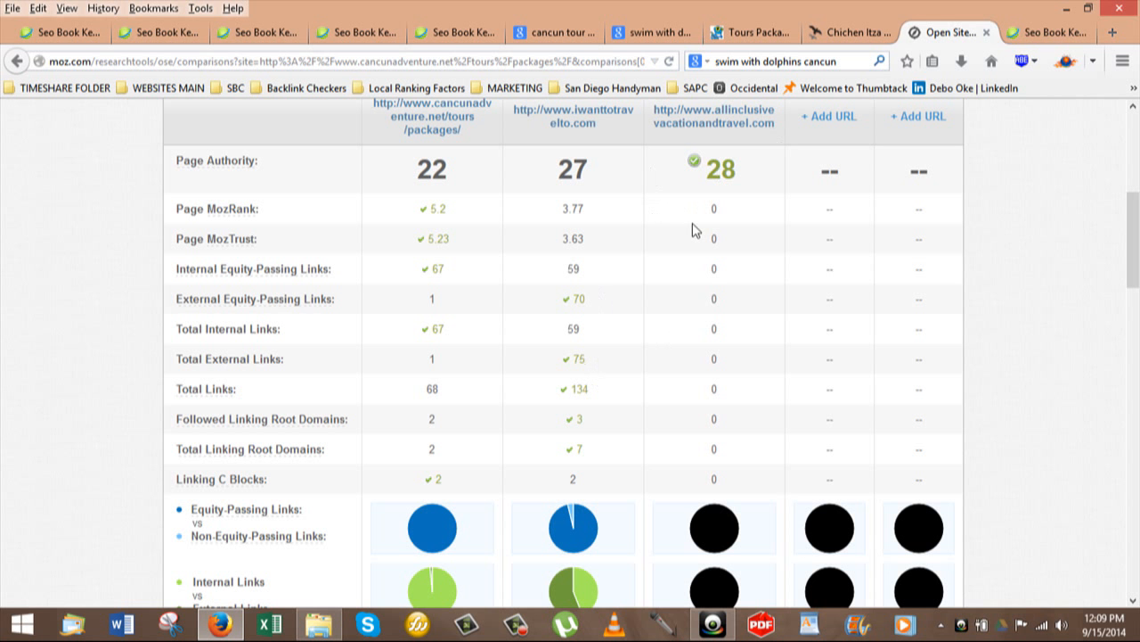
mouse_move(701, 230)
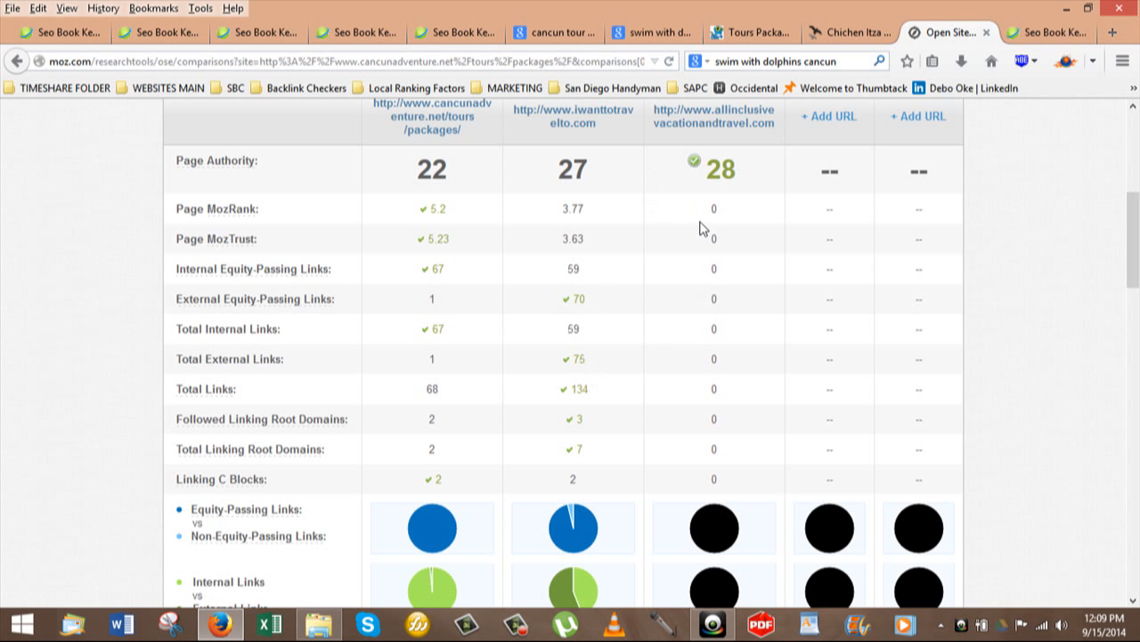
mouse_move(698, 267)
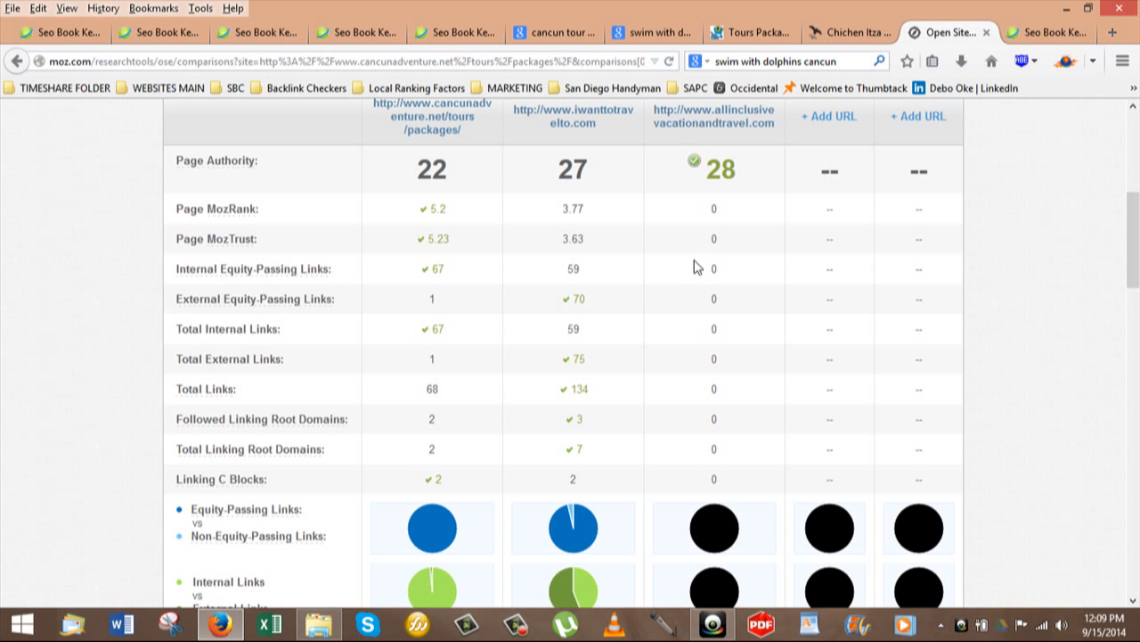
Step: Switch to the Google 'swim with dolphins cancun' results, led by Dolphin Discovery's Isla Mujeres page
click(642, 33)
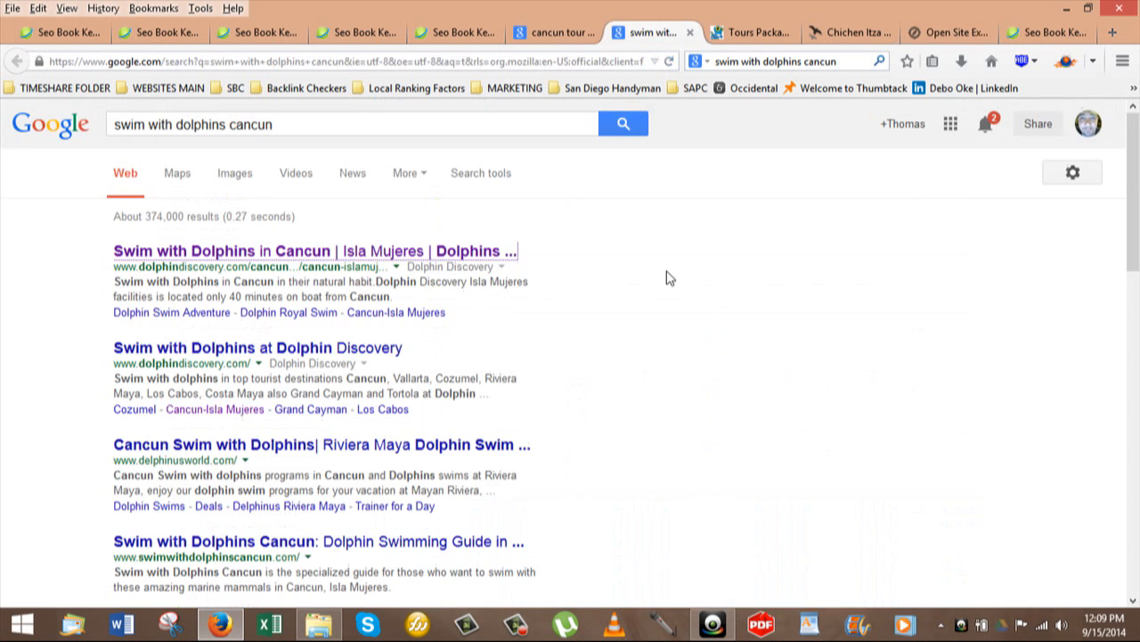
mouse_move(667, 310)
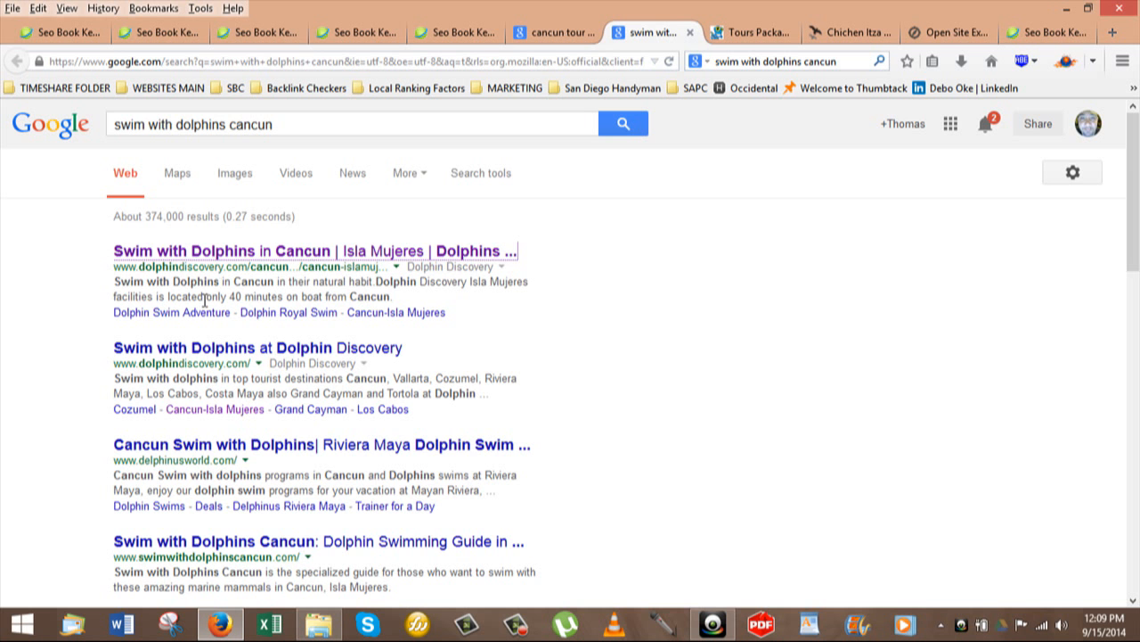
mouse_move(818, 258)
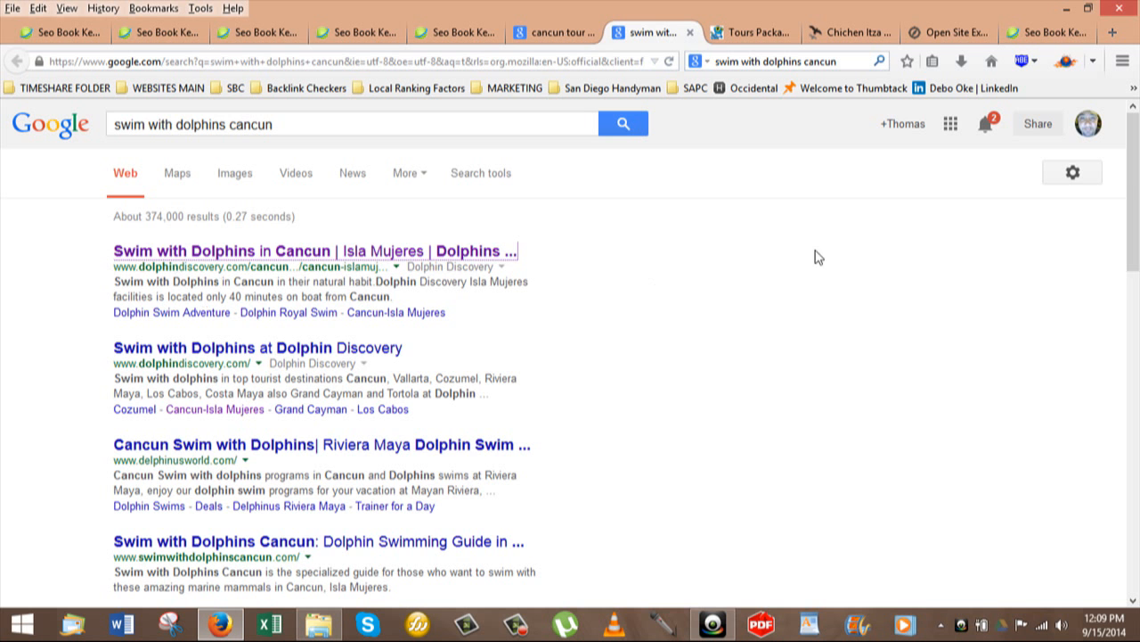
Step: Go back to the Open Site Explorer Page Authority comparison (22 vs 27 and 28)
click(949, 33)
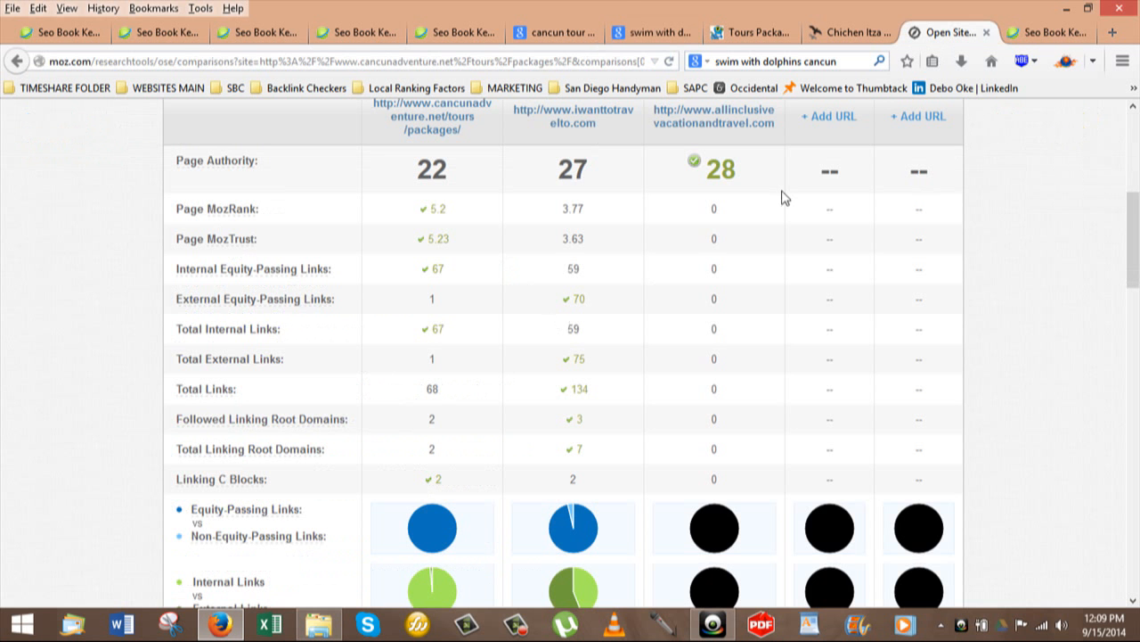
mouse_move(609, 171)
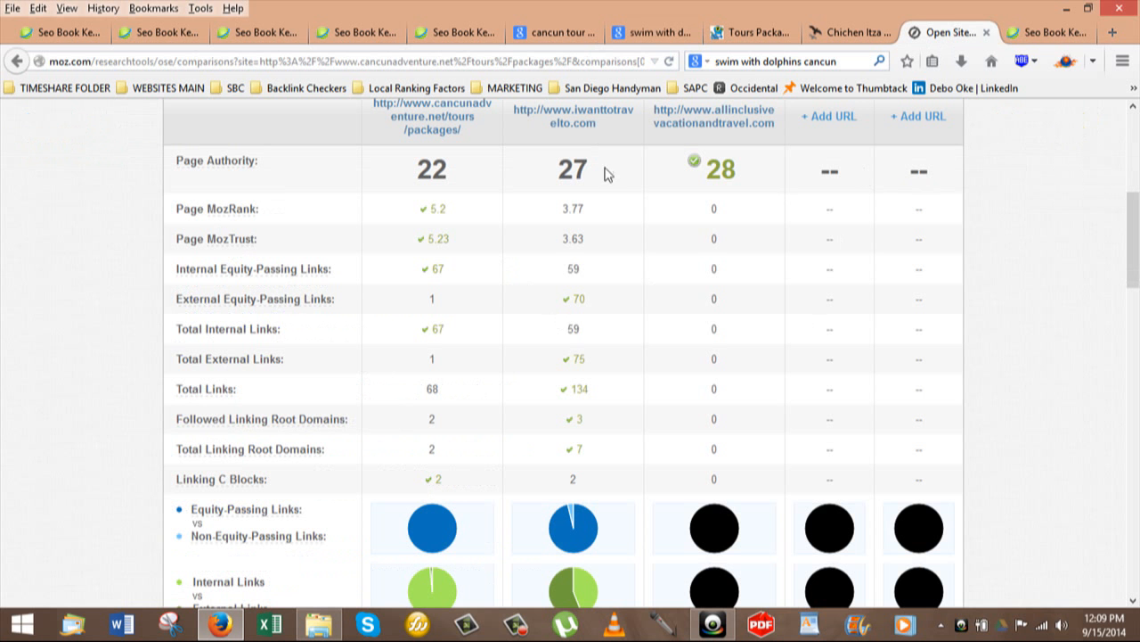
mouse_move(768, 372)
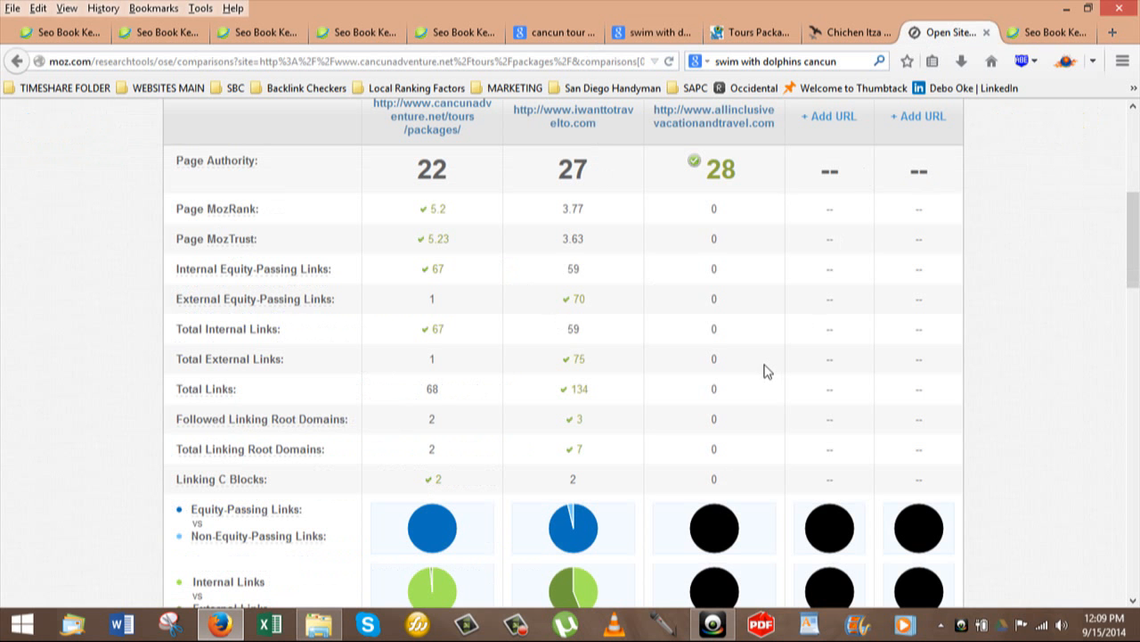
mouse_move(772, 373)
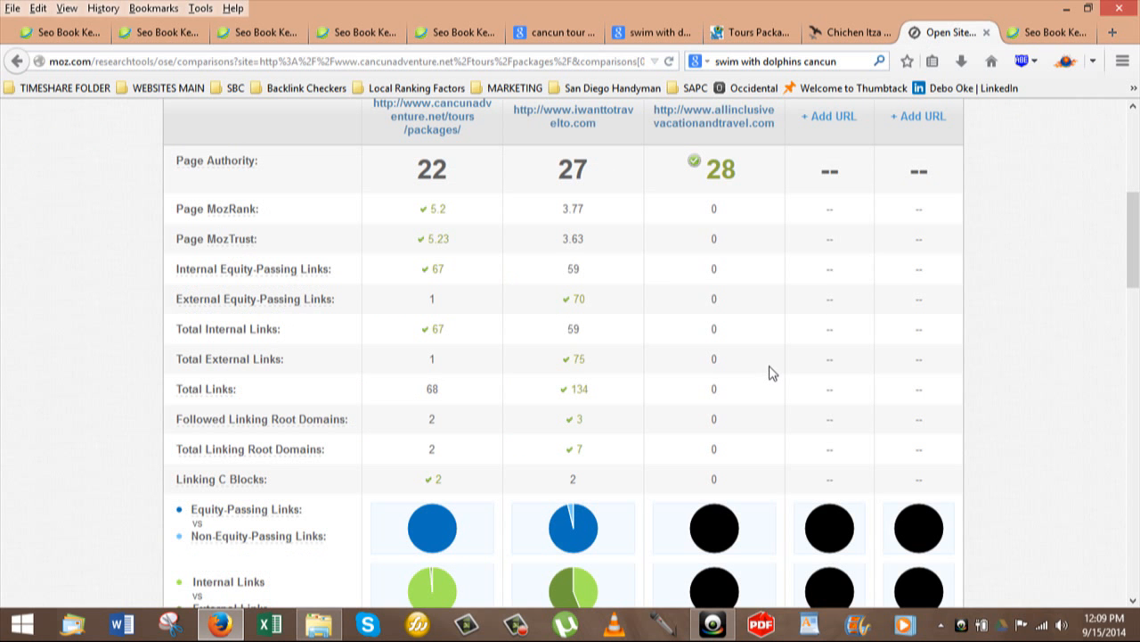
Step: Switch to the SEOBook dolphin swim results, where swim with dolphins cancun shows 384 searches
click(1047, 33)
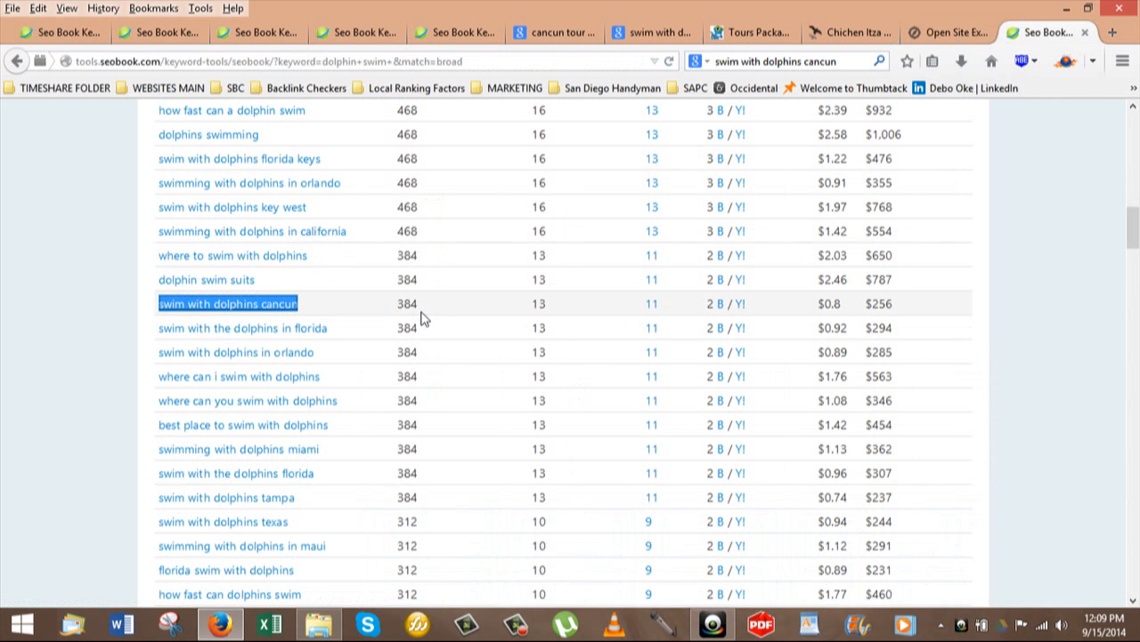
mouse_move(539, 319)
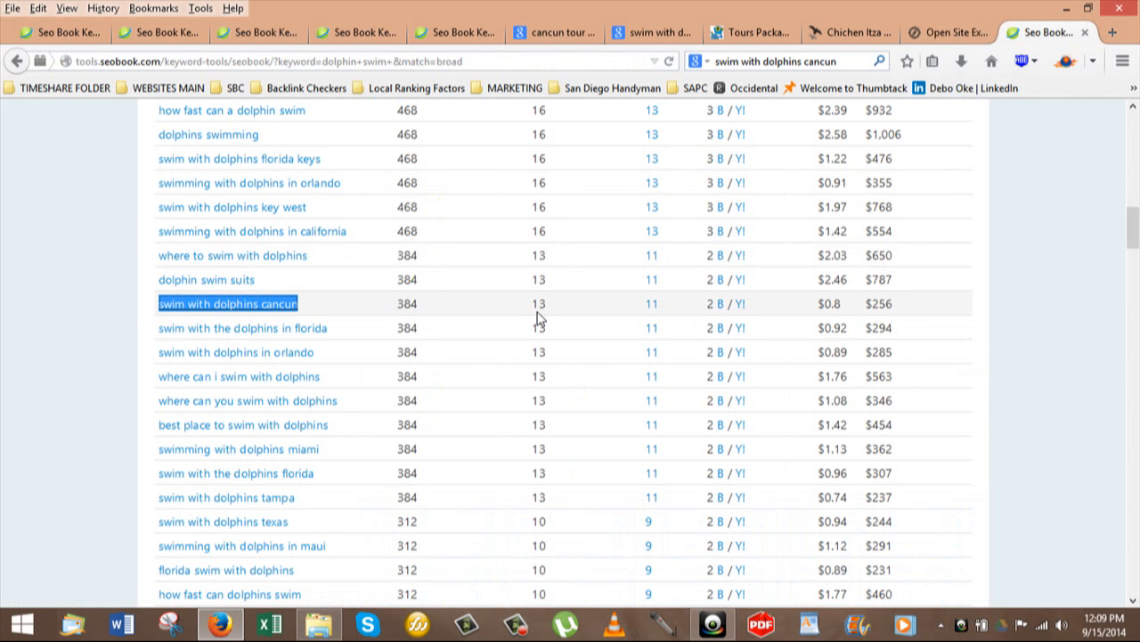
mouse_move(664, 321)
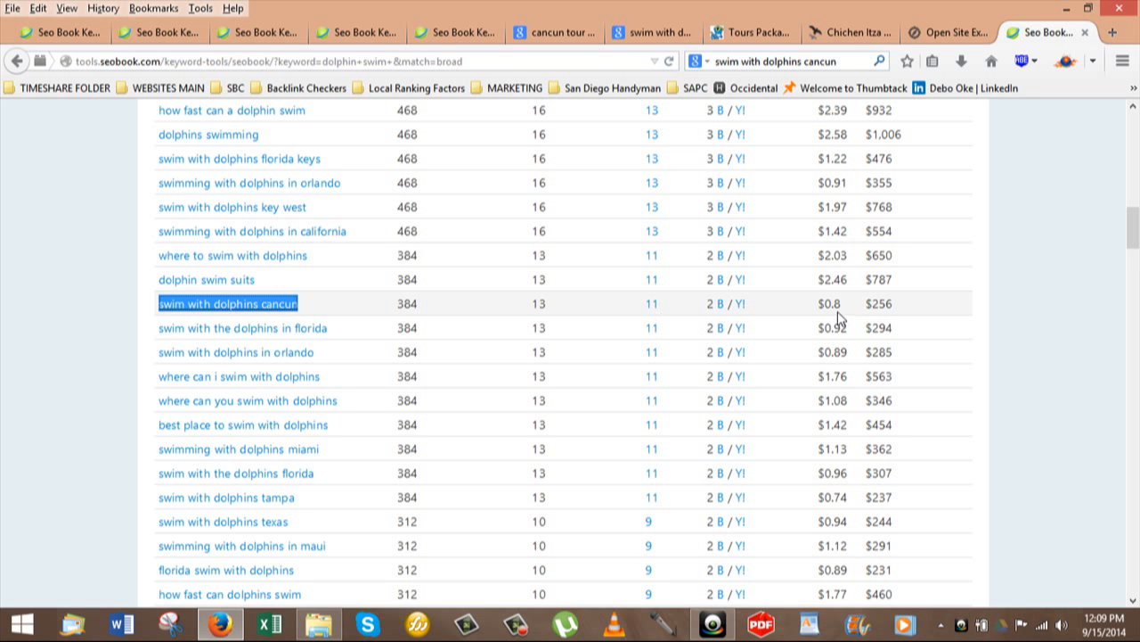
mouse_move(430, 322)
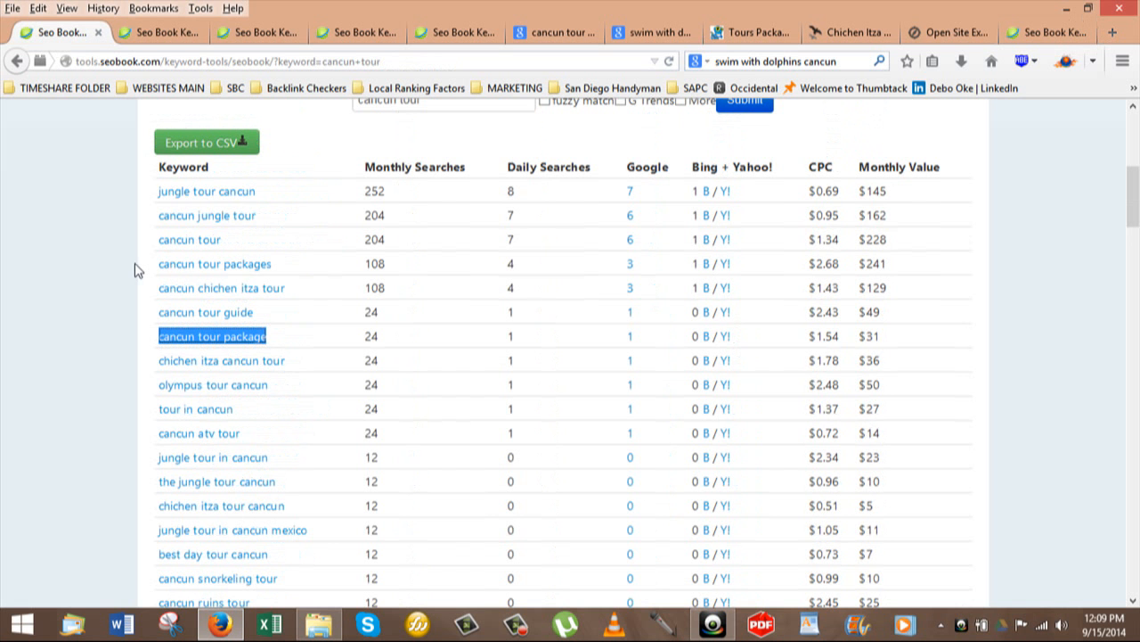
mouse_move(139, 268)
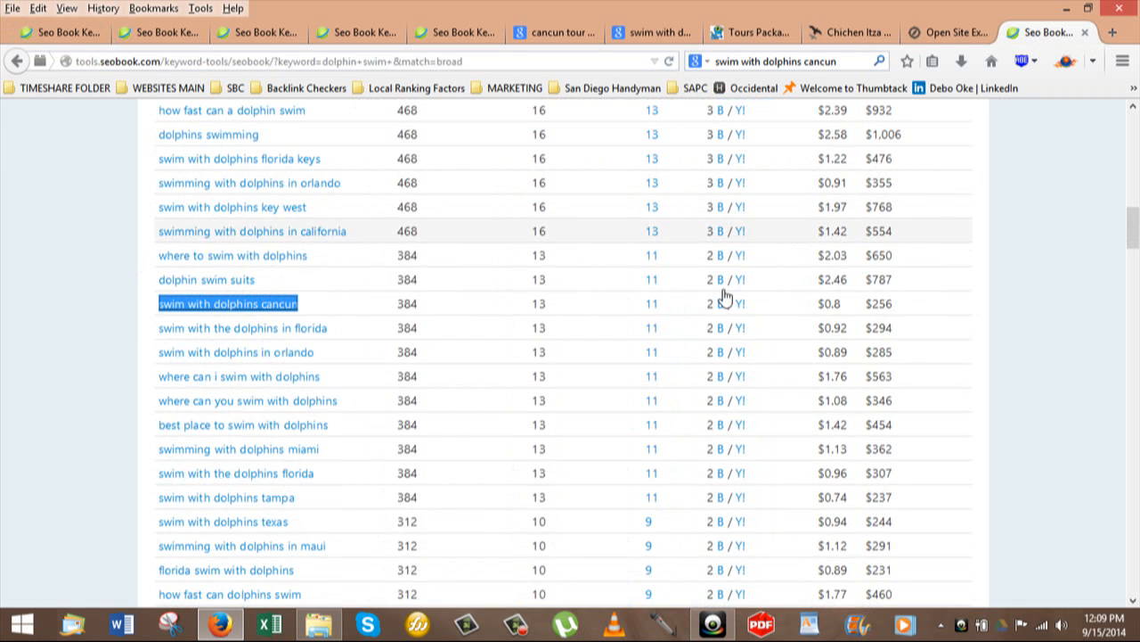
Step: Scroll through the dolphin swim keyword rows, then switch to the Cancun Adventure tours package page
scroll(down, 3)
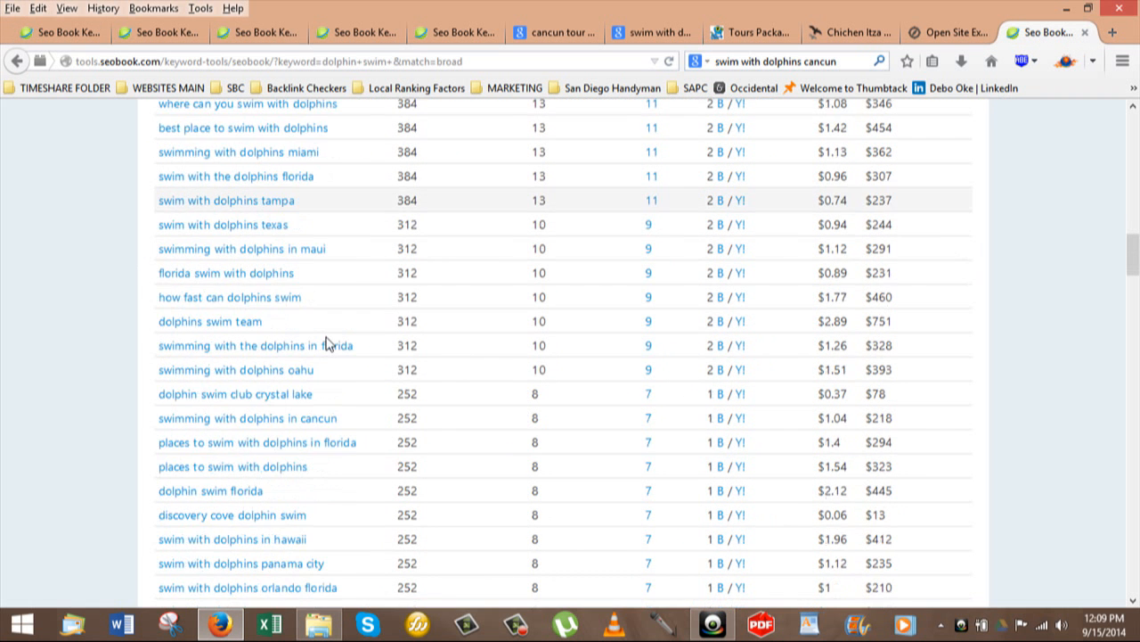
scroll(down, 3)
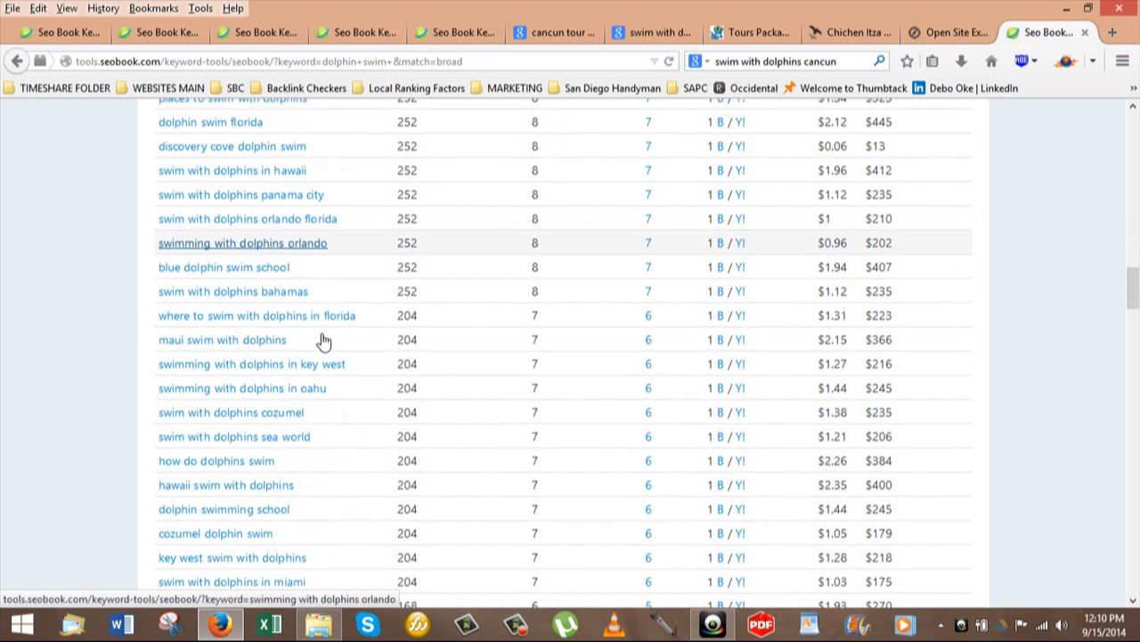
scroll(down, 3)
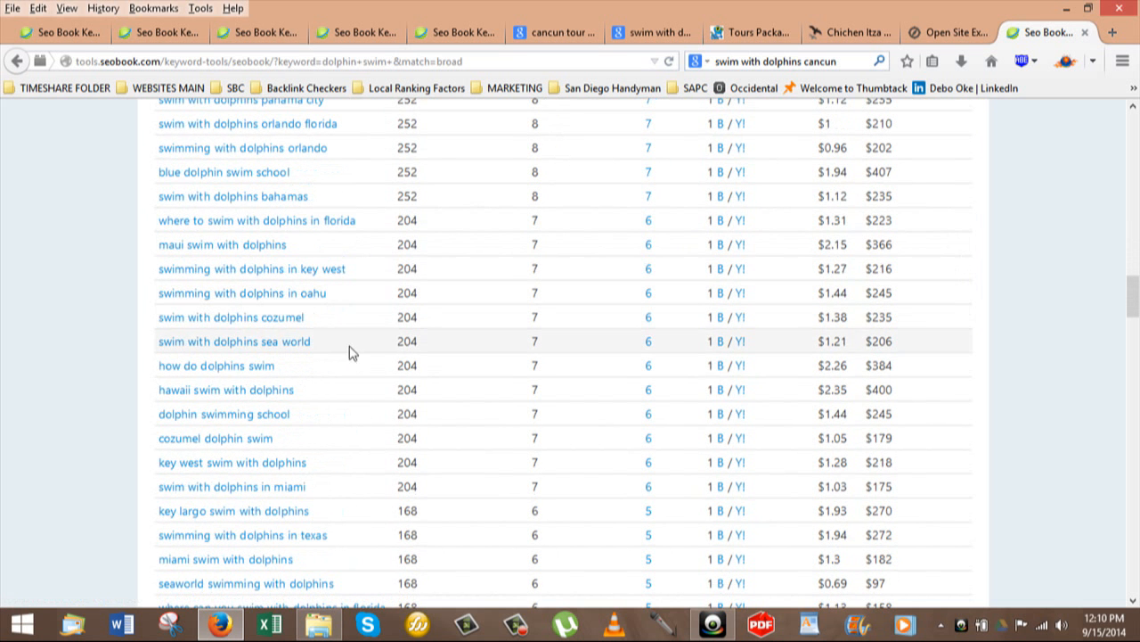
mouse_move(424, 335)
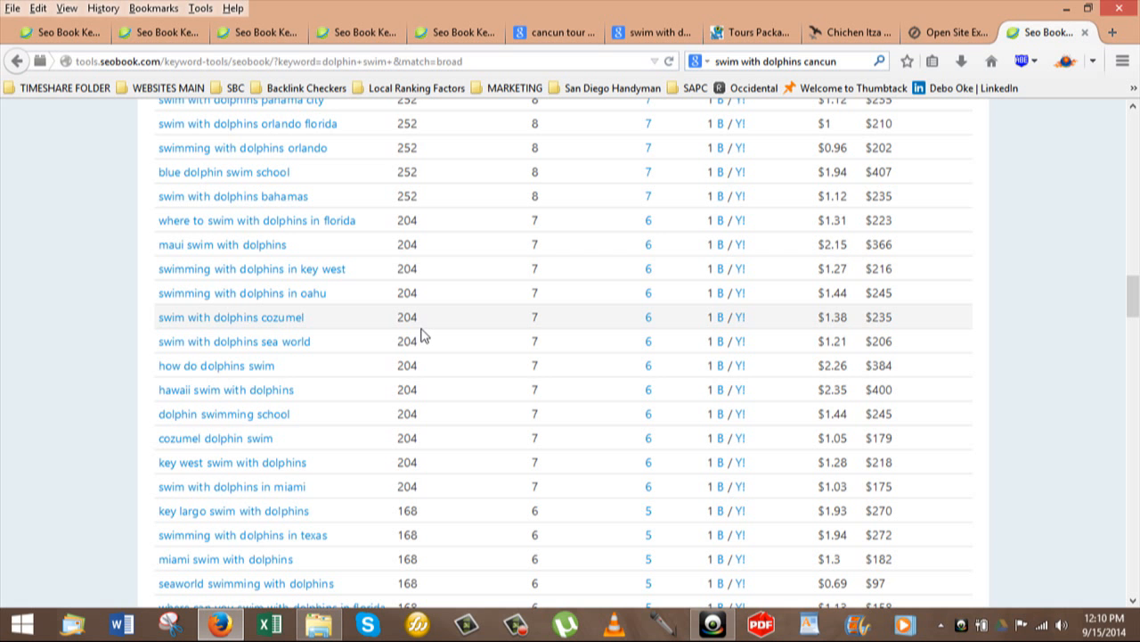
mouse_move(381, 342)
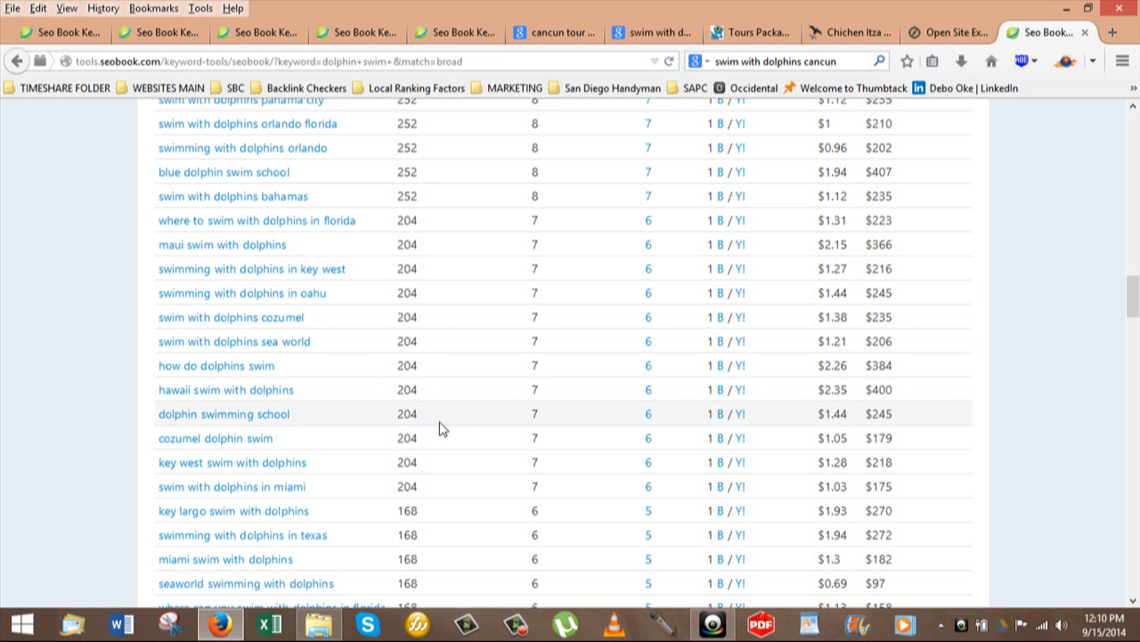
mouse_move(589, 405)
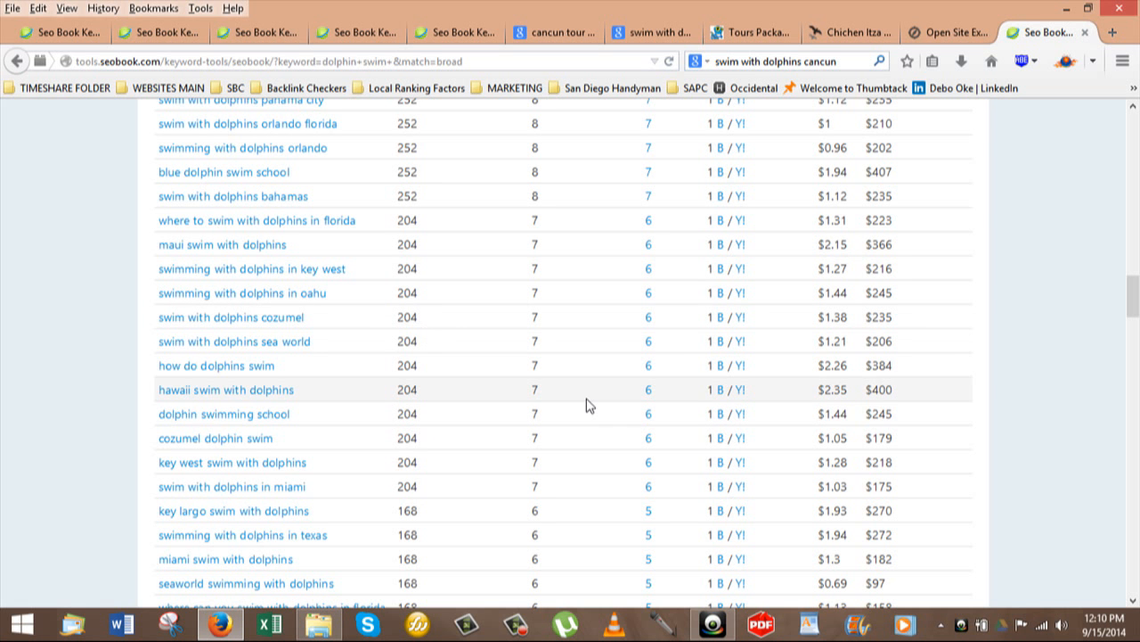
mouse_move(593, 420)
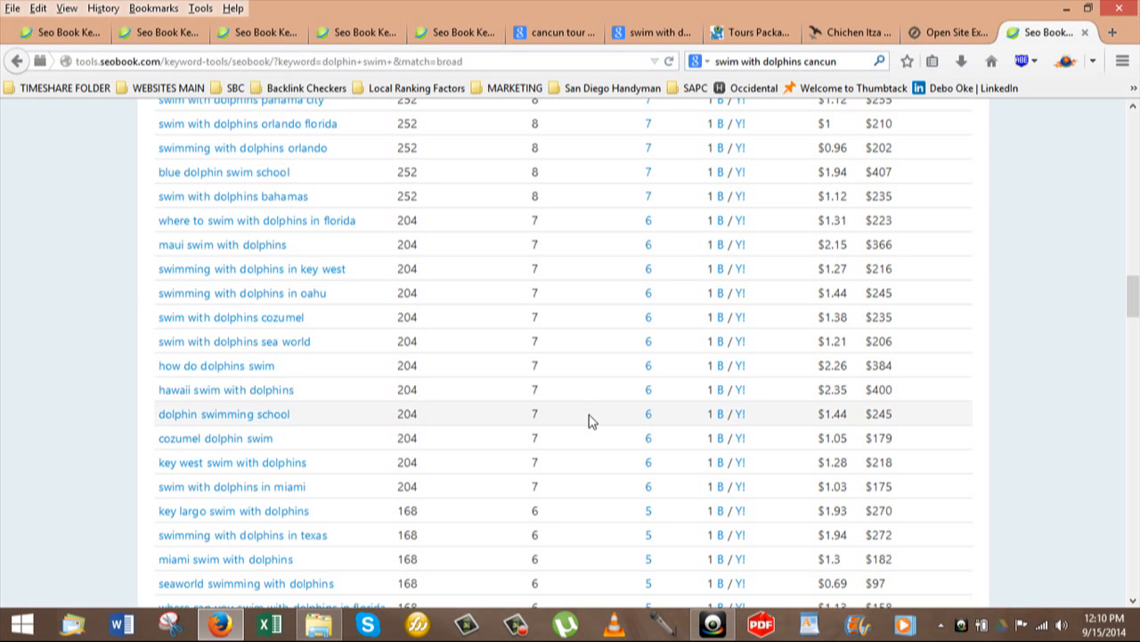
click(751, 32)
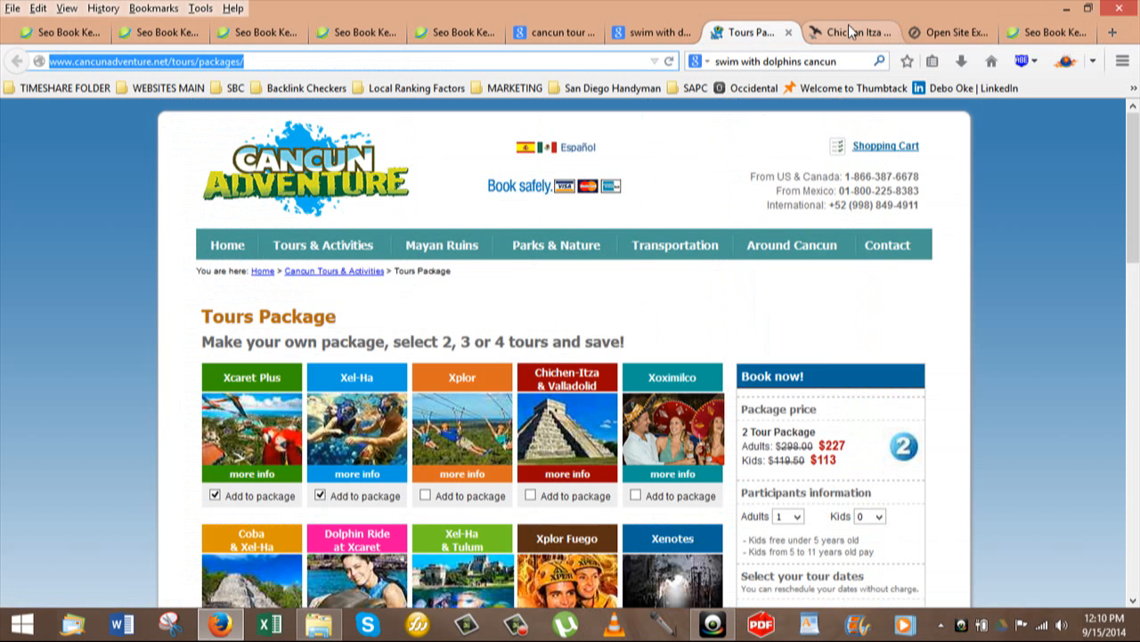
Step: Switch to the mycancuntours.com Chichen Itza + Xcaret Plus Combo tour page
click(849, 32)
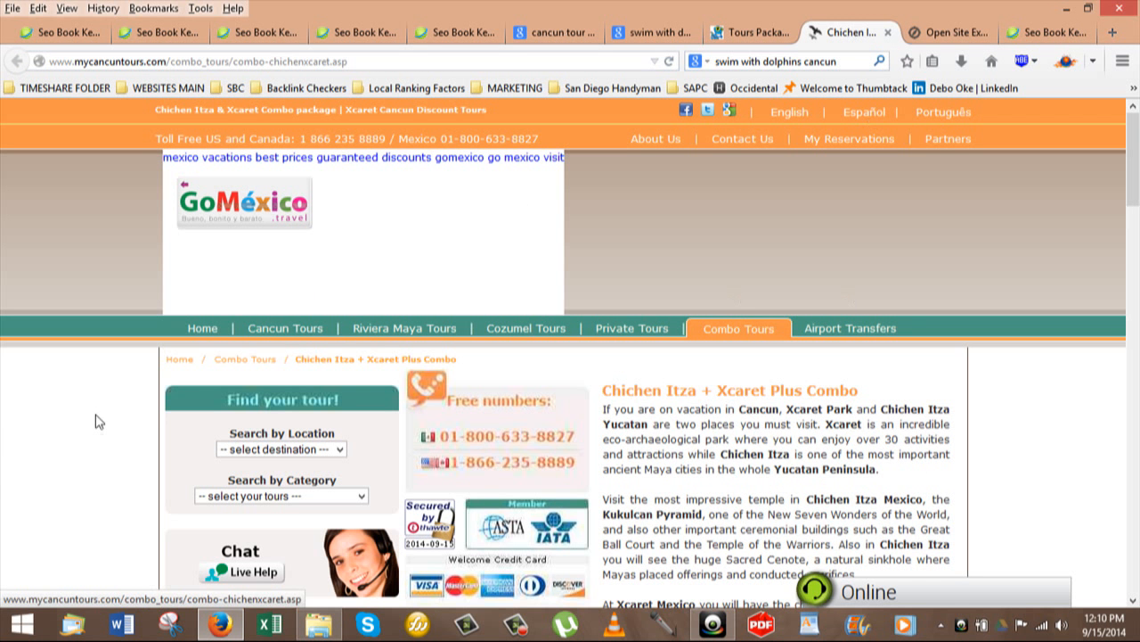
mouse_move(80, 460)
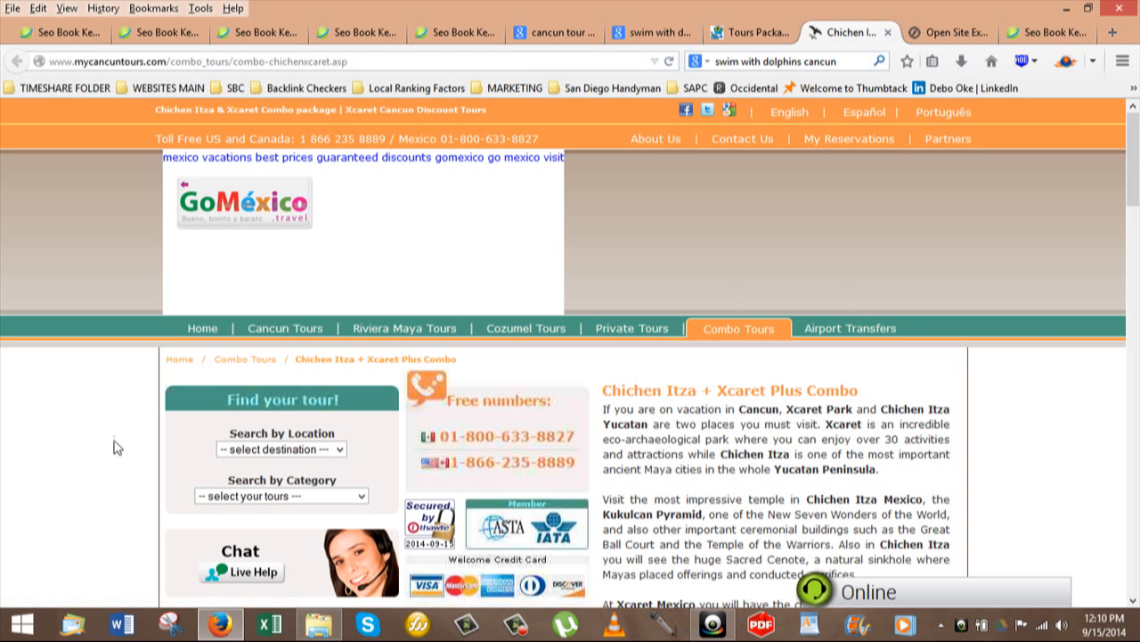
mouse_move(122, 444)
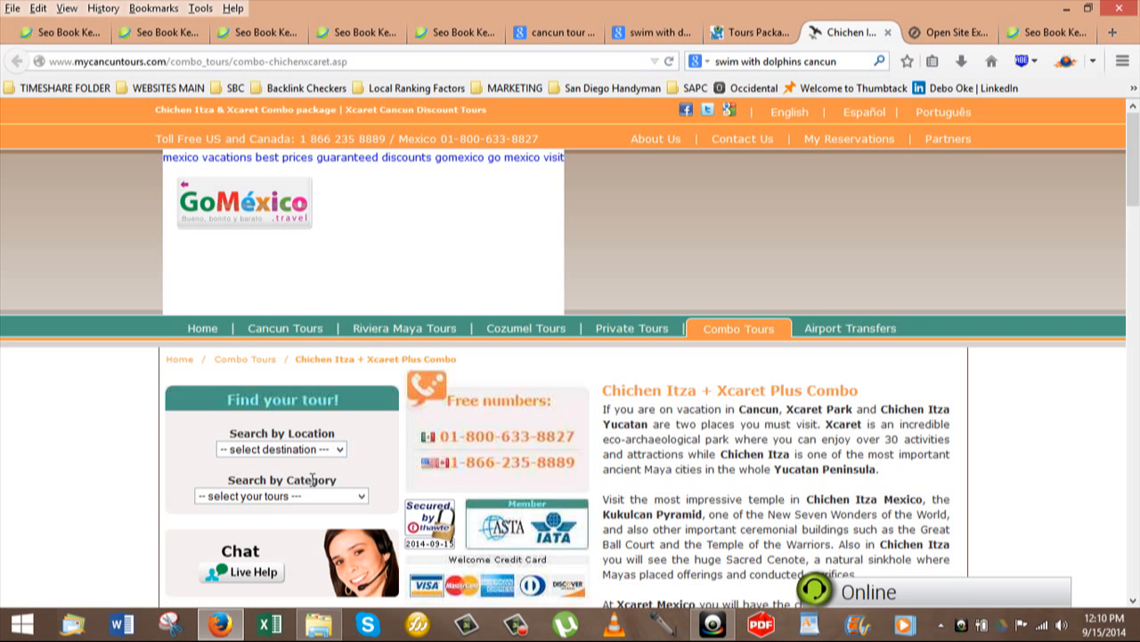
mouse_move(378, 486)
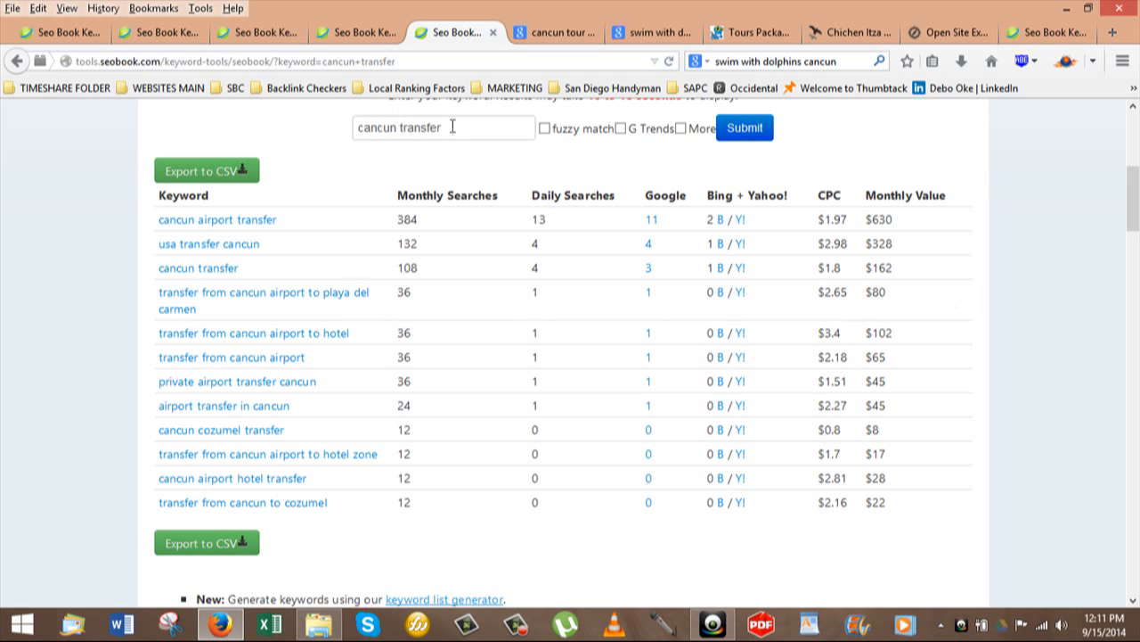
mouse_move(432, 127)
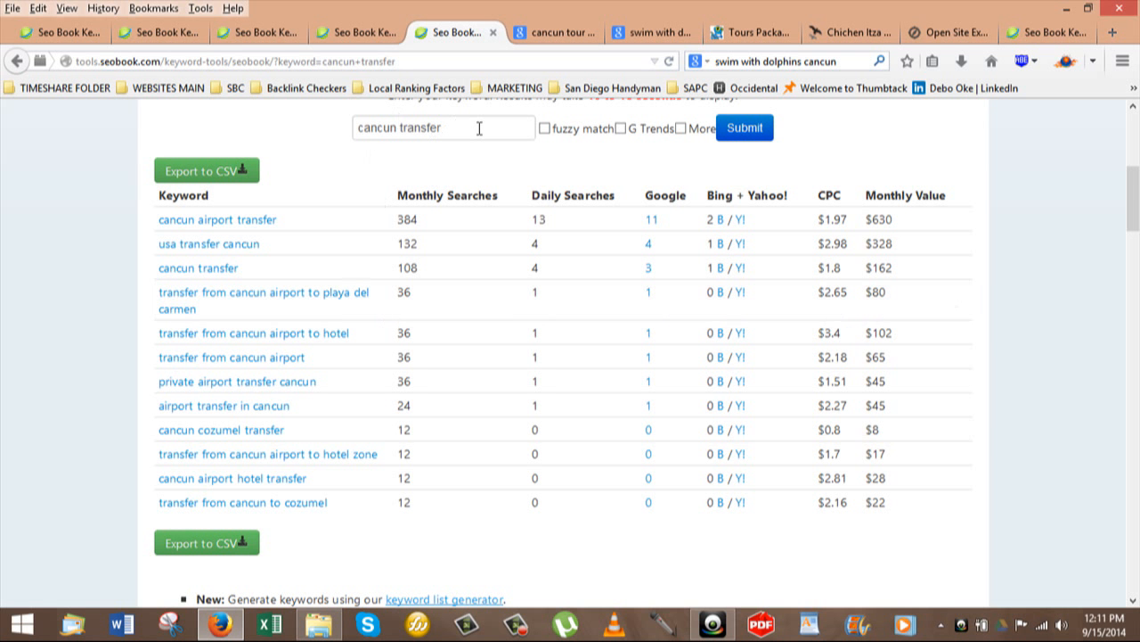
mouse_move(482, 127)
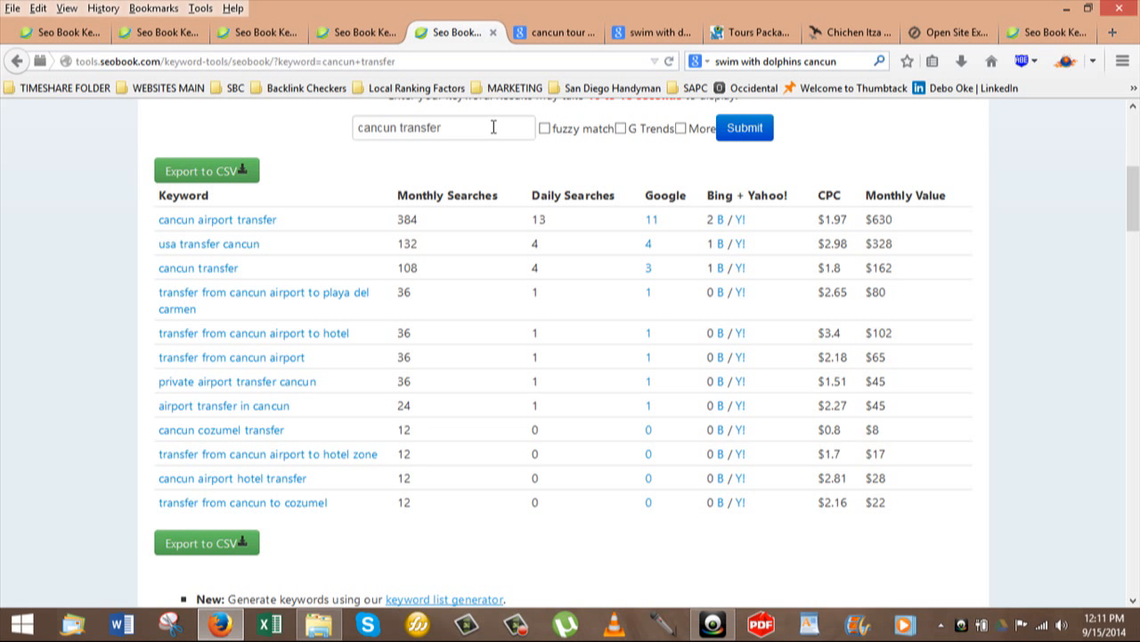
mouse_move(495, 164)
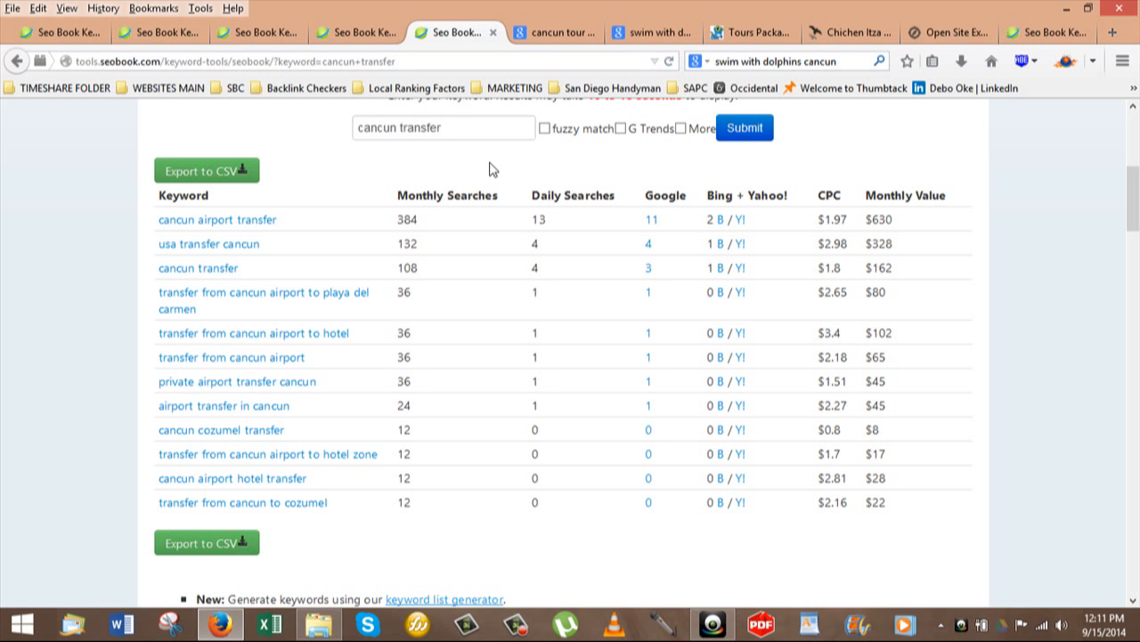
mouse_move(363, 172)
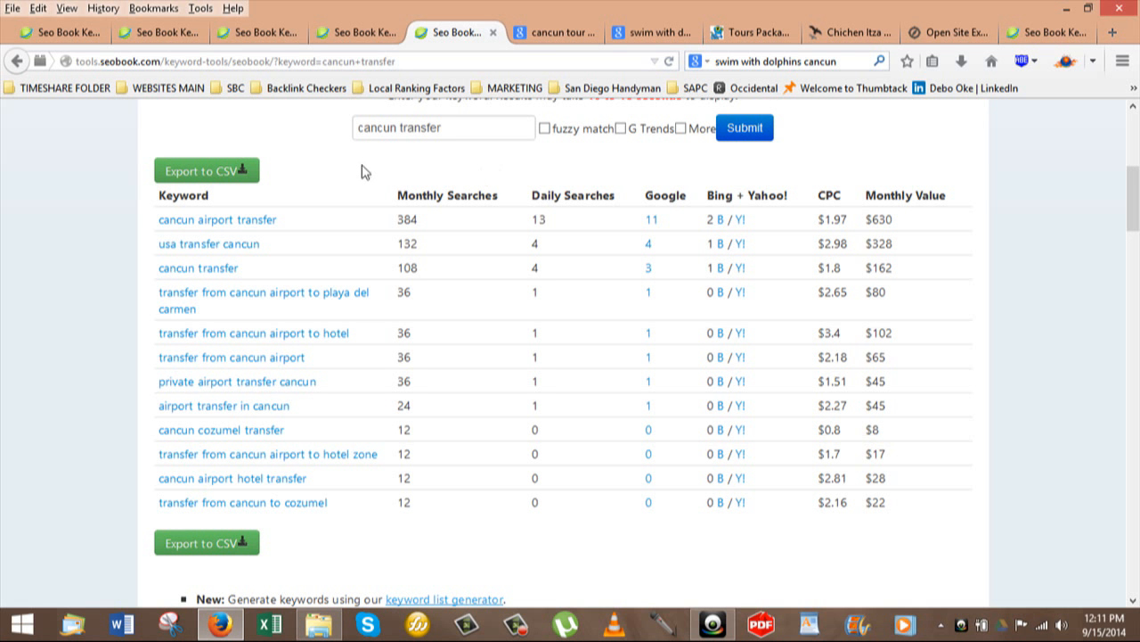
mouse_move(138, 143)
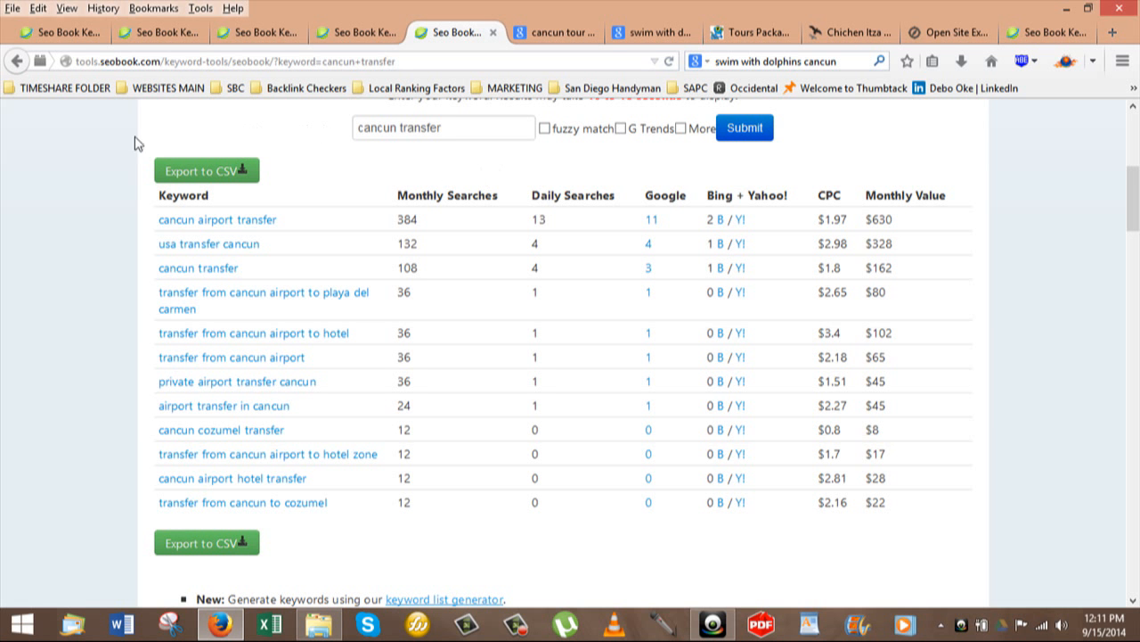
mouse_move(135, 145)
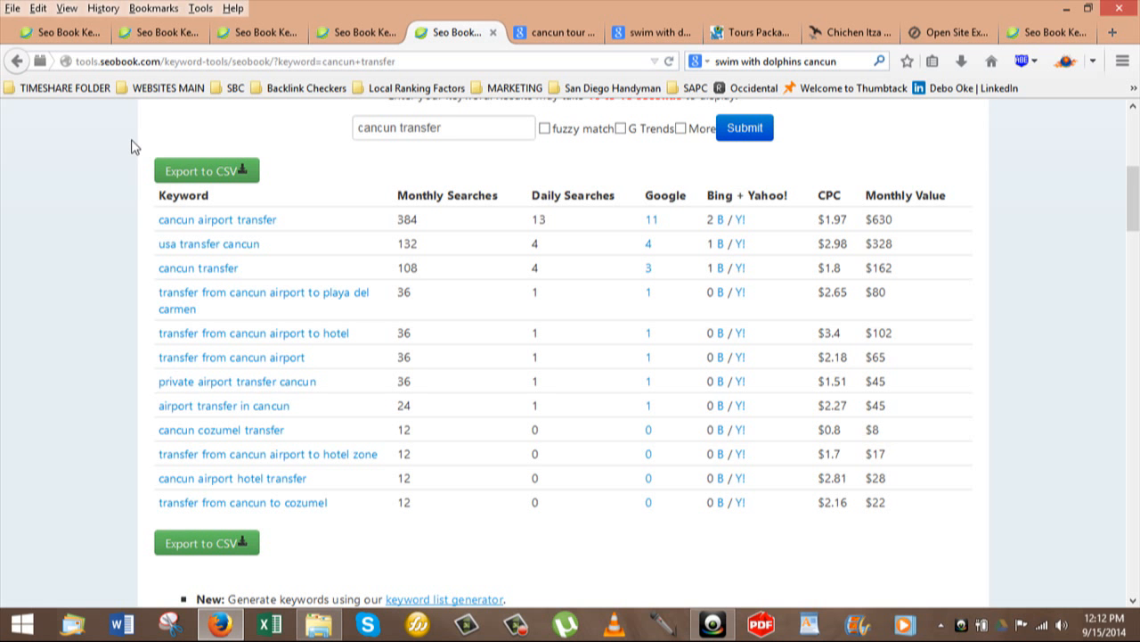
mouse_move(293, 143)
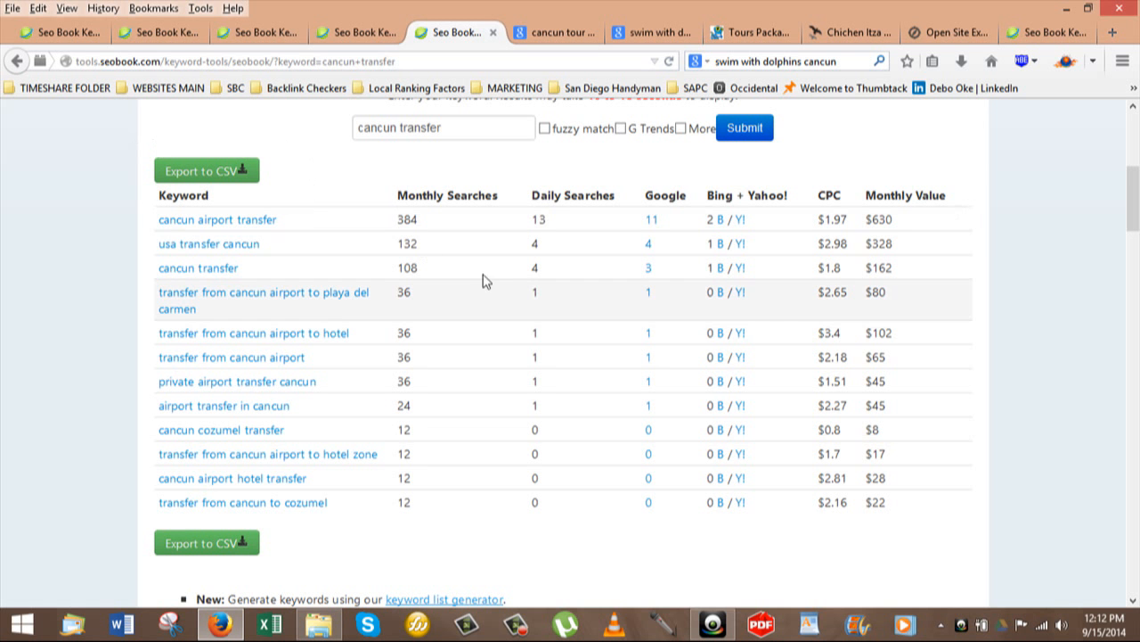
mouse_move(390, 339)
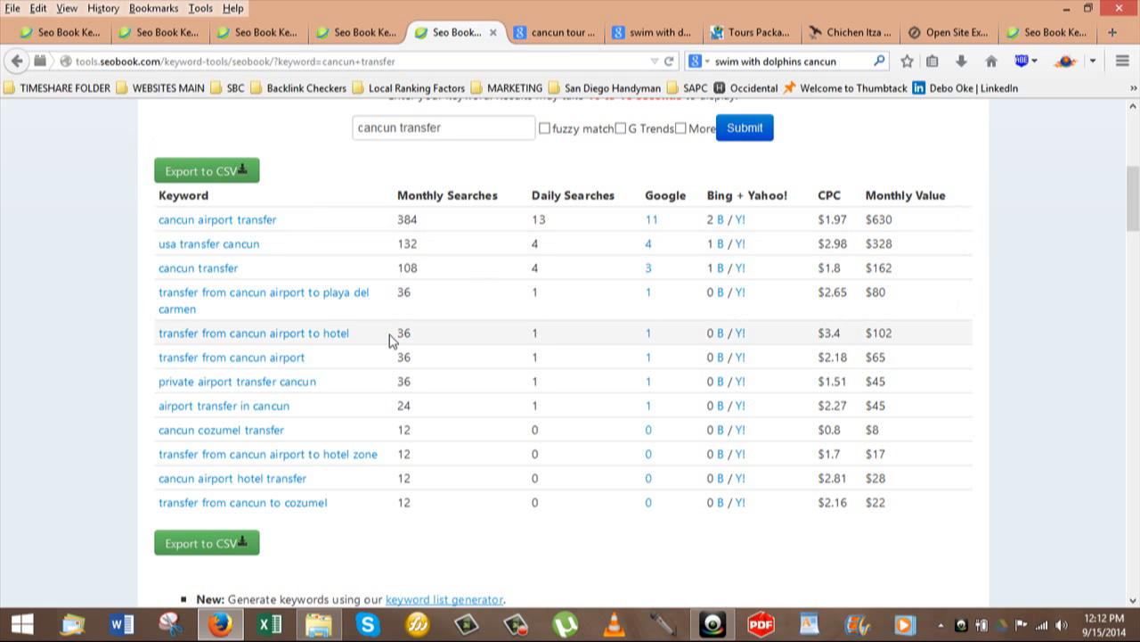
mouse_move(456, 347)
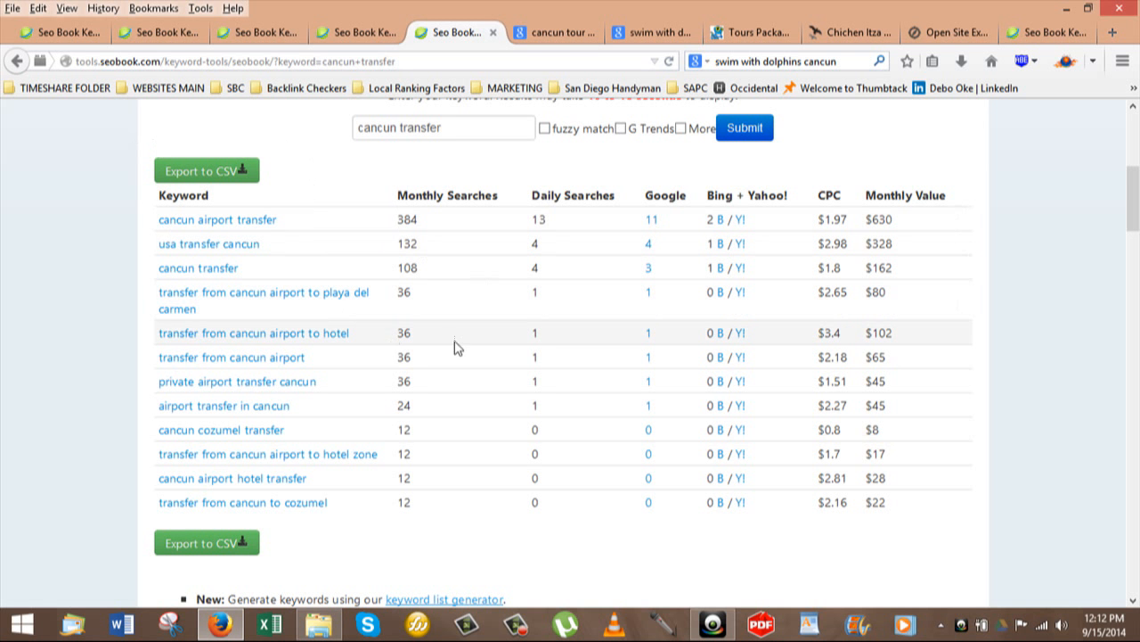
mouse_move(443, 319)
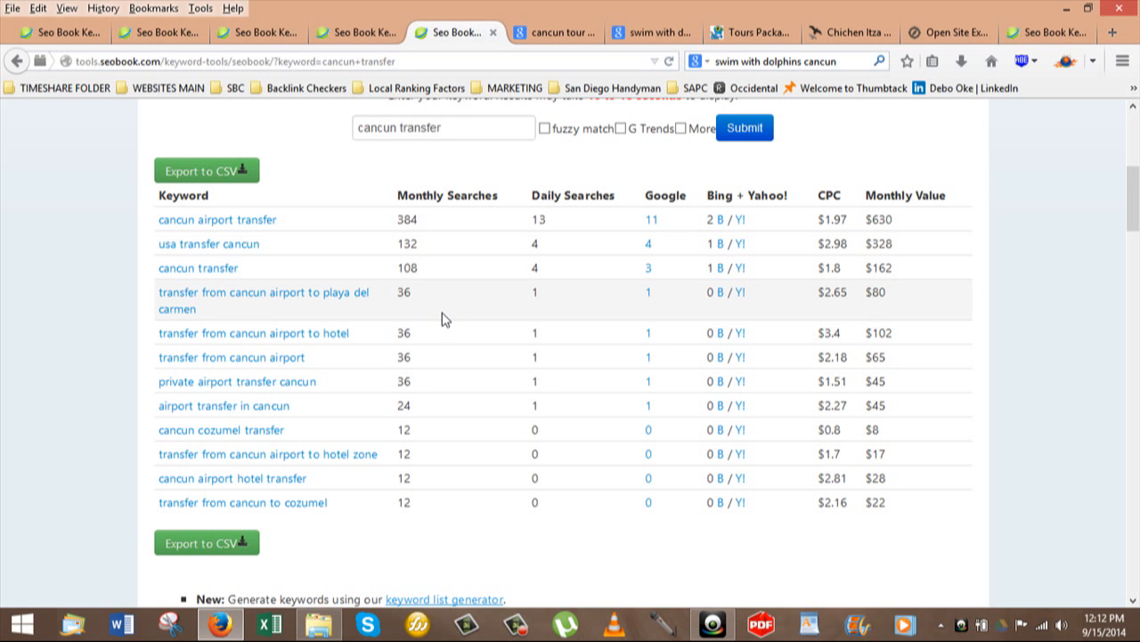
mouse_move(459, 315)
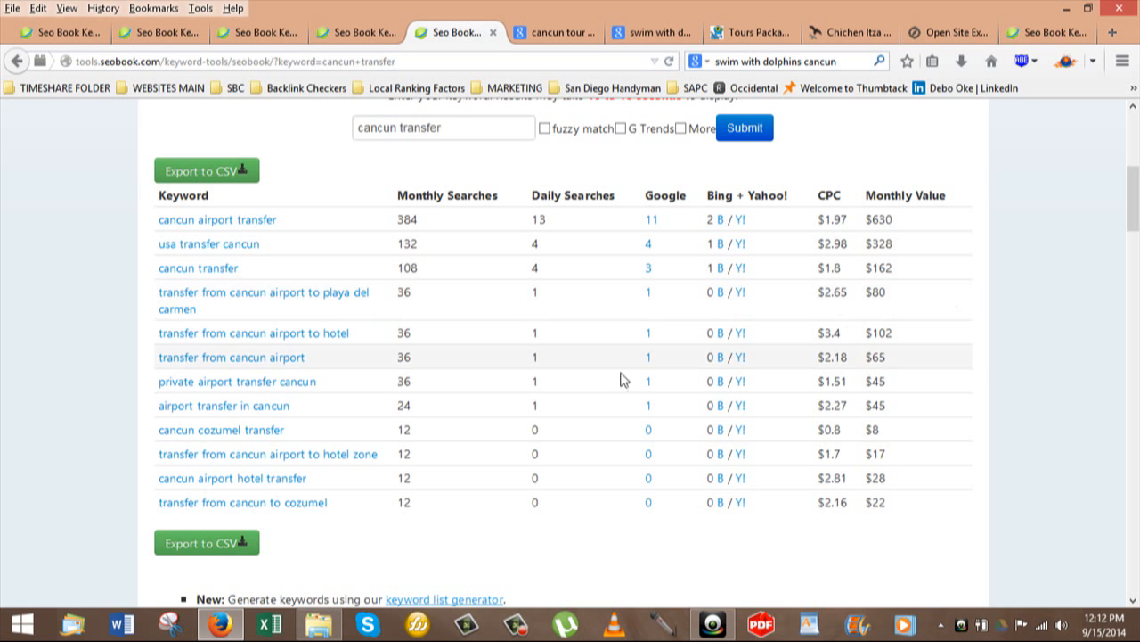
mouse_move(646, 543)
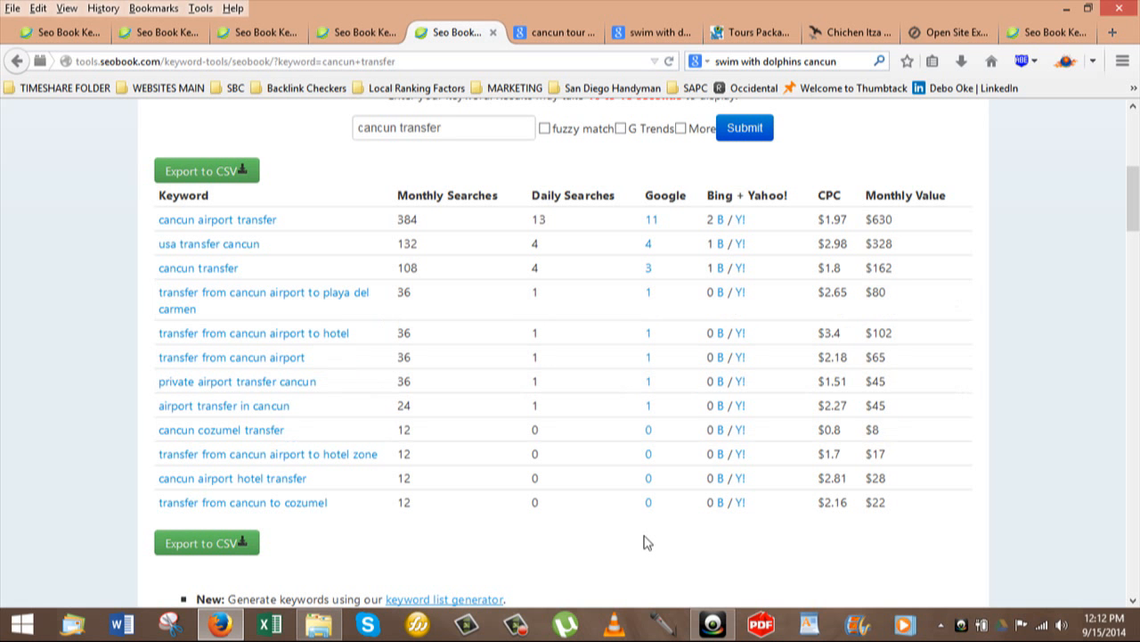
mouse_move(984, 165)
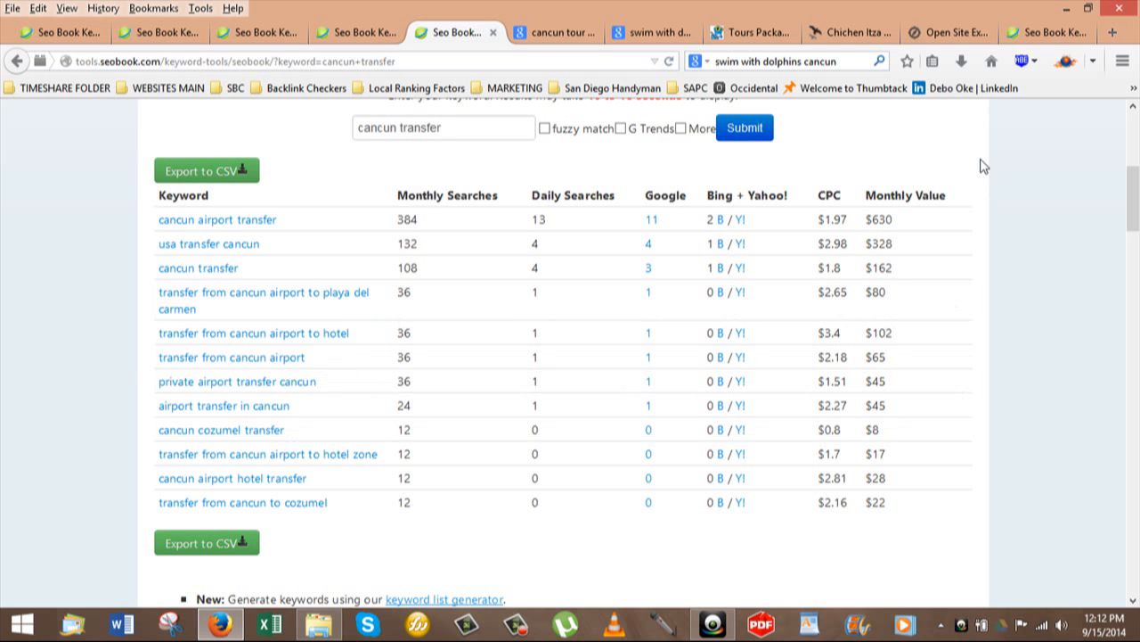
mouse_move(1020, 151)
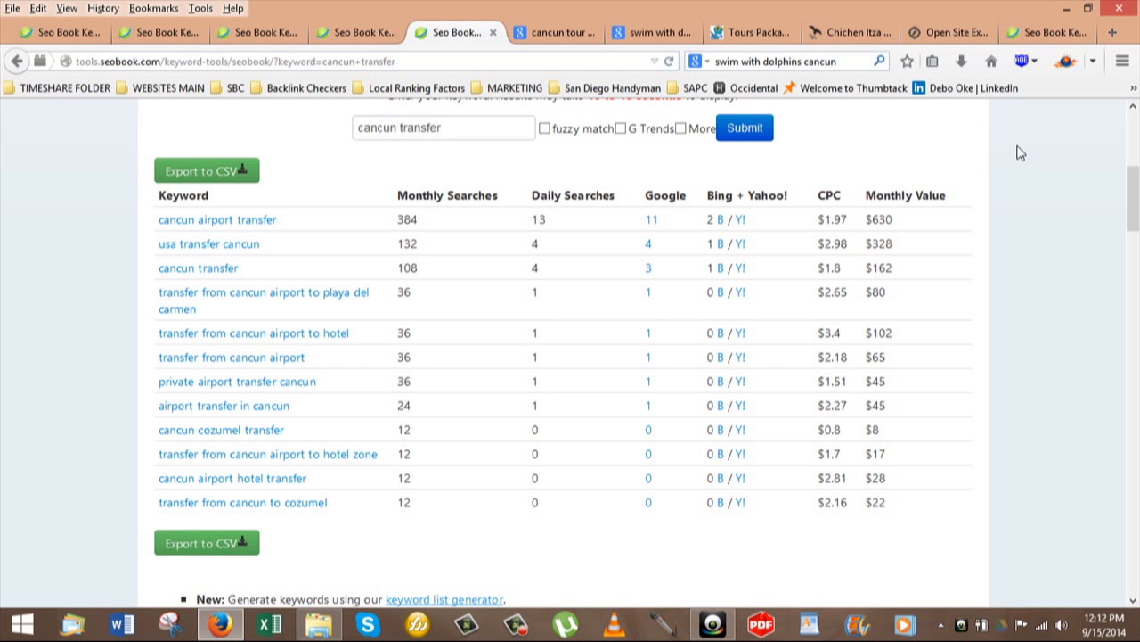
mouse_move(1043, 270)
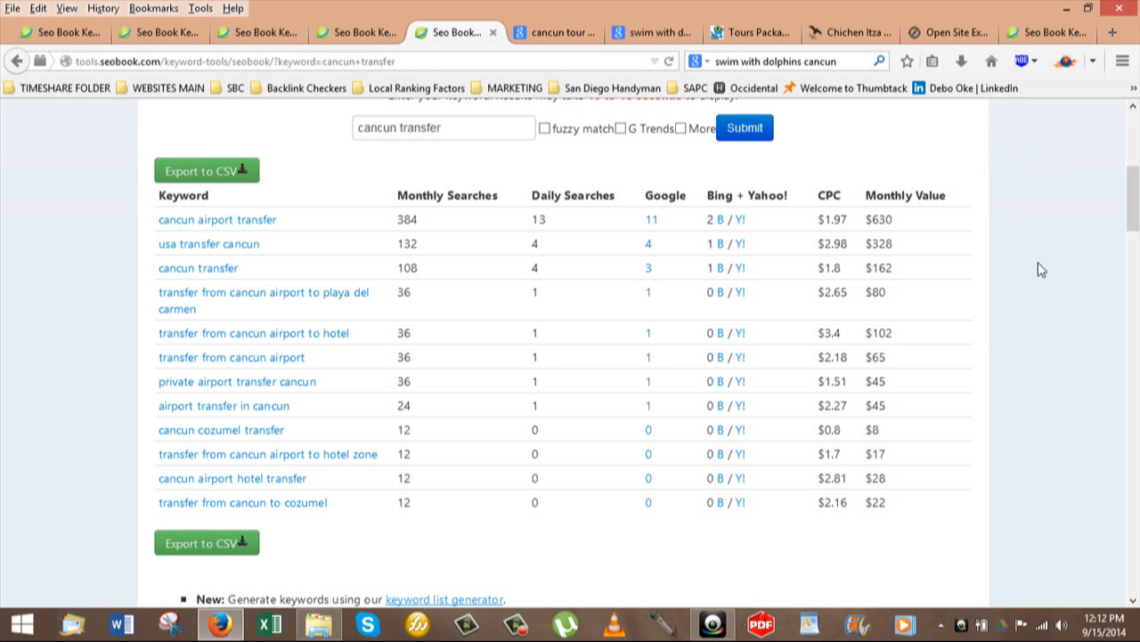
Step: Scroll up the 'cancun transfer' results, led by 'cancun airport transfer' at 384 monthly searches
scroll(up, 3)
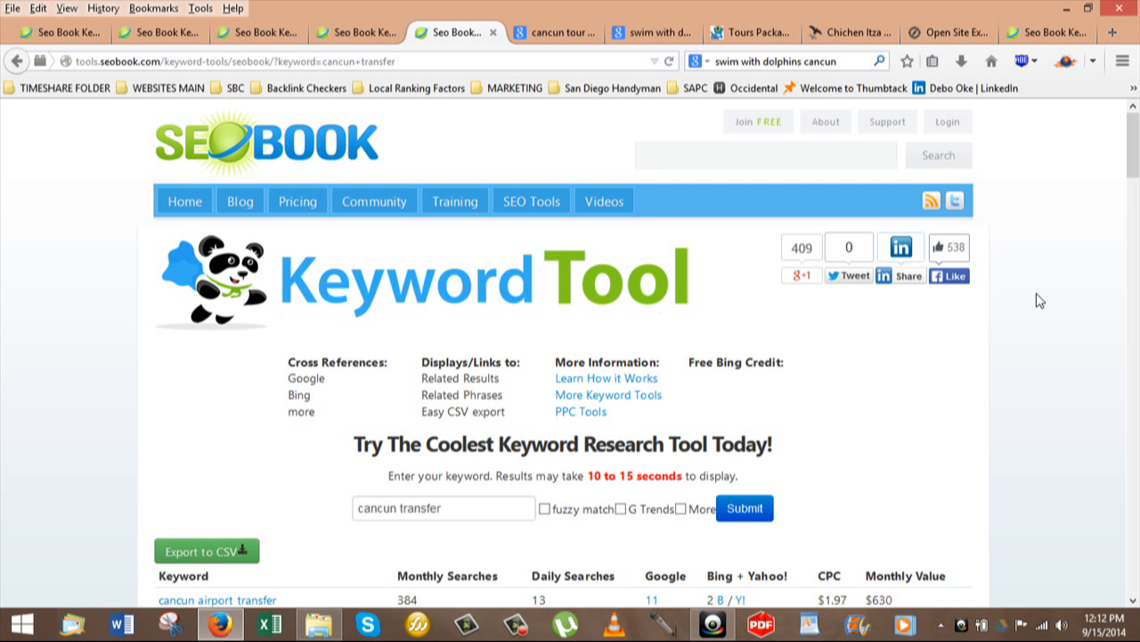
mouse_move(1038, 329)
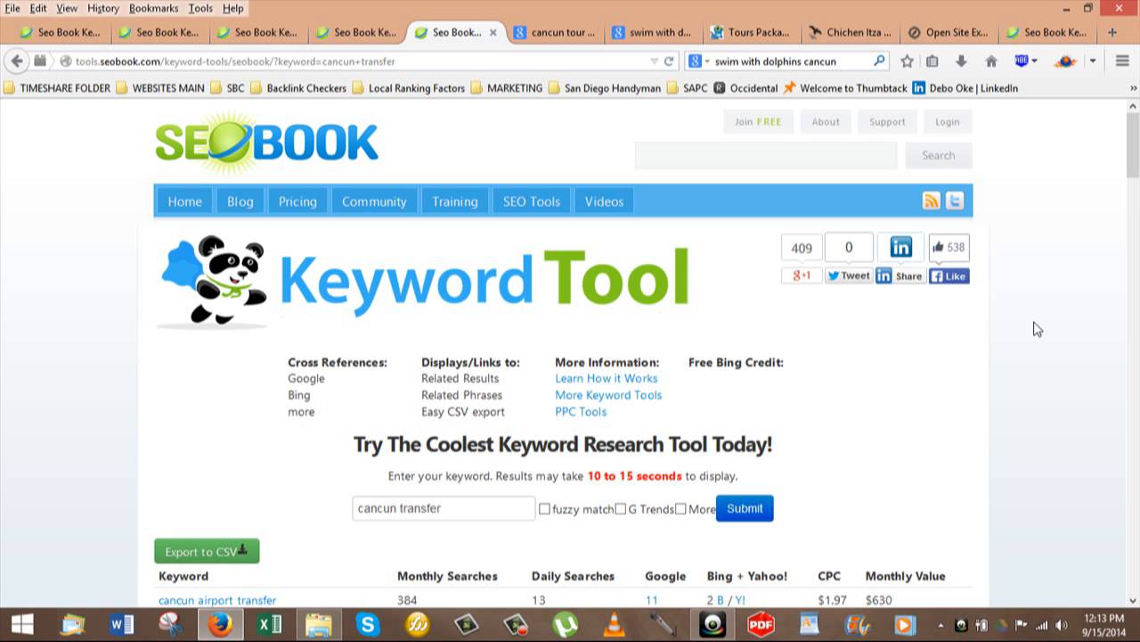
mouse_move(1041, 333)
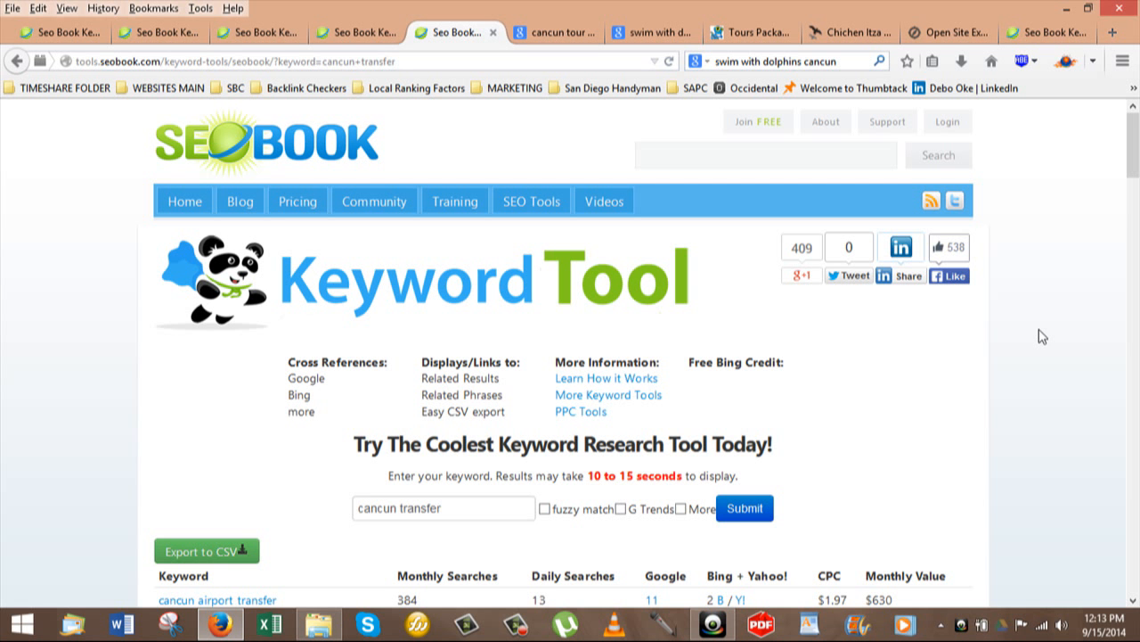
mouse_move(56, 327)
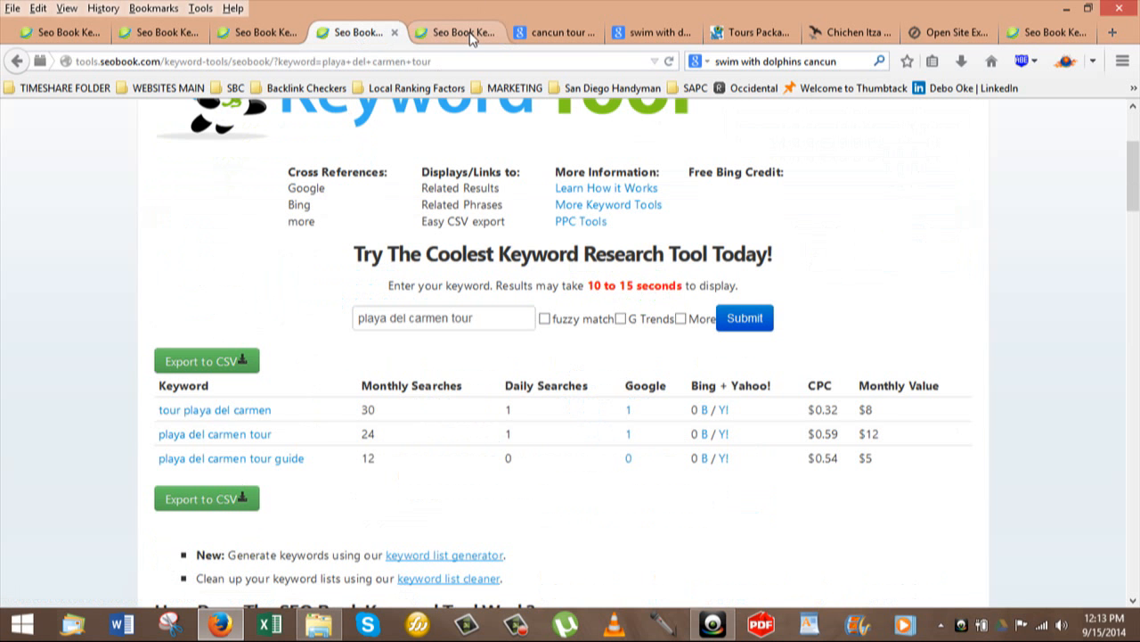
mouse_move(477, 32)
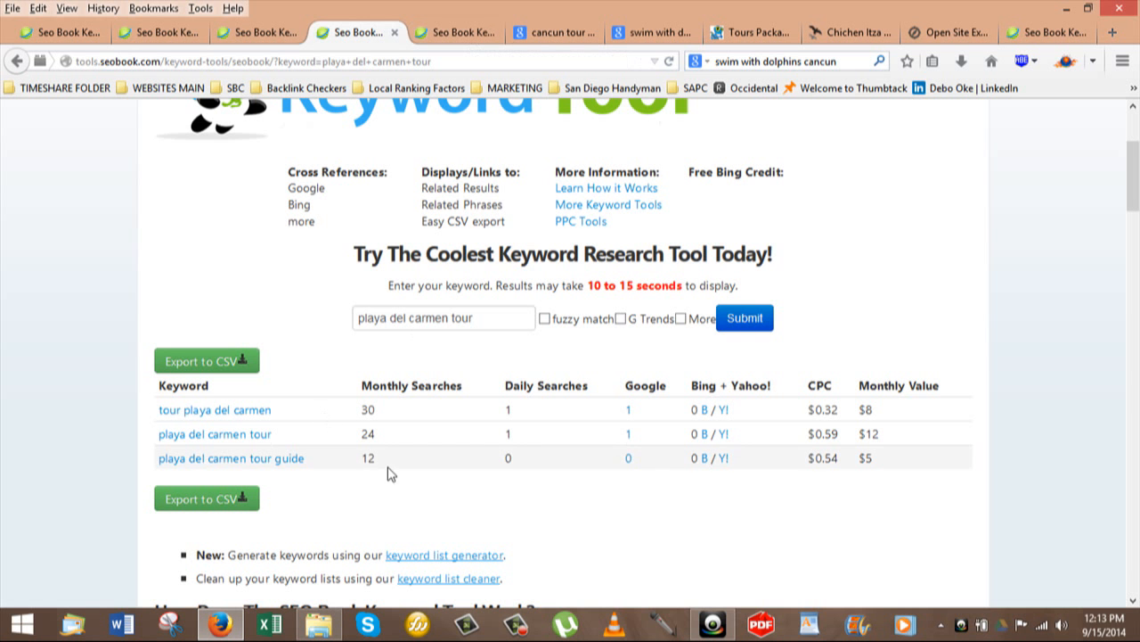
mouse_move(394, 476)
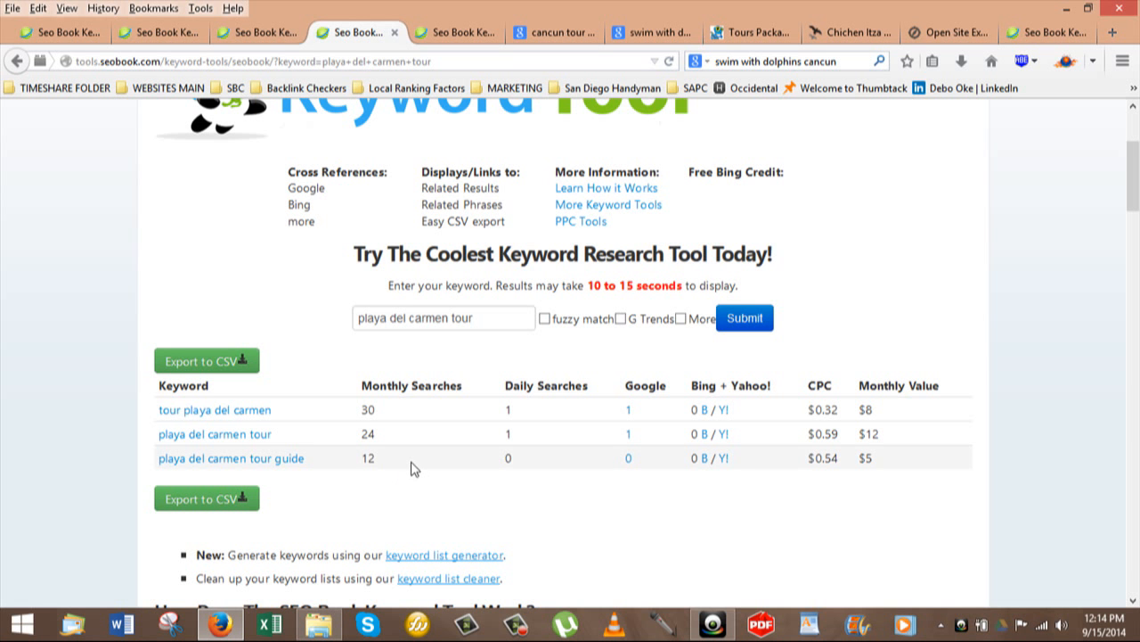
mouse_move(918, 499)
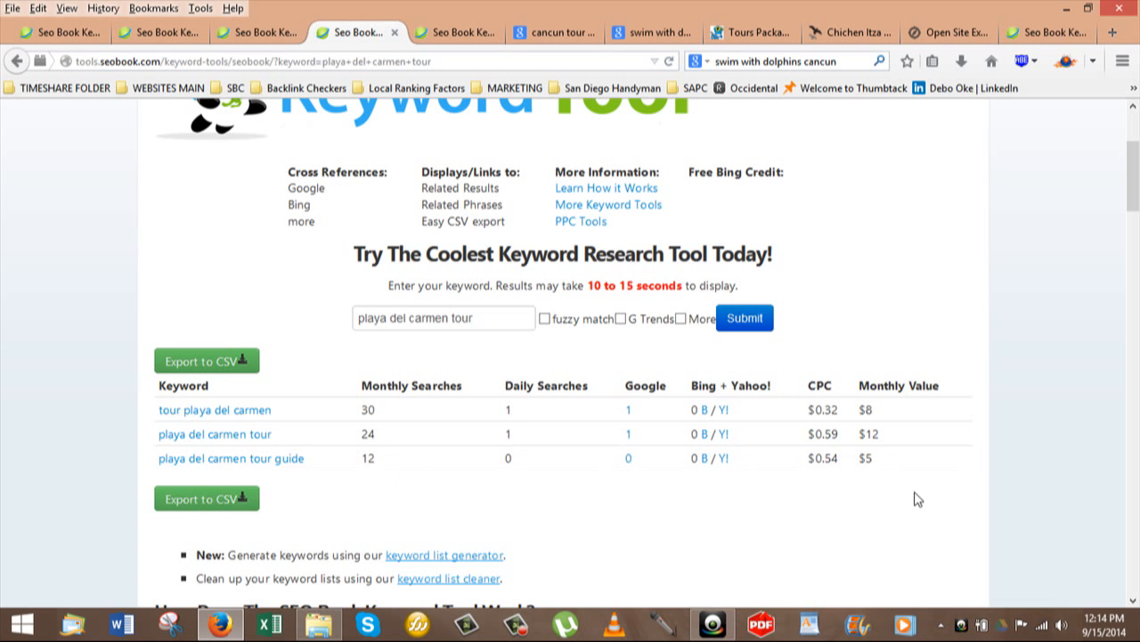
mouse_move(913, 497)
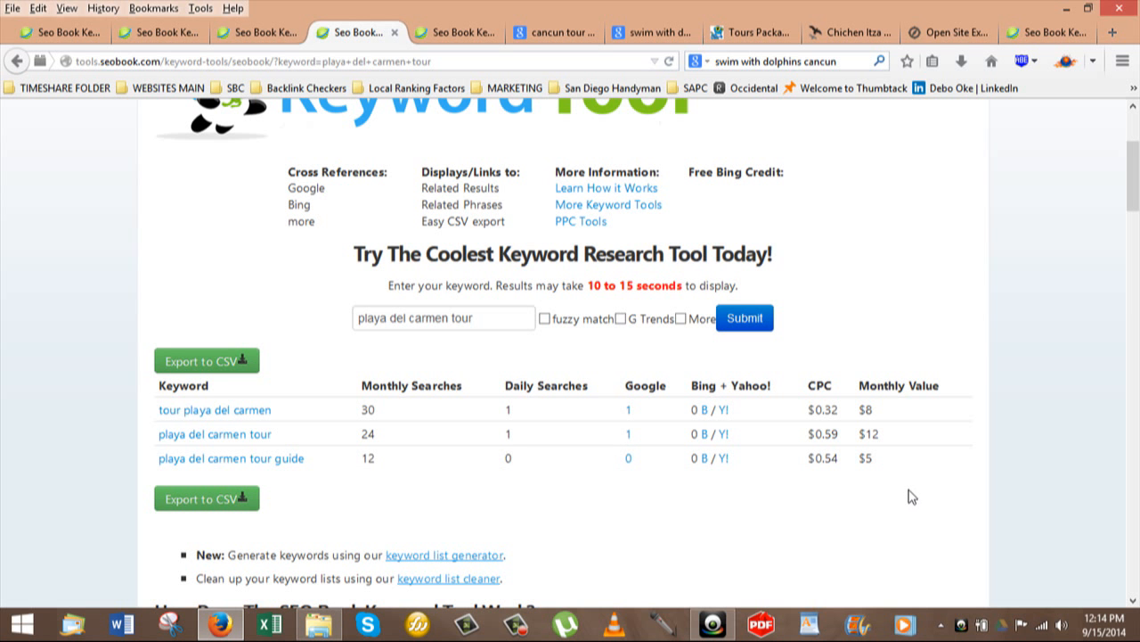